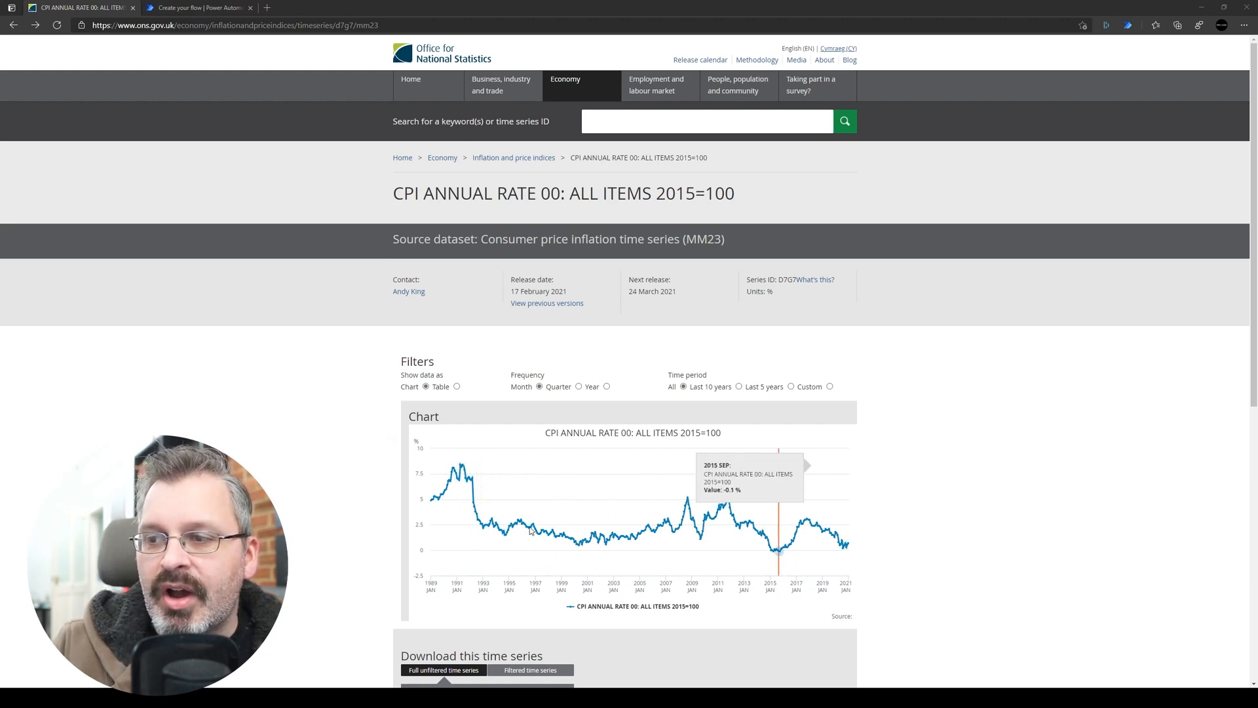
pyautogui.moveTo(318, 216)
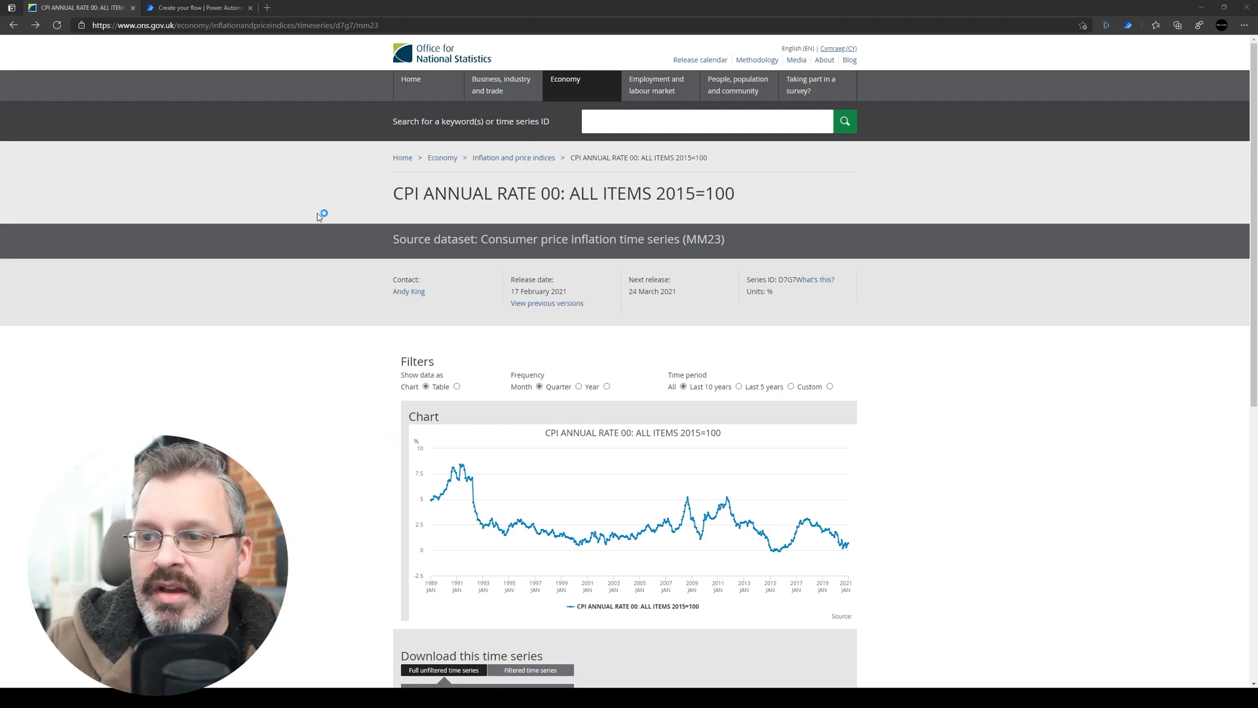
pyautogui.moveTo(196, 418)
pyautogui.write('/')
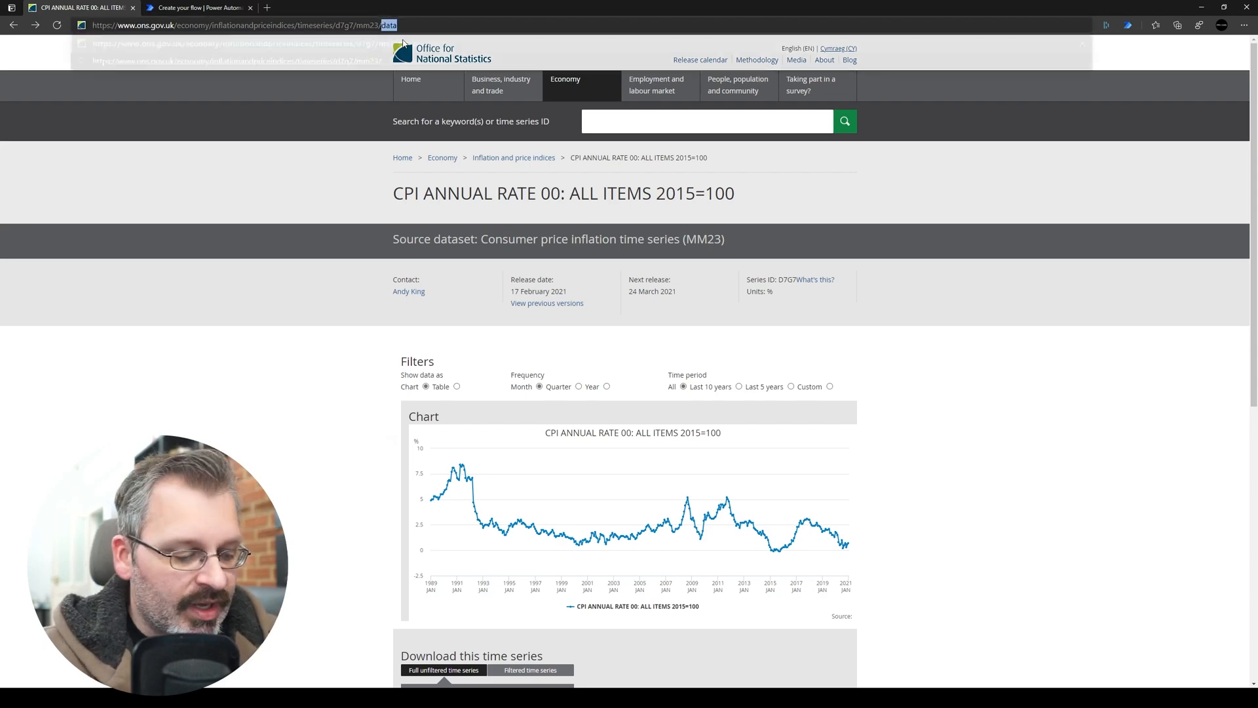
# Load the CPI time series /data URL to view its raw JSON in Chrome.
pyautogui.press('Enter')
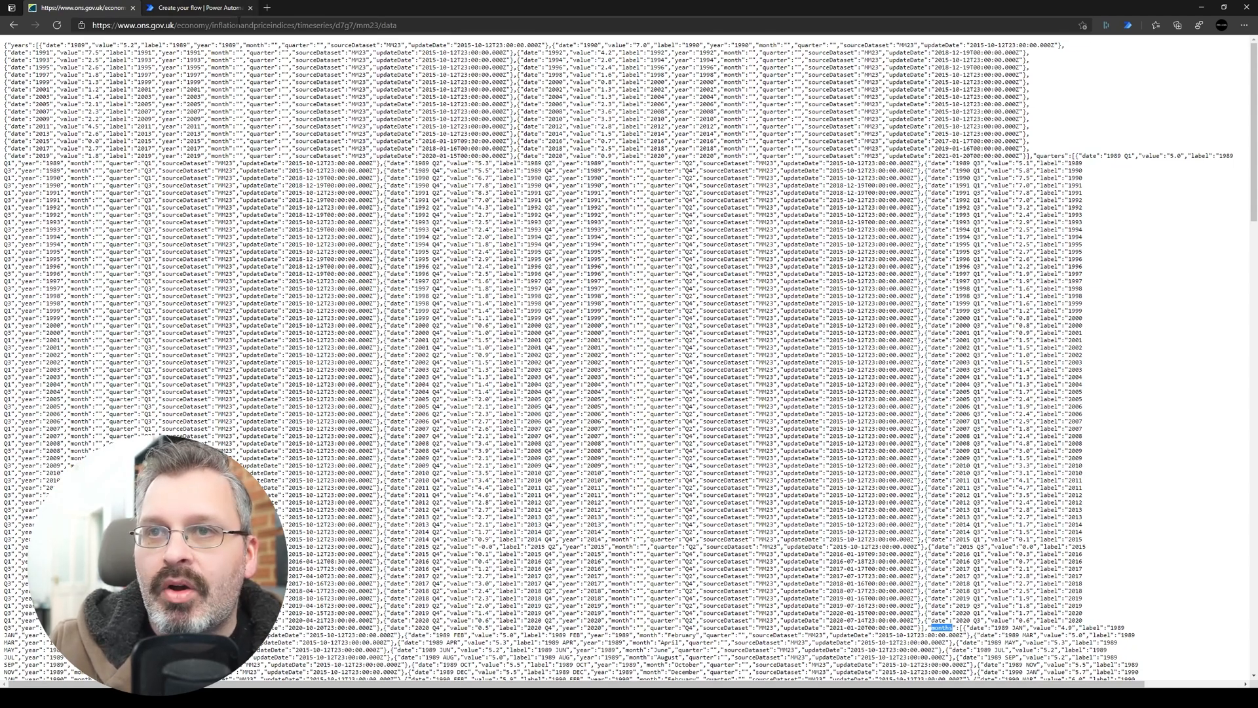
# Start a new Scheduled cloud flow in Power Automate named ONS Data.
pyautogui.click(203, 8)
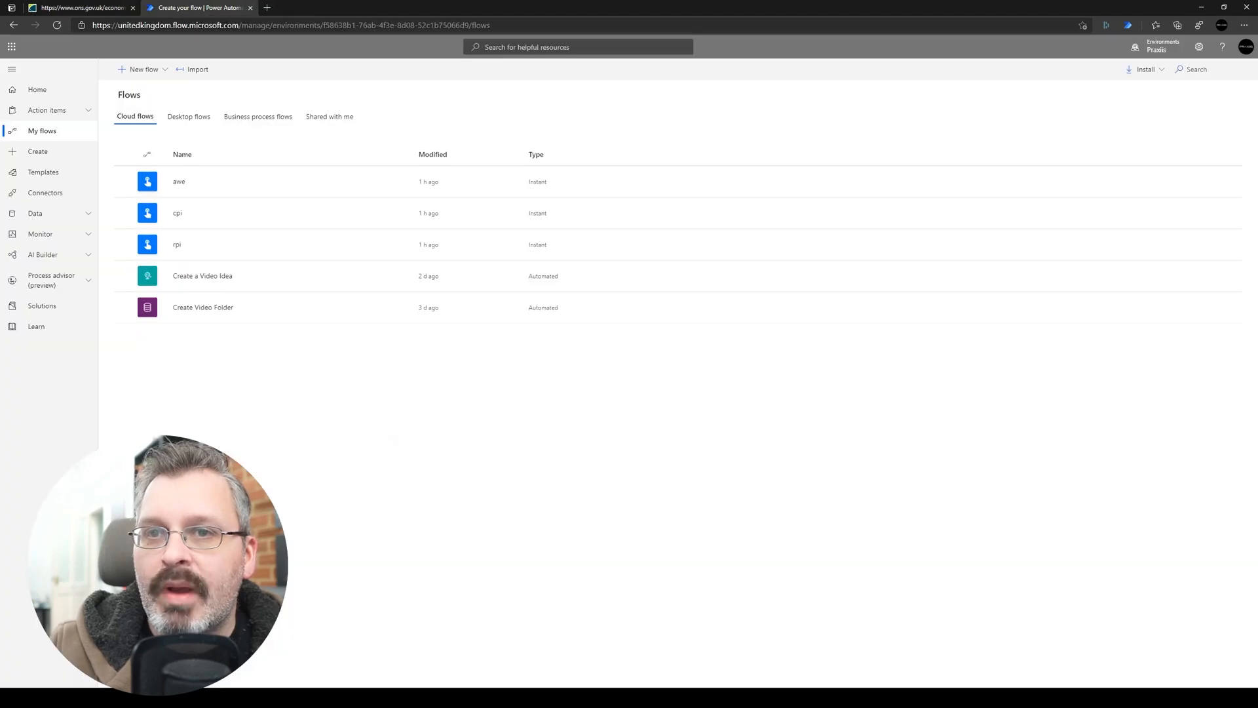
pyautogui.click(143, 69)
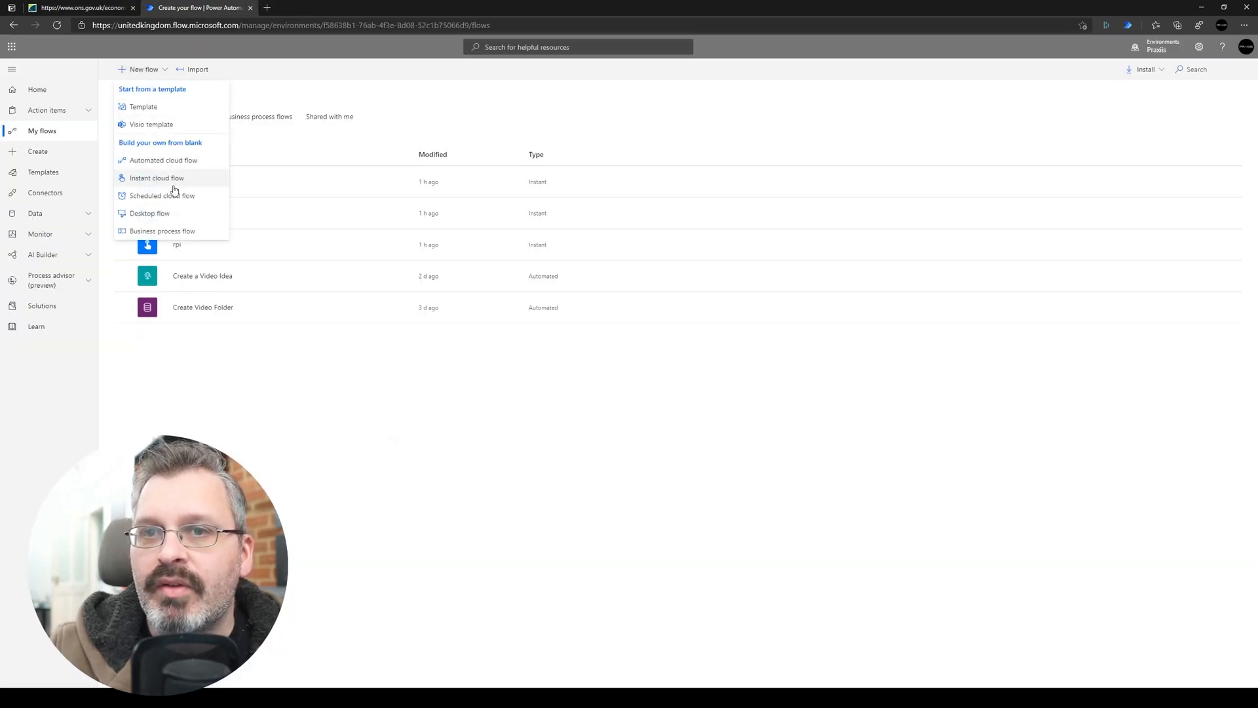
pyautogui.click(163, 196)
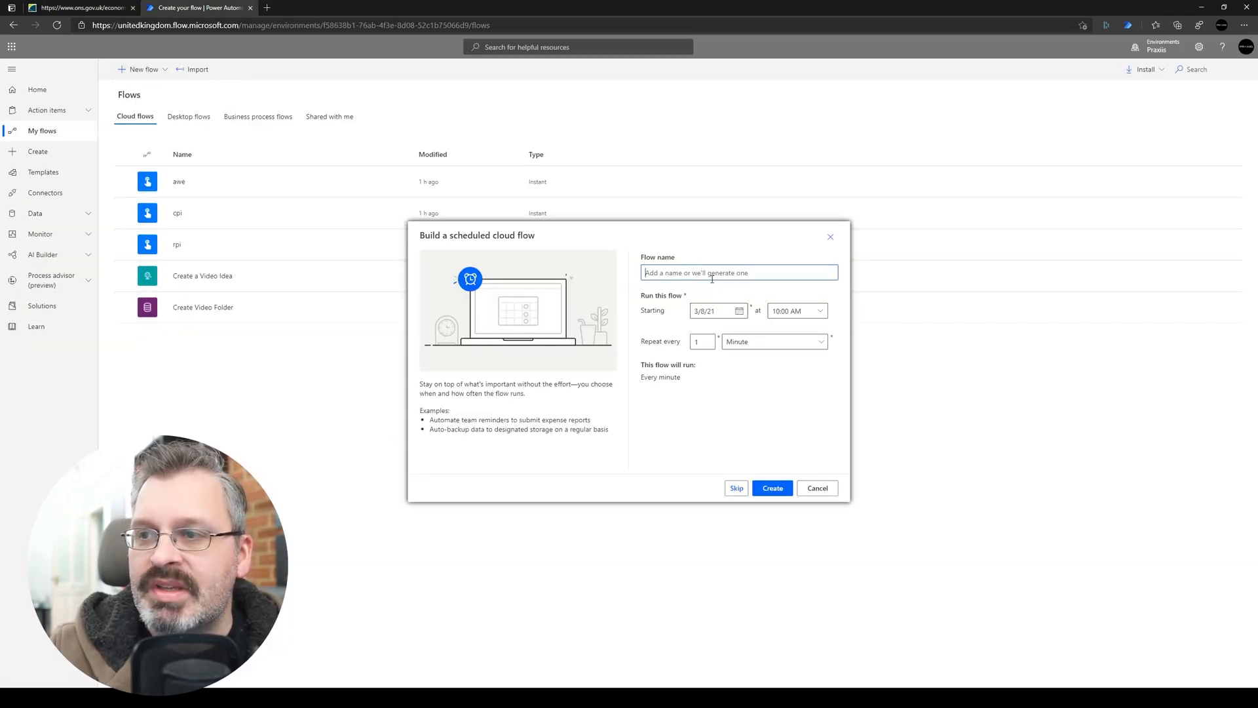
pyautogui.write('ONS Data')
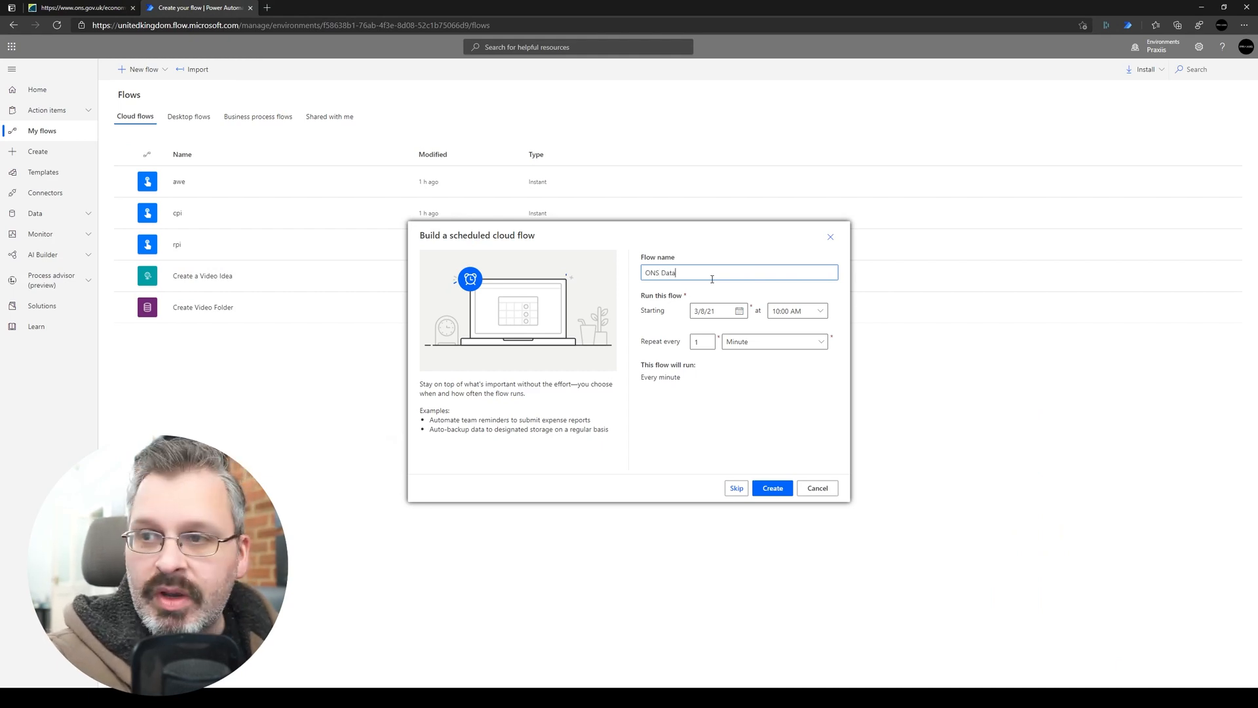
# Set the start date to 4/1/21, repeat every 1 Month, and create the flow.
pyautogui.click(738, 310)
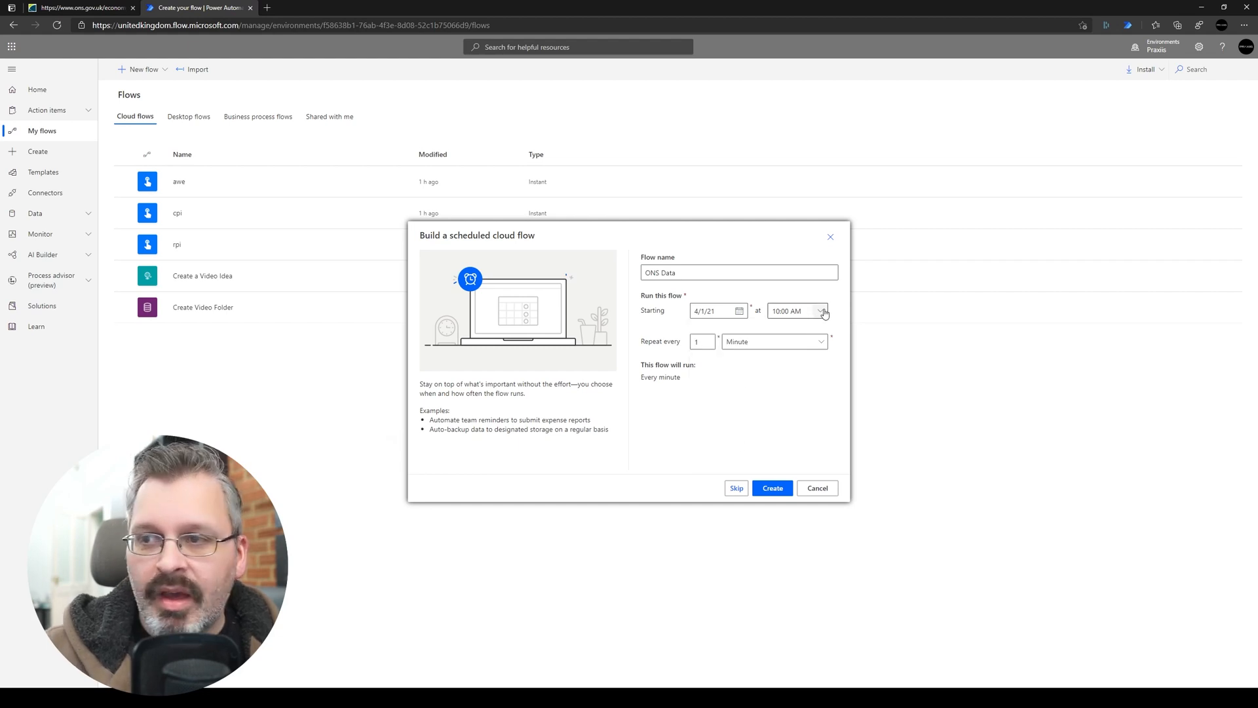
pyautogui.click(819, 341)
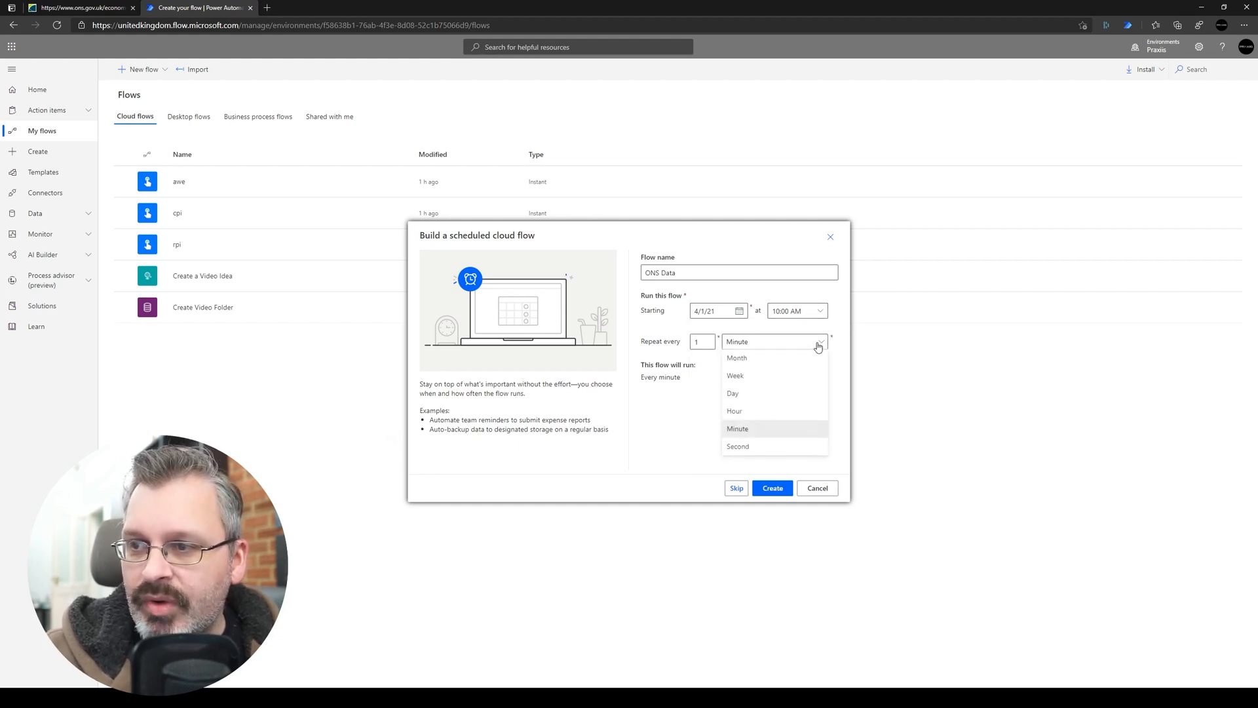
pyautogui.click(736, 358)
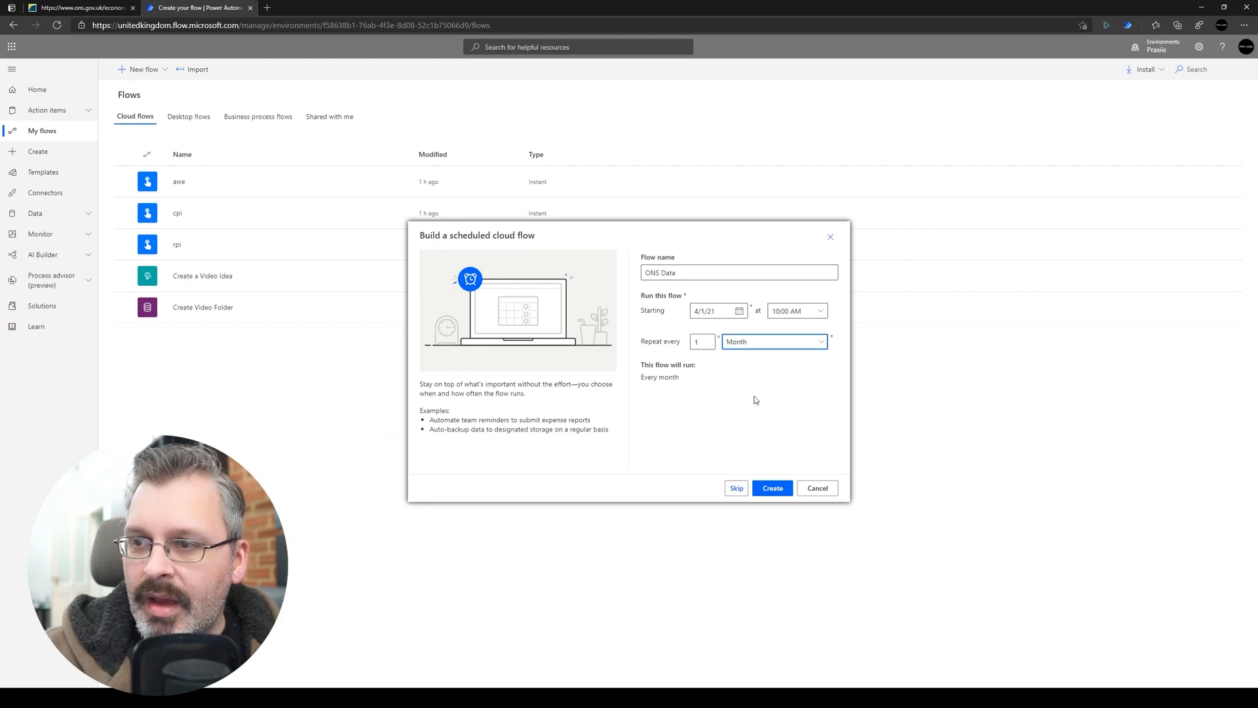
pyautogui.click(773, 488)
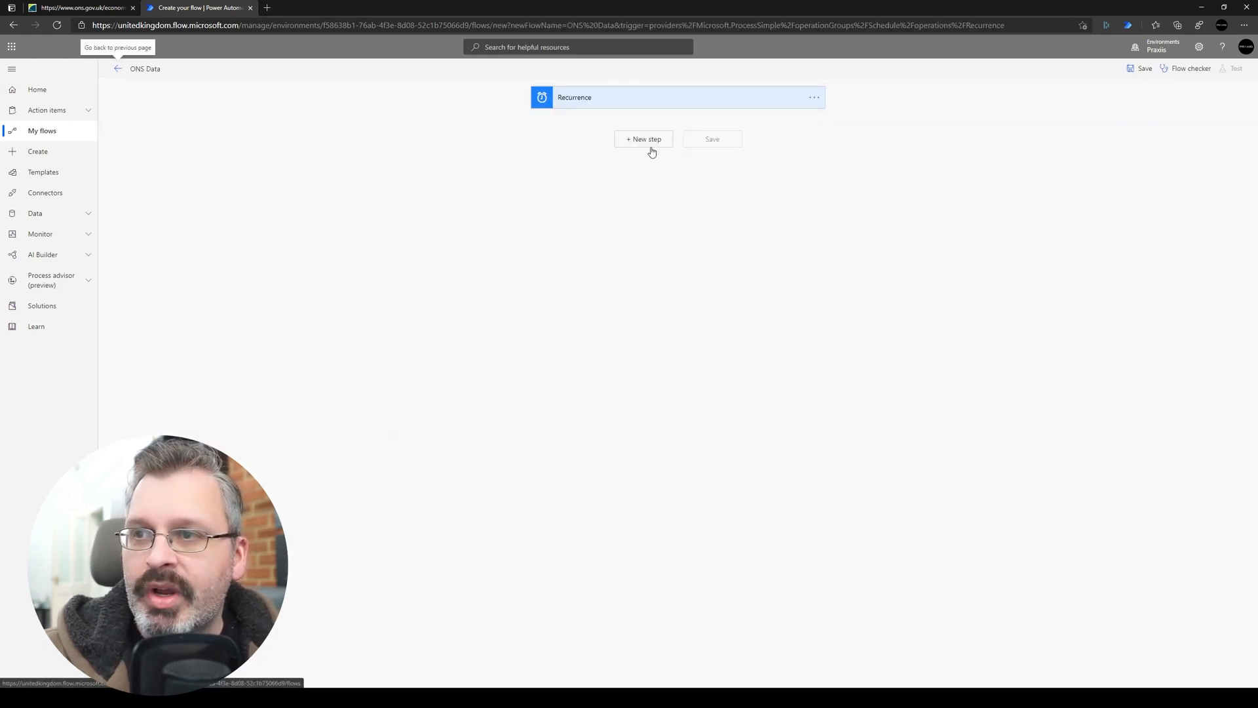
# Add an HTTP action as a new step after the Recurrence trigger.
pyautogui.click(643, 138)
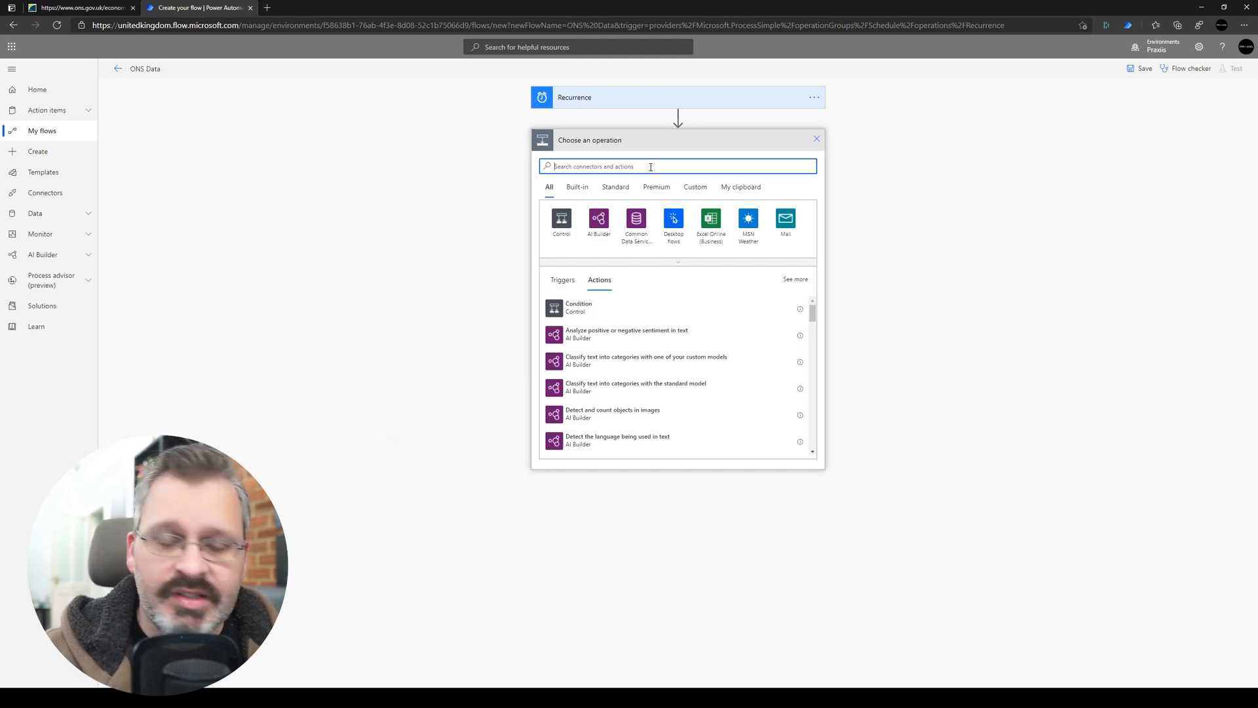
pyautogui.write('http')
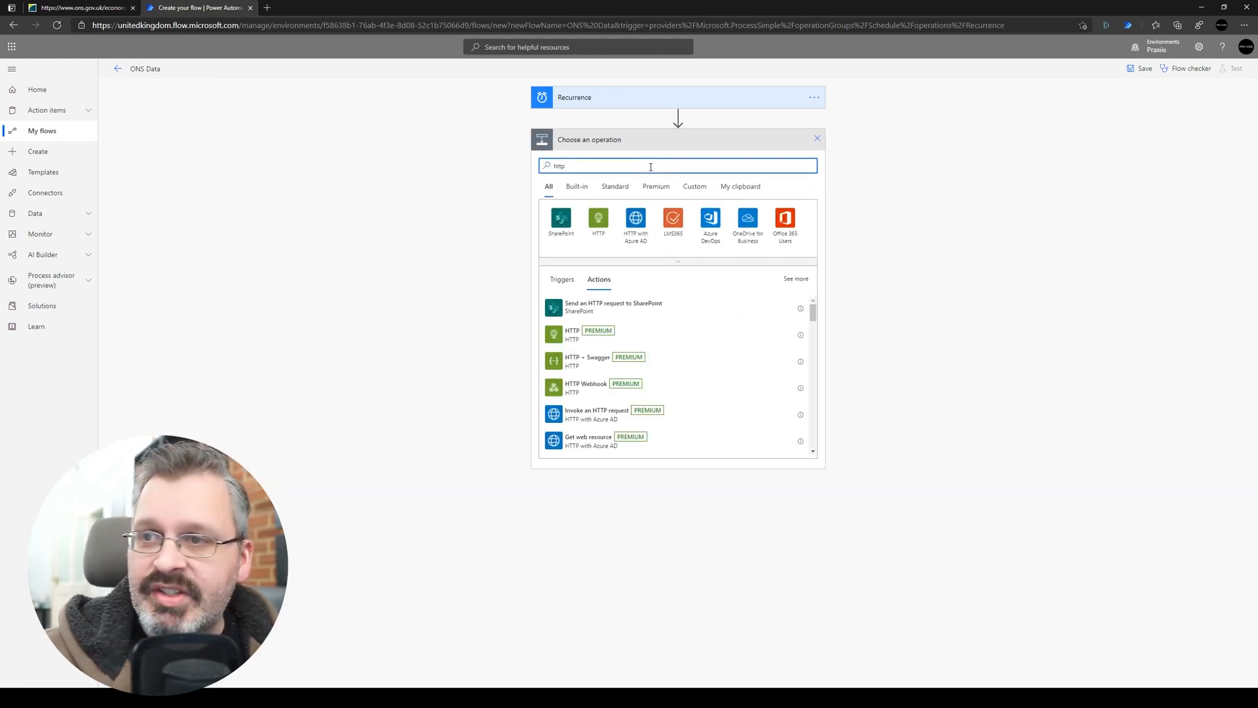
pyautogui.click(598, 222)
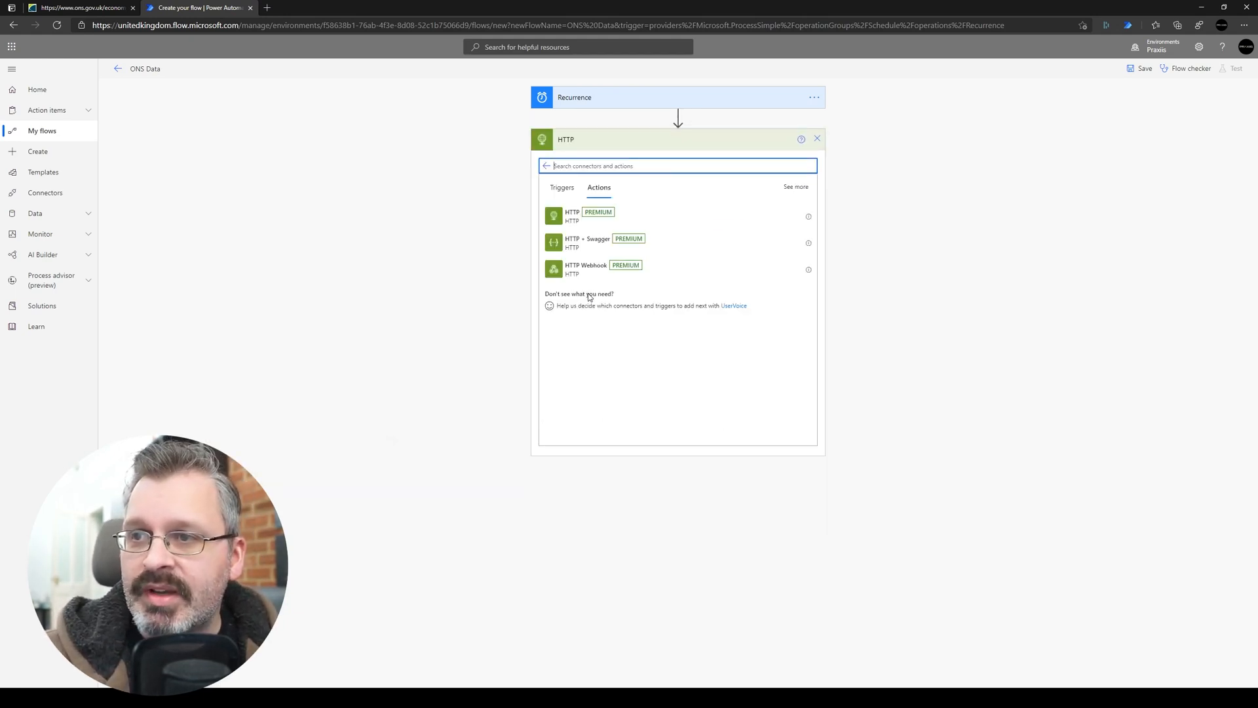
pyautogui.click(572, 215)
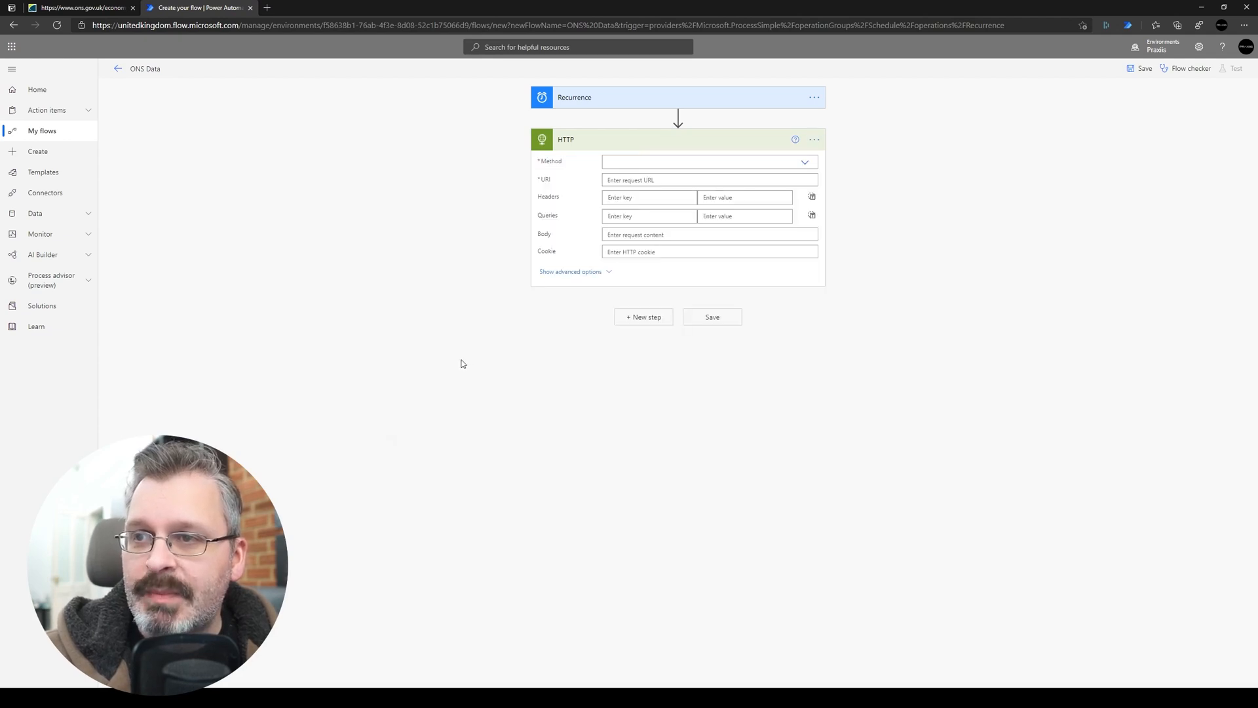
# Make the request a GET to the ONS CPI d7g7/mm23 /data URL.
pyautogui.click(709, 161)
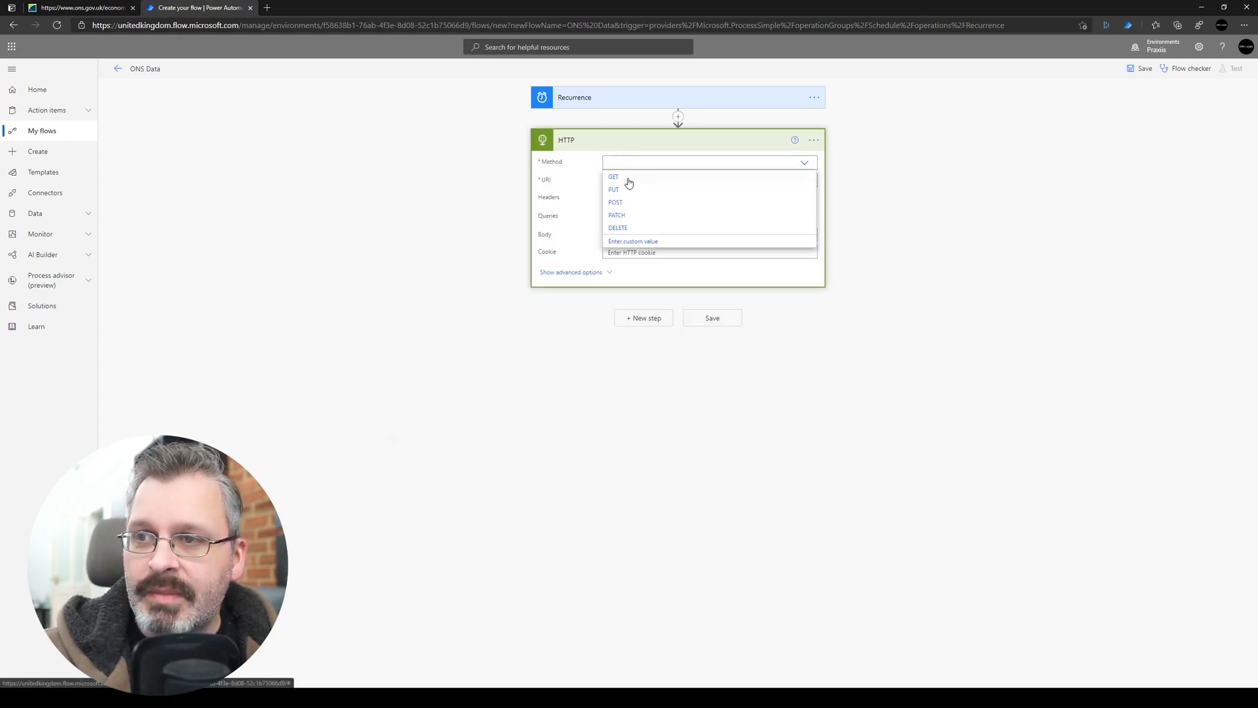
pyautogui.click(613, 177)
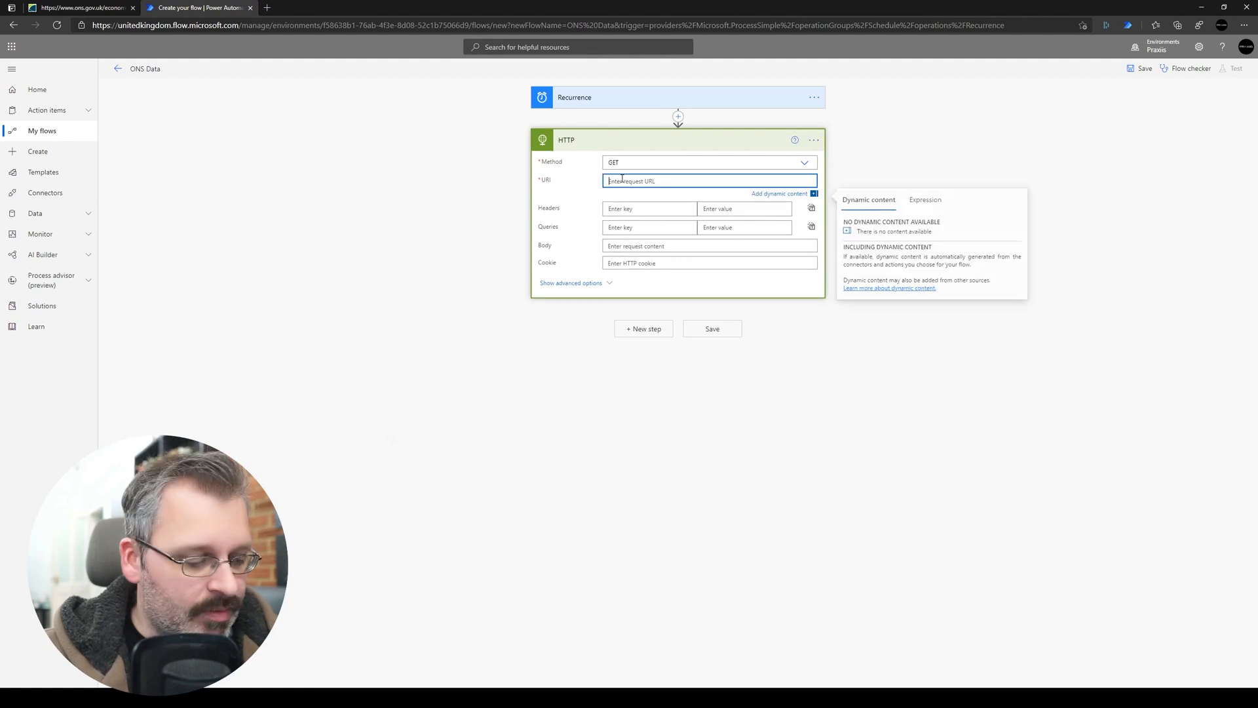
pyautogui.write('https://www.ons.gov.uk/economy/inflationandpriceindices/timeseries/d7g7/mm23/data')
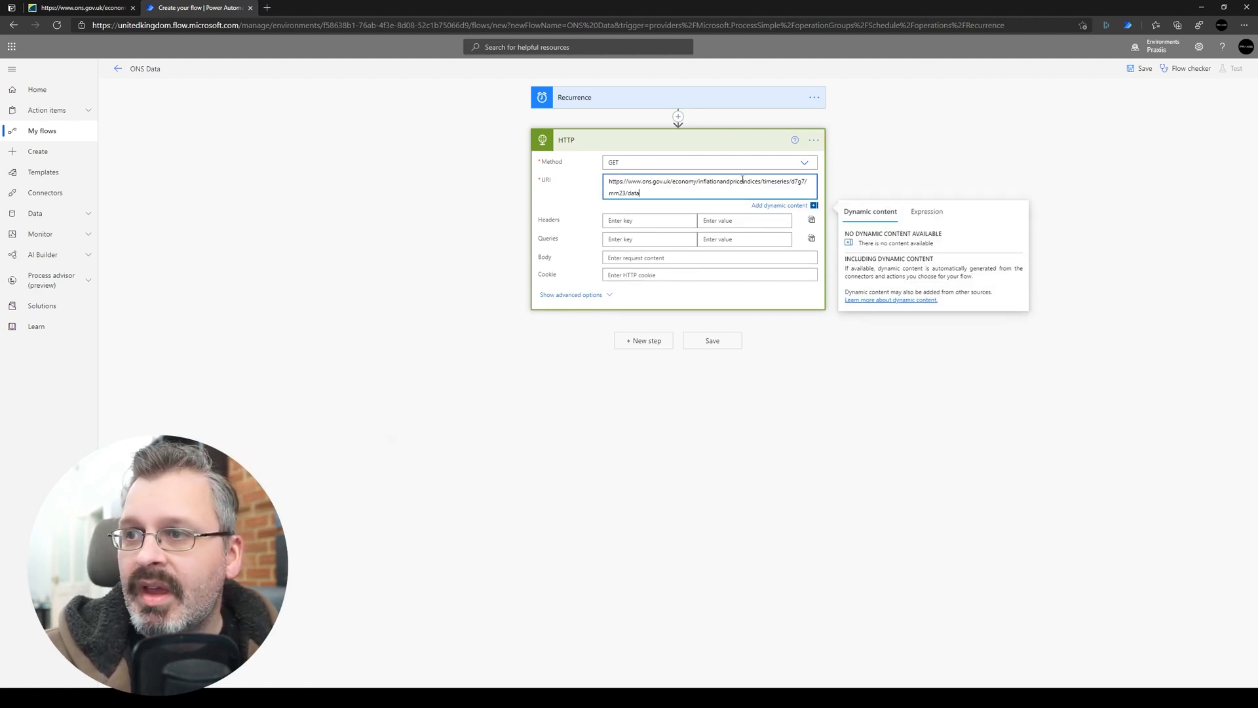
pyautogui.moveTo(519, 388)
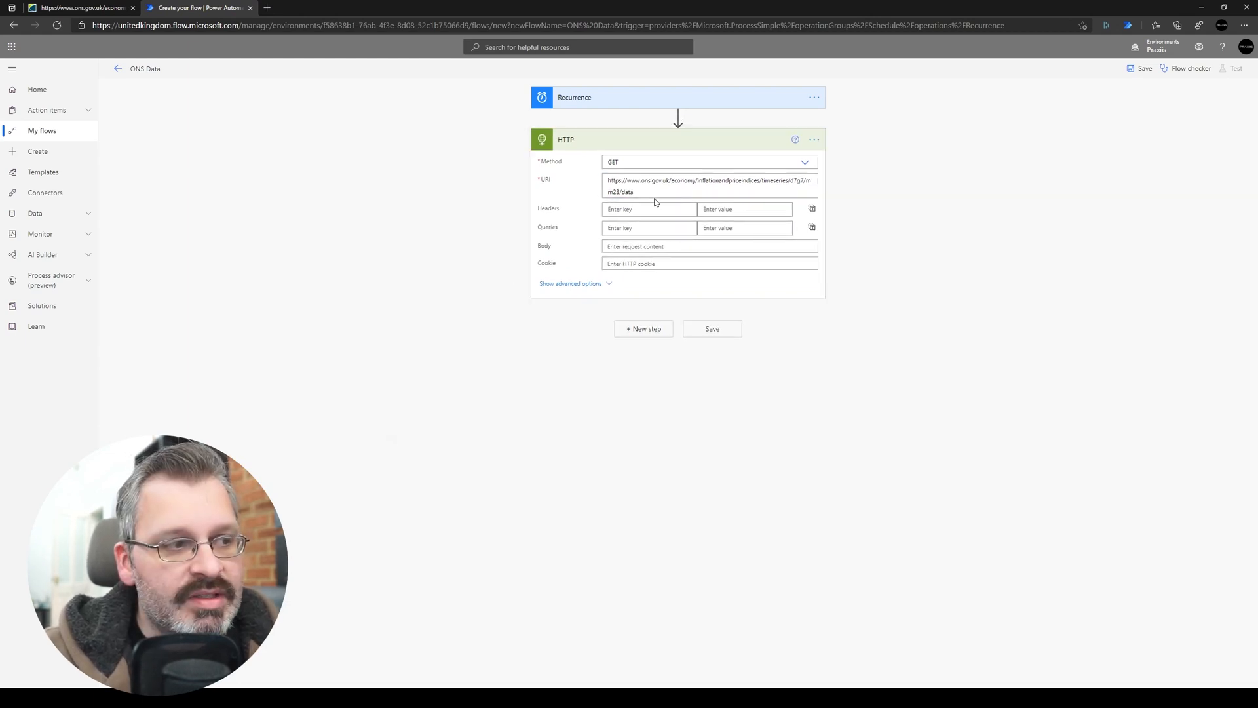
pyautogui.moveTo(536, 376)
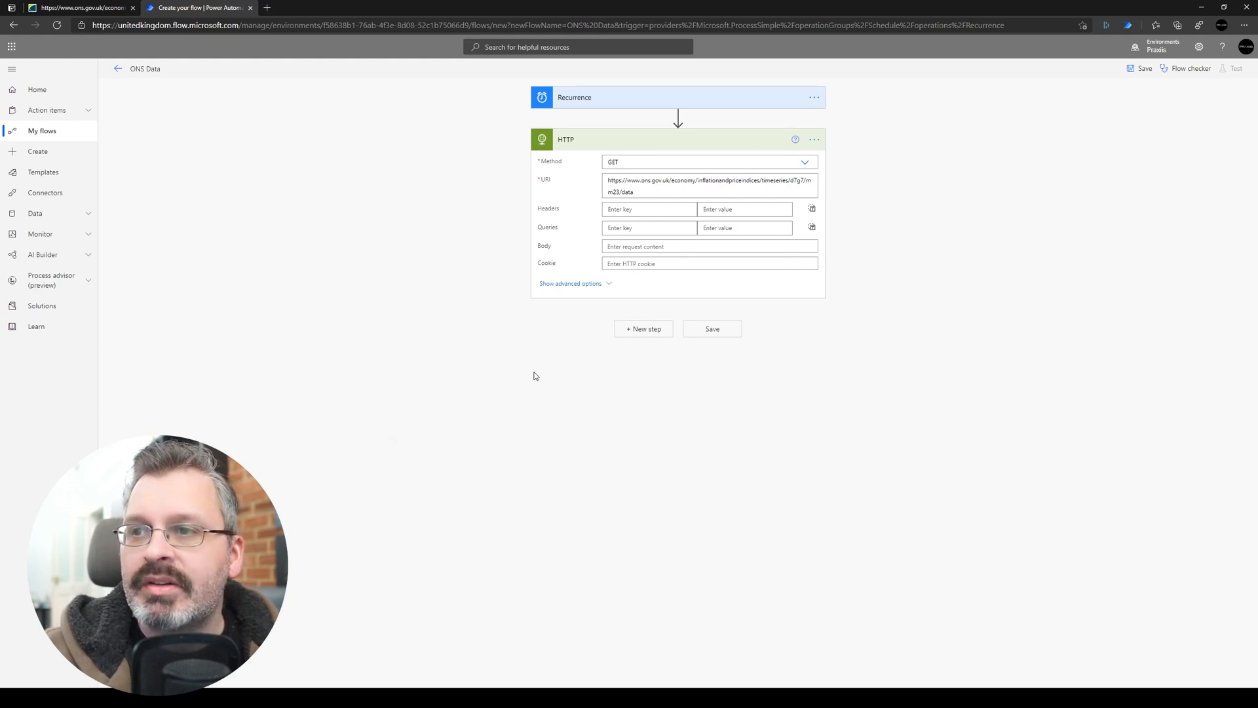
pyautogui.moveTo(452, 384)
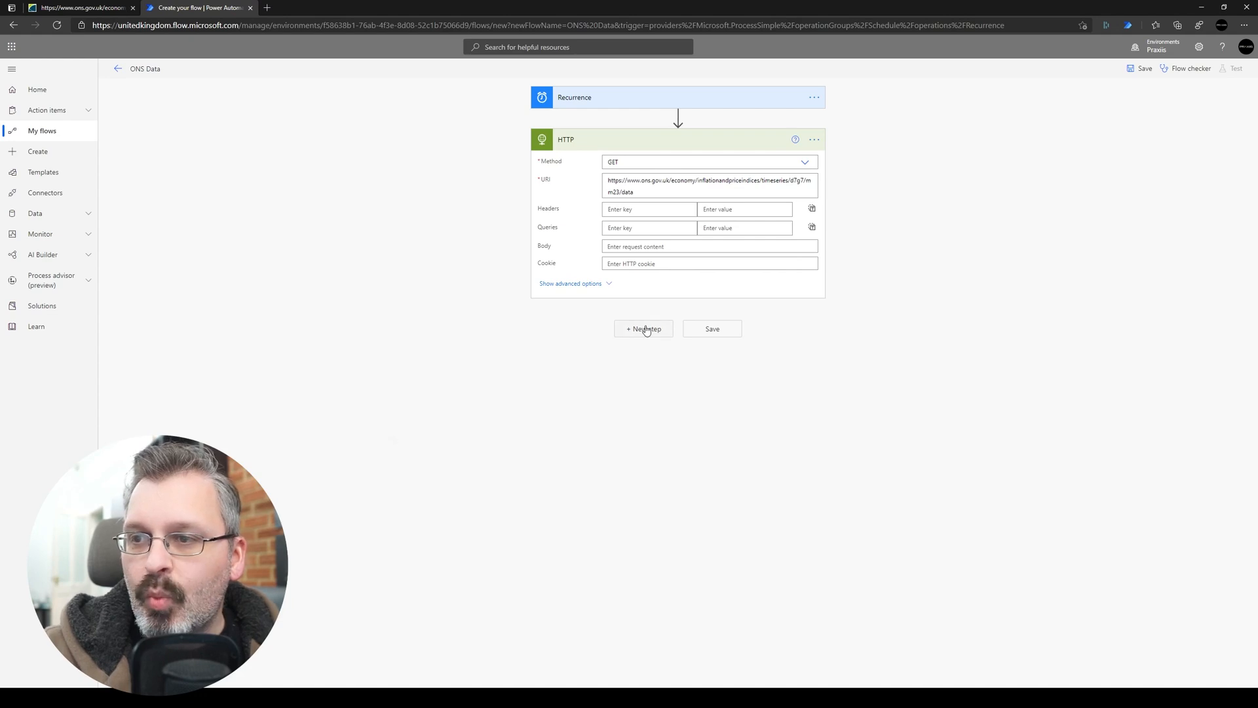
# Add a Parse JSON action after the HTTP request and start choosing its content.
pyautogui.click(644, 328)
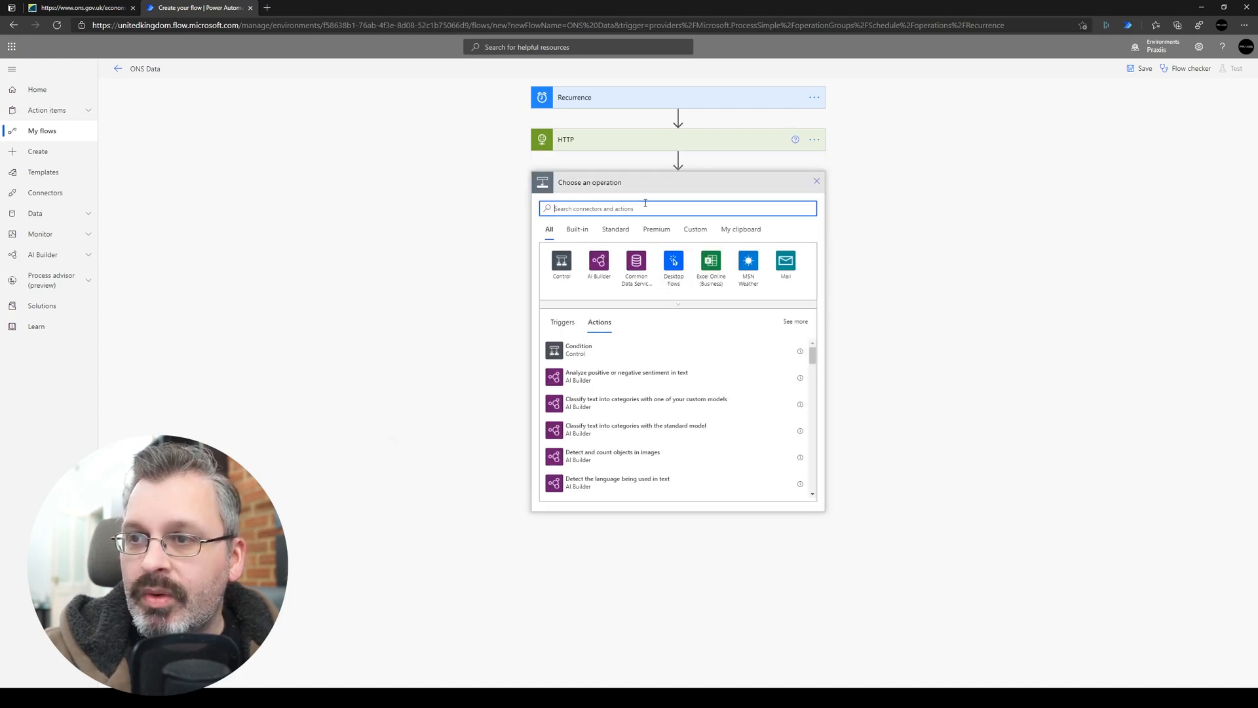
pyautogui.write('parse json')
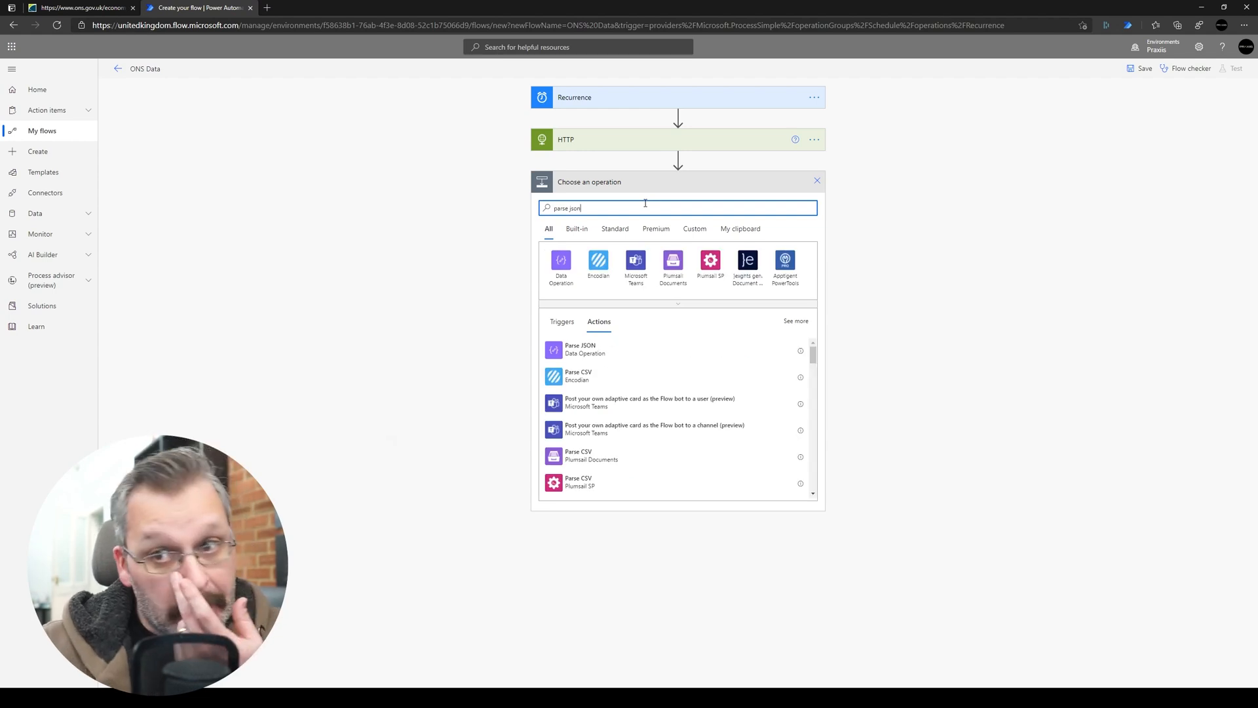
pyautogui.click(580, 349)
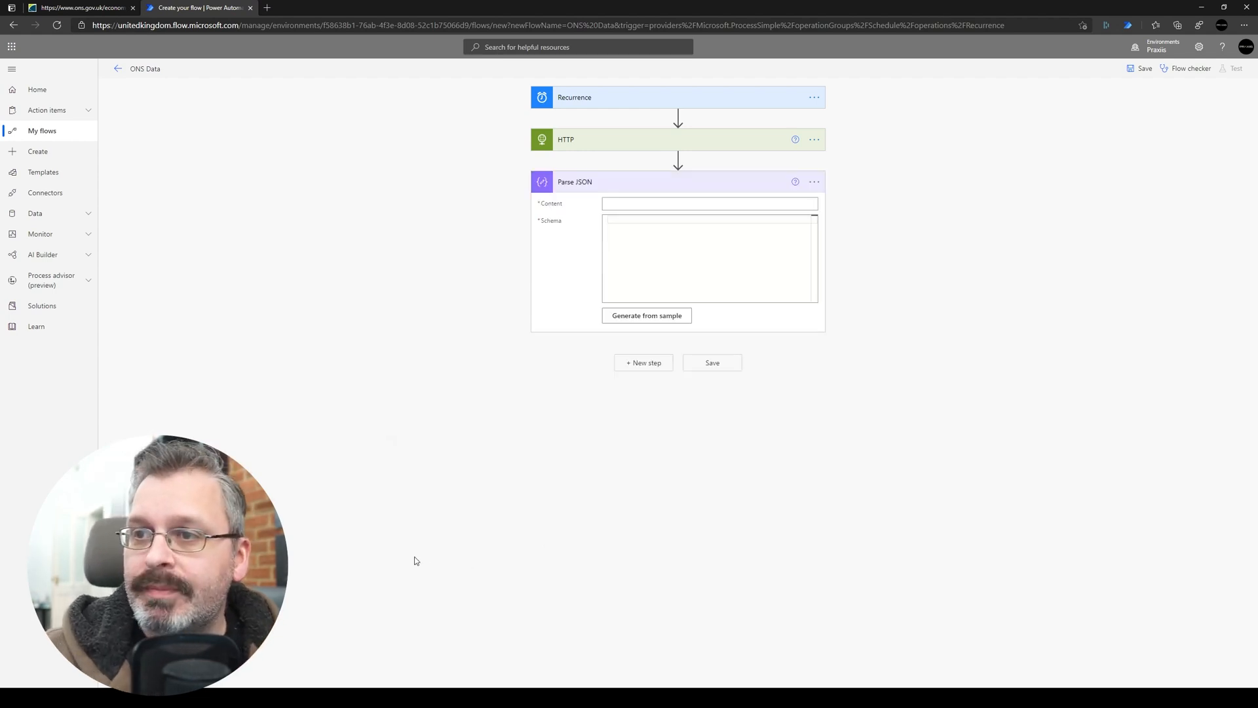
pyautogui.click(710, 204)
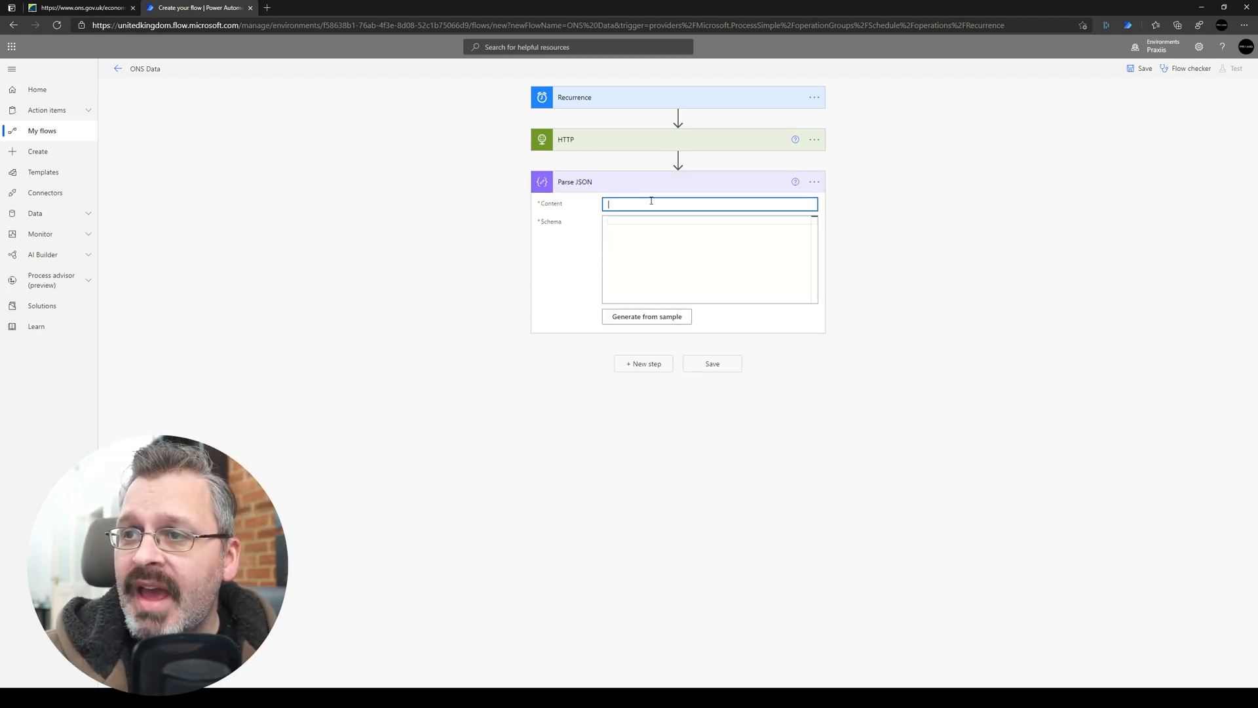
pyautogui.click(709, 203)
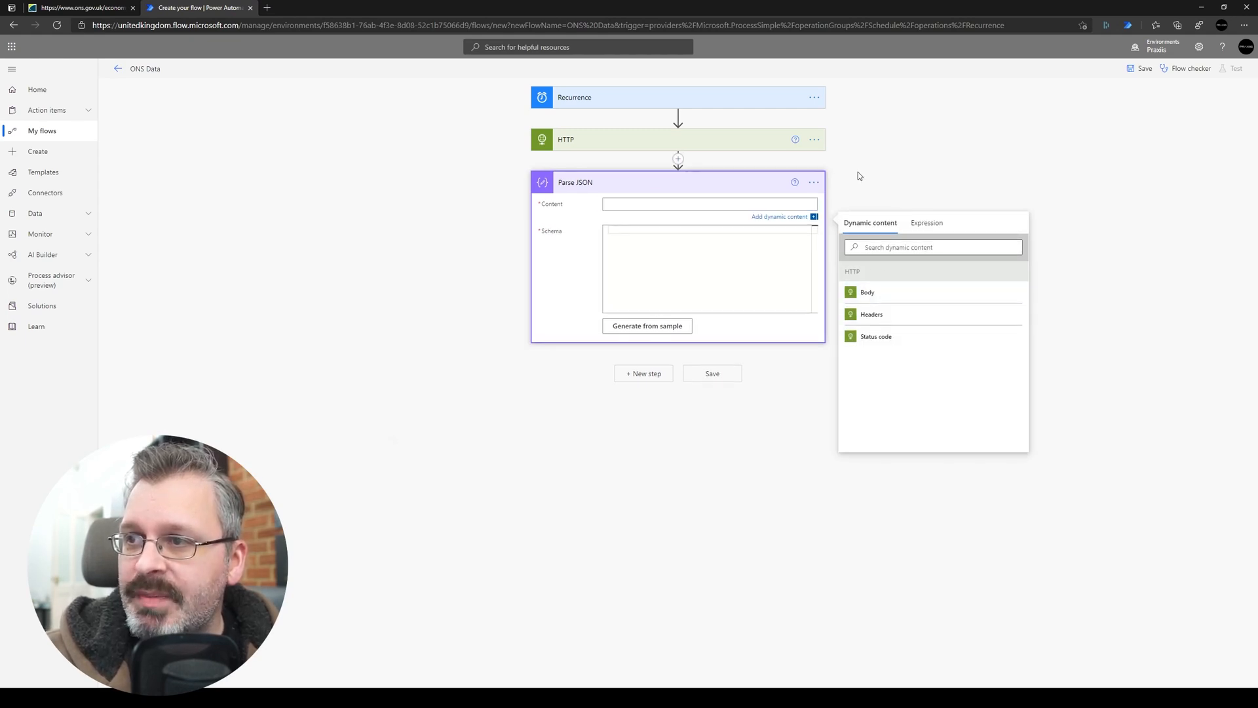
# Rename the HTTP request step to CPI.
pyautogui.click(813, 139)
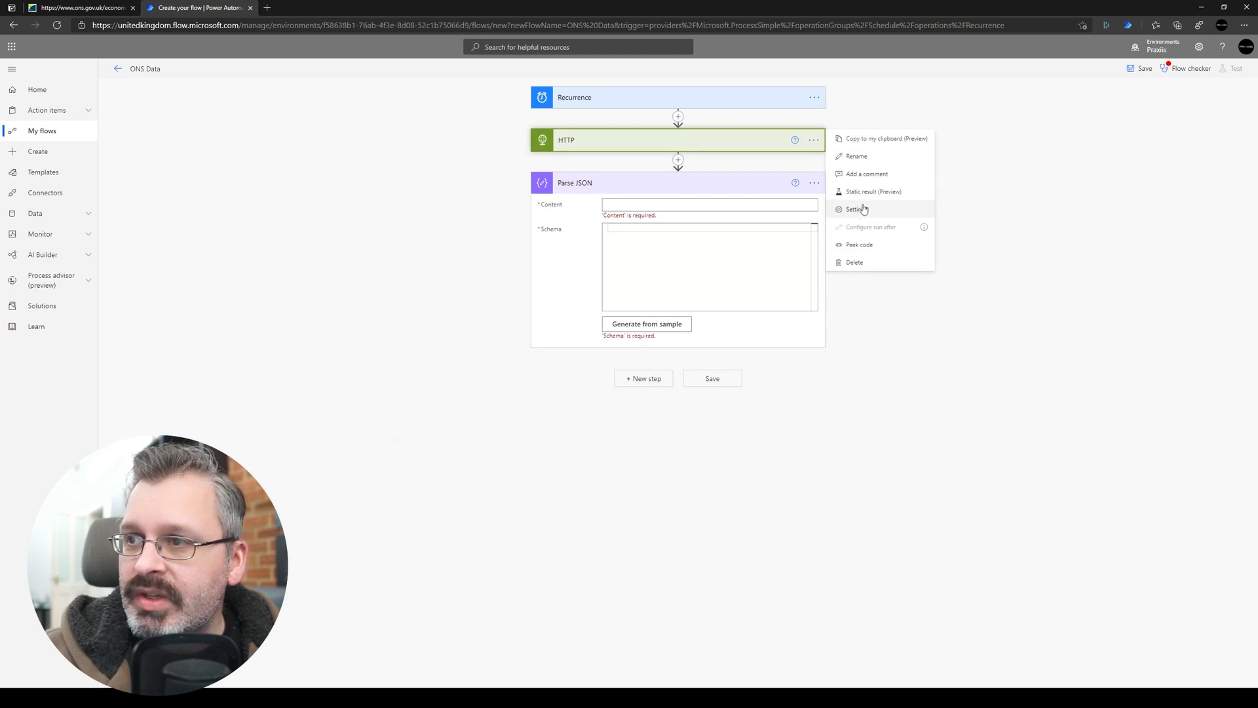
pyautogui.click(856, 156)
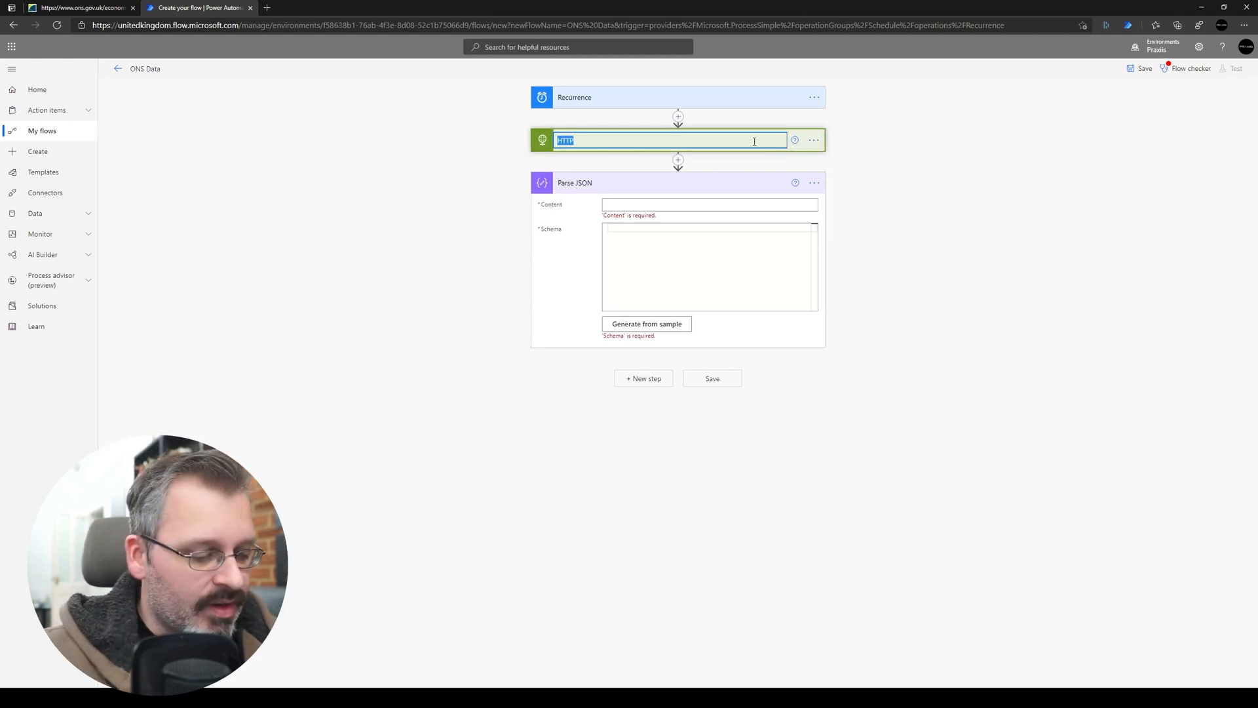
pyautogui.write('CPI')
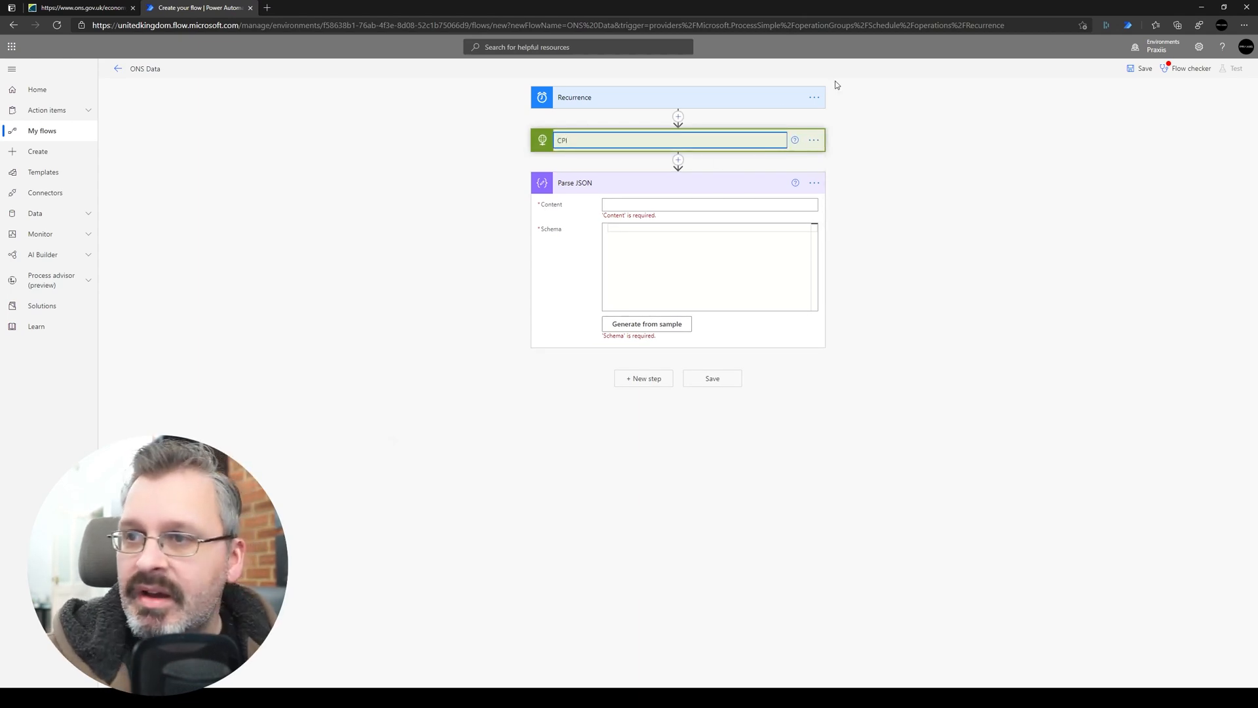
# Rename the Parse JSON step to Parse CPI.
pyautogui.click(813, 182)
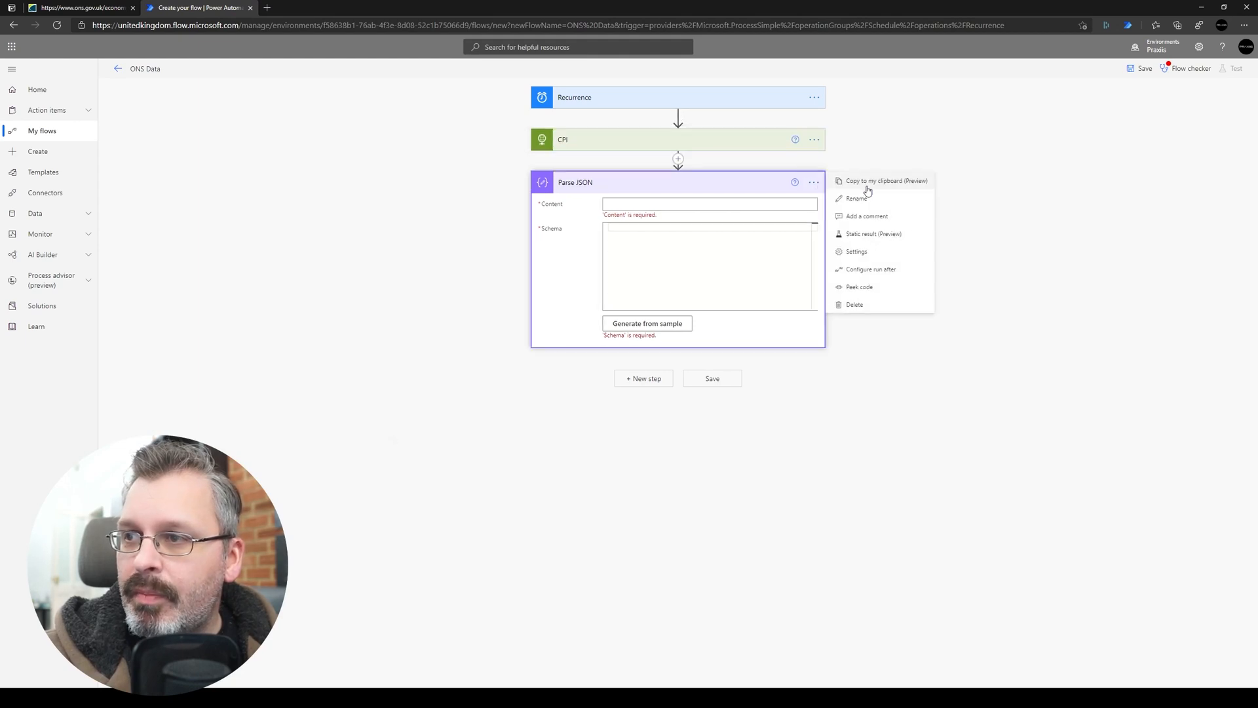
pyautogui.moveTo(873, 200)
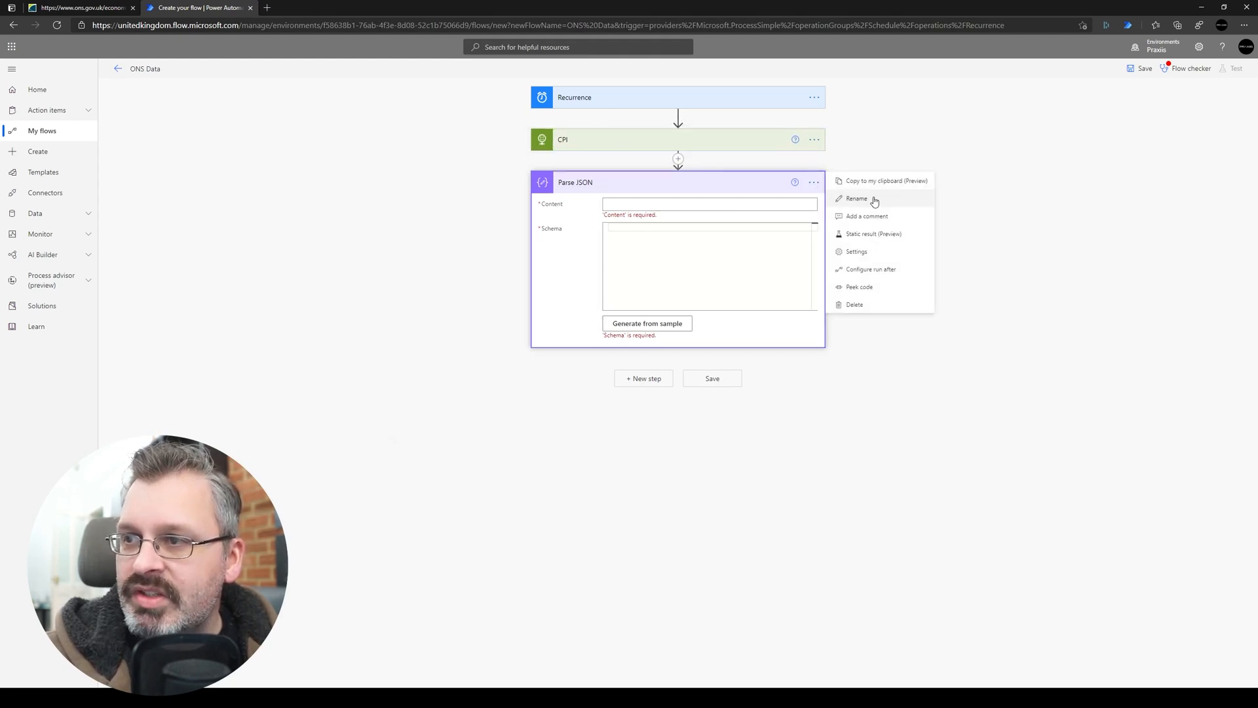
pyautogui.click(856, 199)
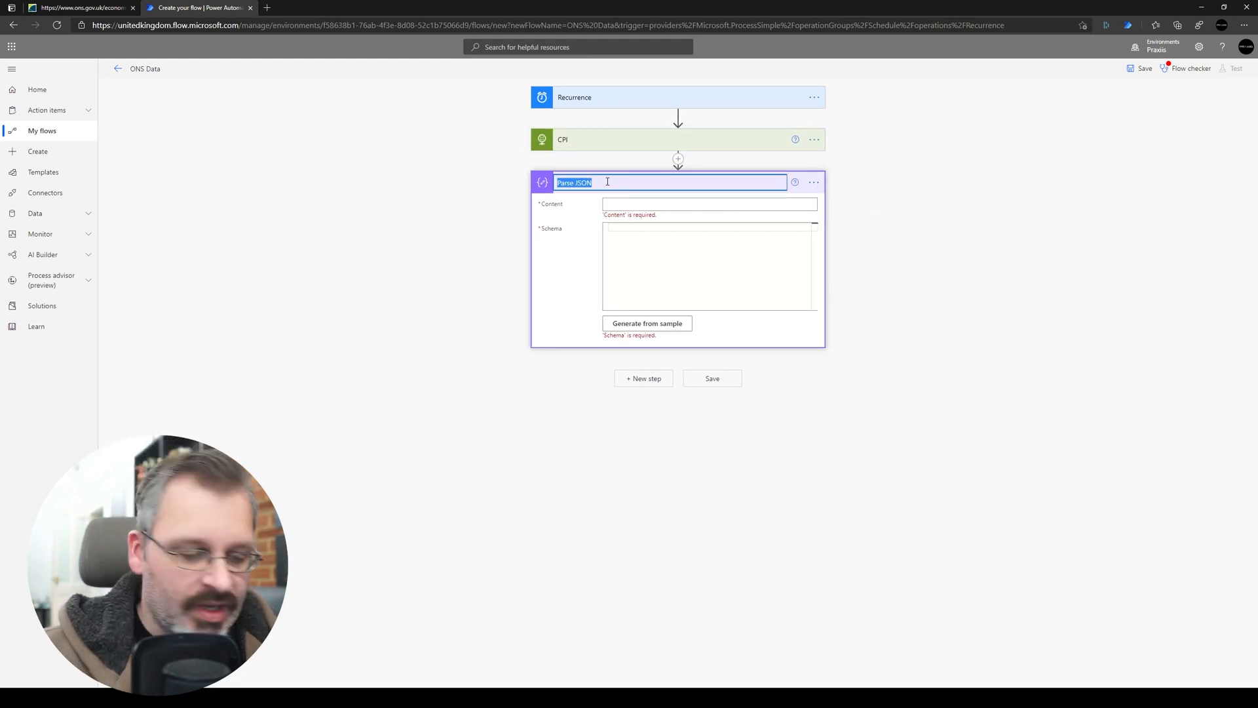
pyautogui.write('Parse CPI')
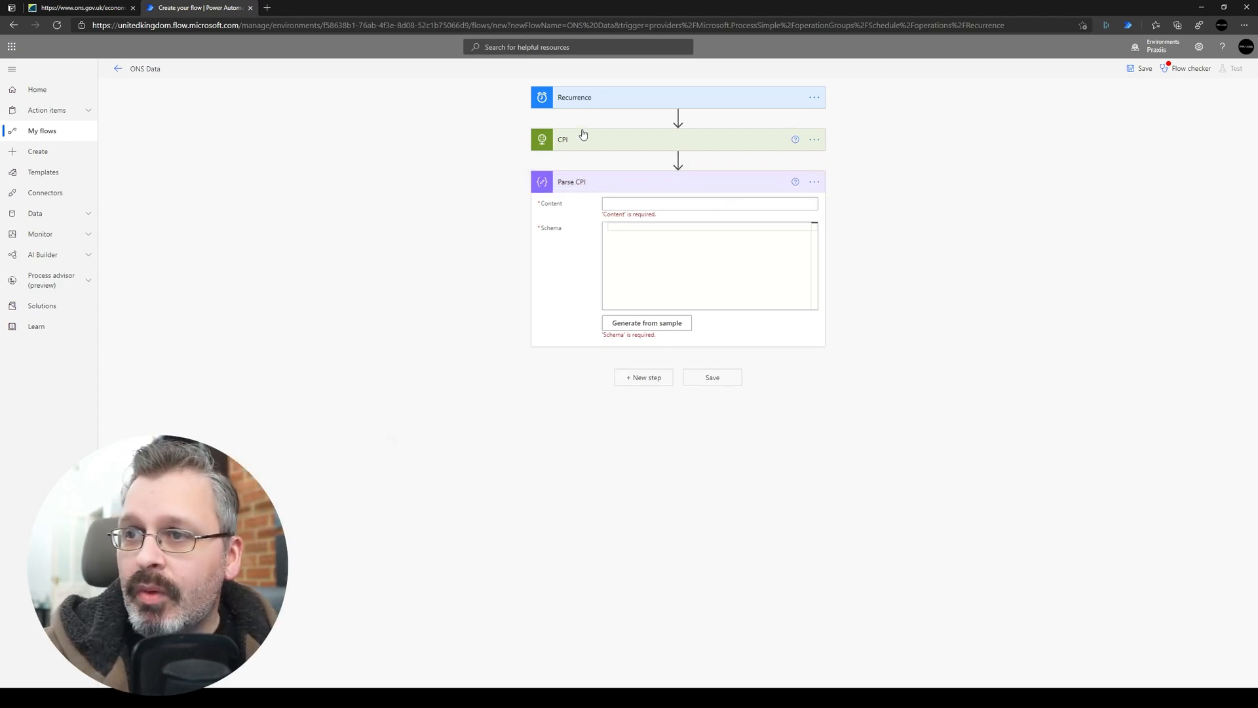
# Set Parse CPI's Content to the Body output of the CPI step.
pyautogui.click(708, 203)
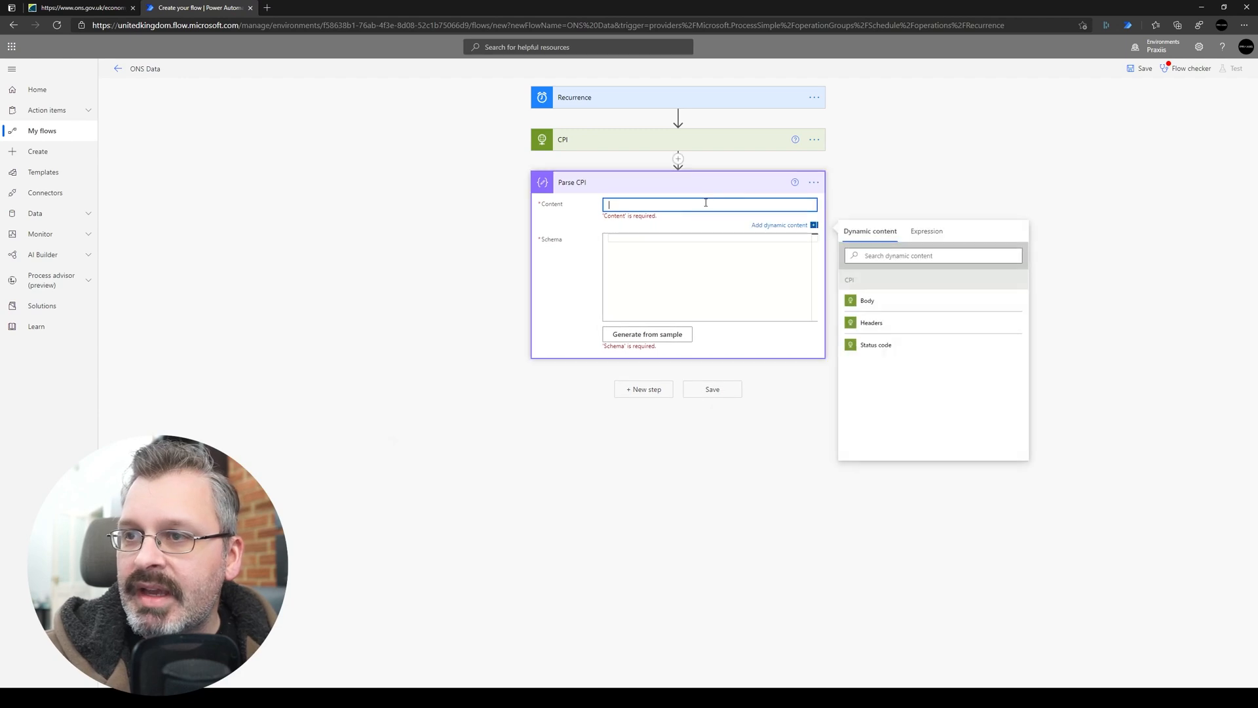
pyautogui.click(867, 300)
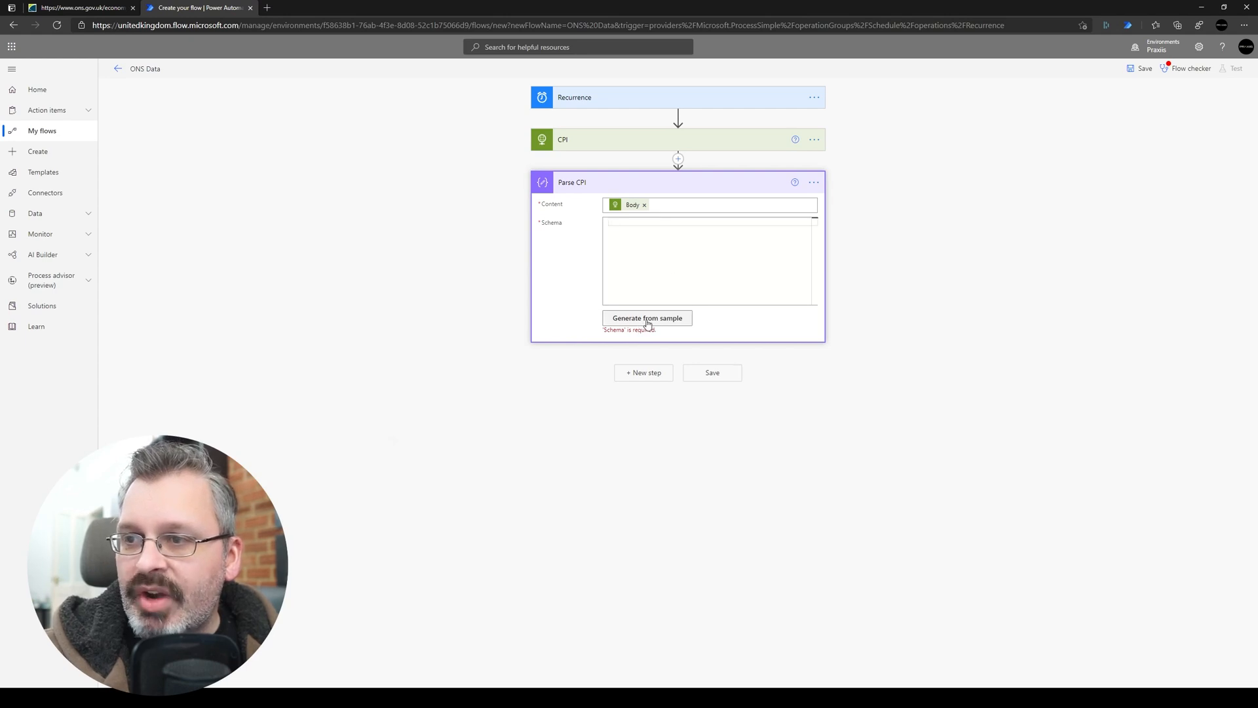
# Copy the ONS CPI JSON and generate Parse CPI's schema from that sample.
pyautogui.click(72, 7)
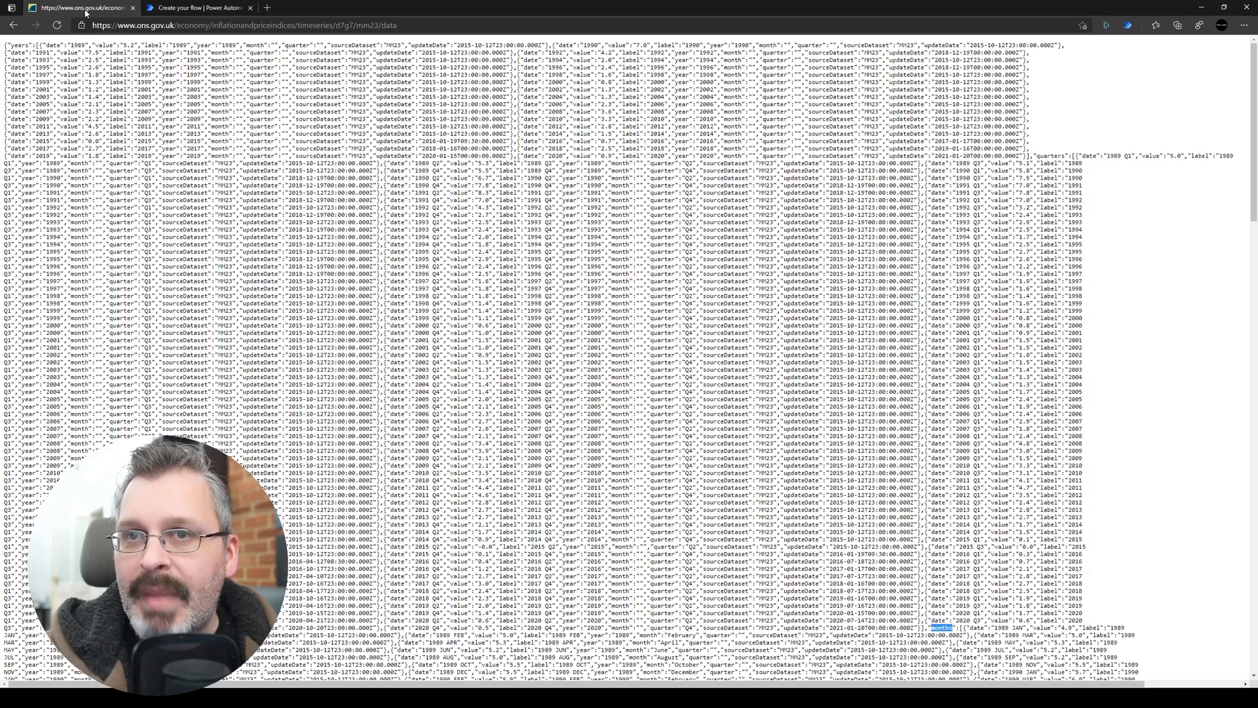
pyautogui.press('Ctrl+a')
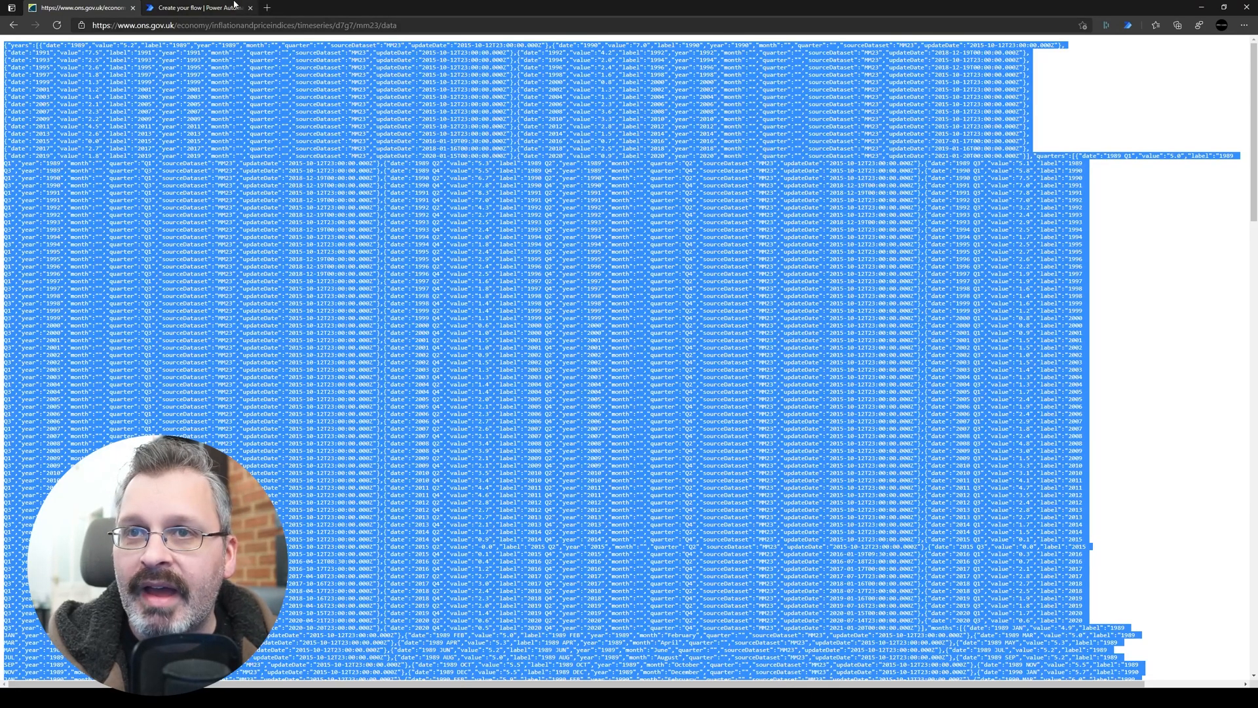
pyautogui.click(203, 8)
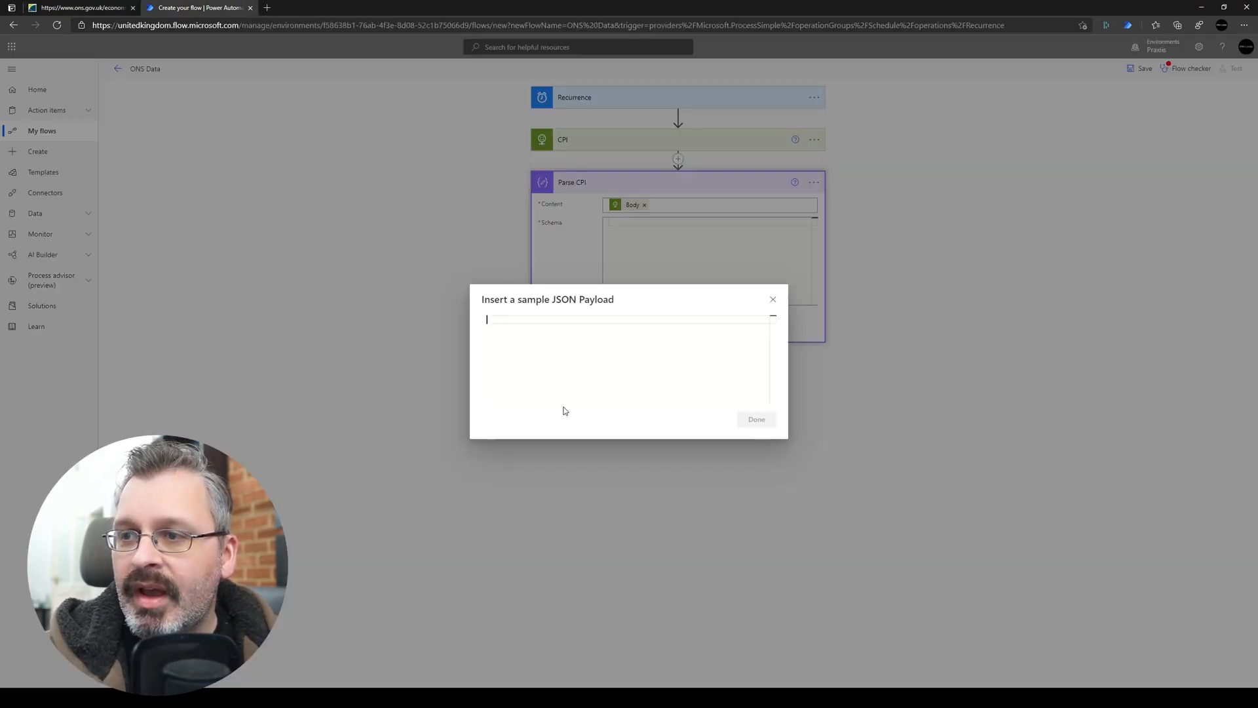
pyautogui.write('{"years":[{"date":"1989","value":"5.2","label":"1989","year":"1989","month":"","q')
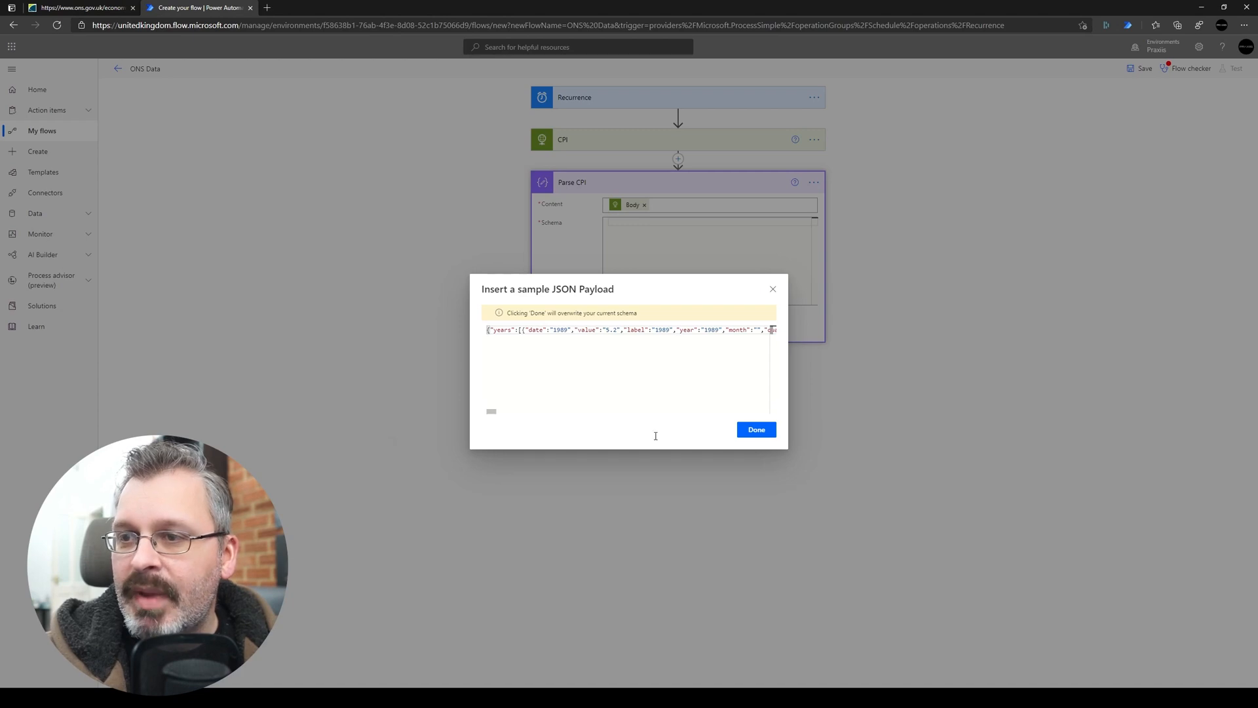
pyautogui.click(755, 429)
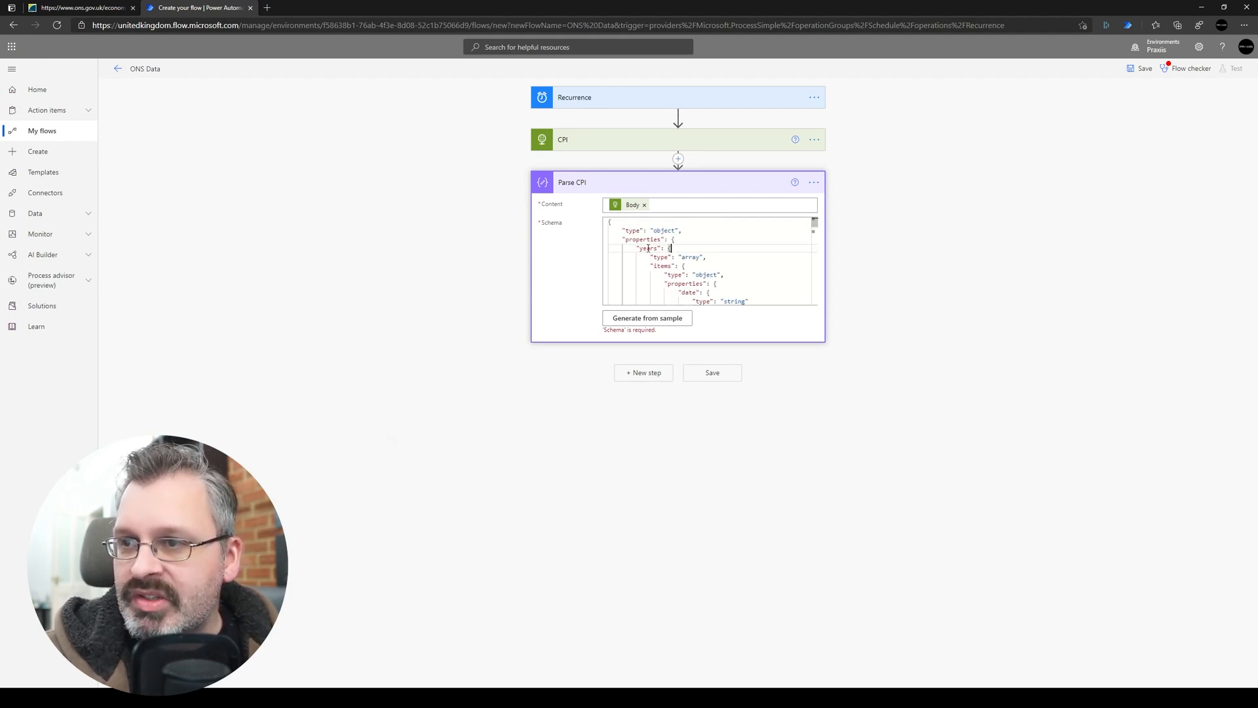
pyautogui.scroll(-3)
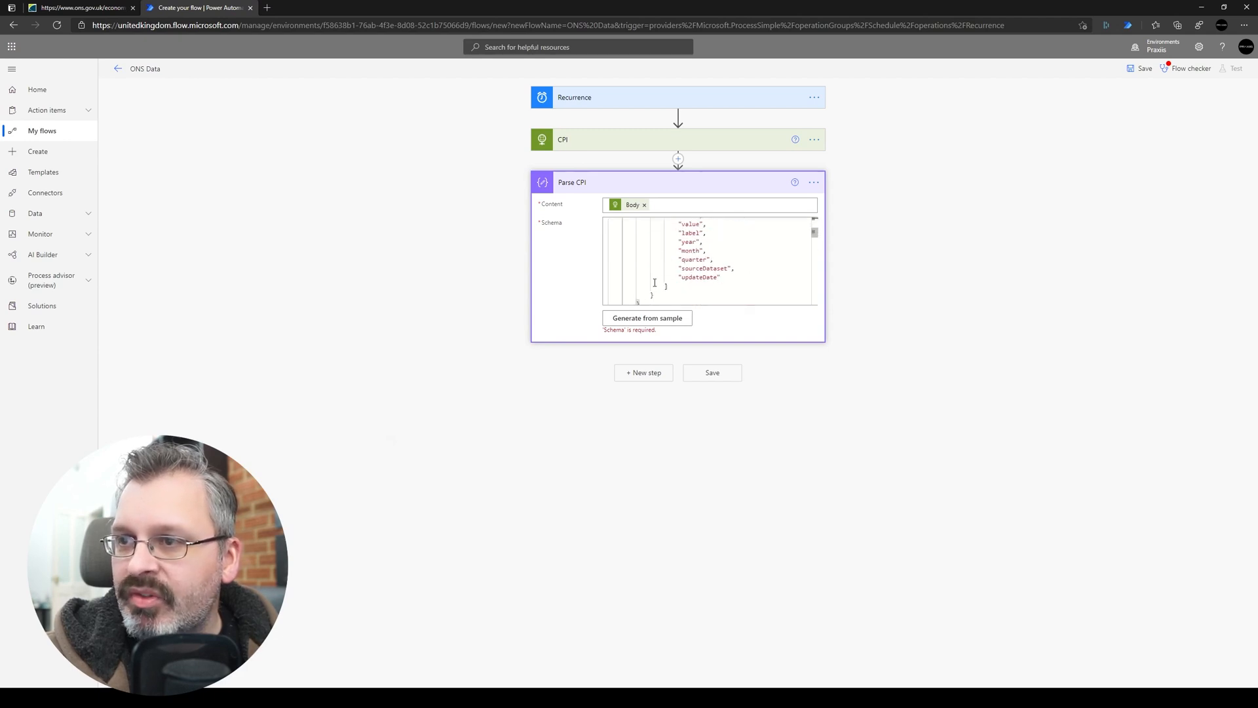
pyautogui.scroll(-3)
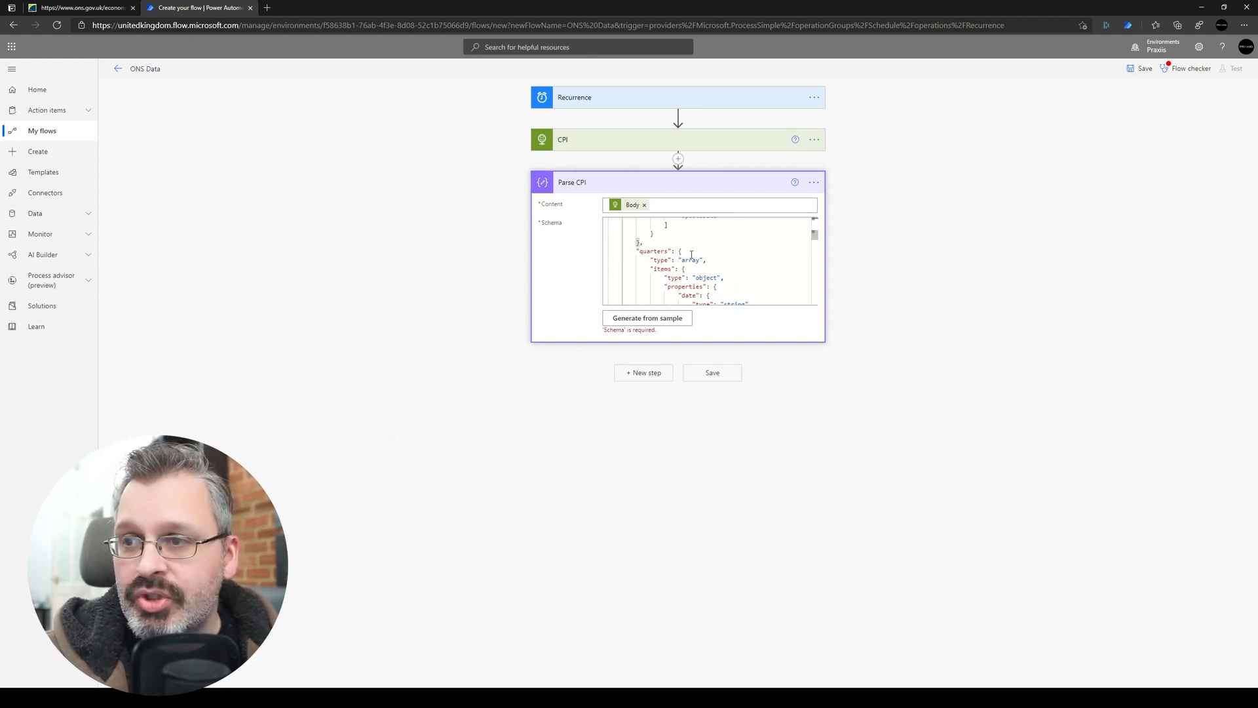
pyautogui.moveTo(617, 360)
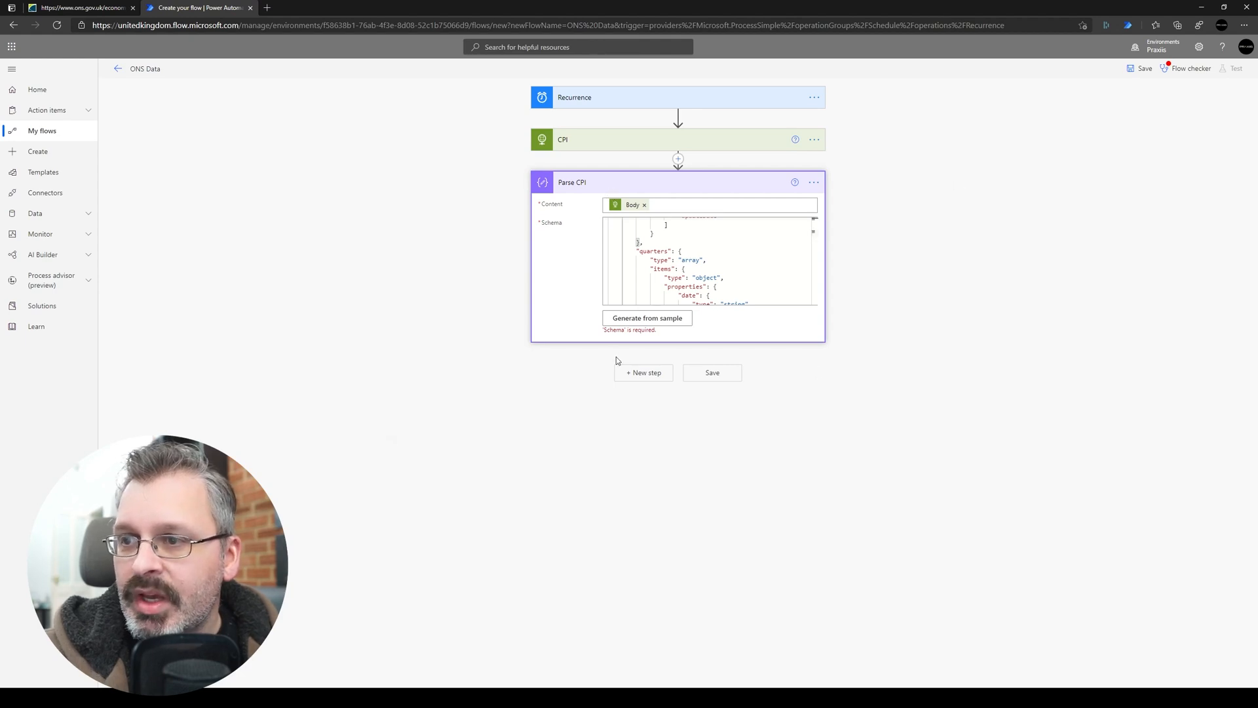
pyautogui.moveTo(736, 179)
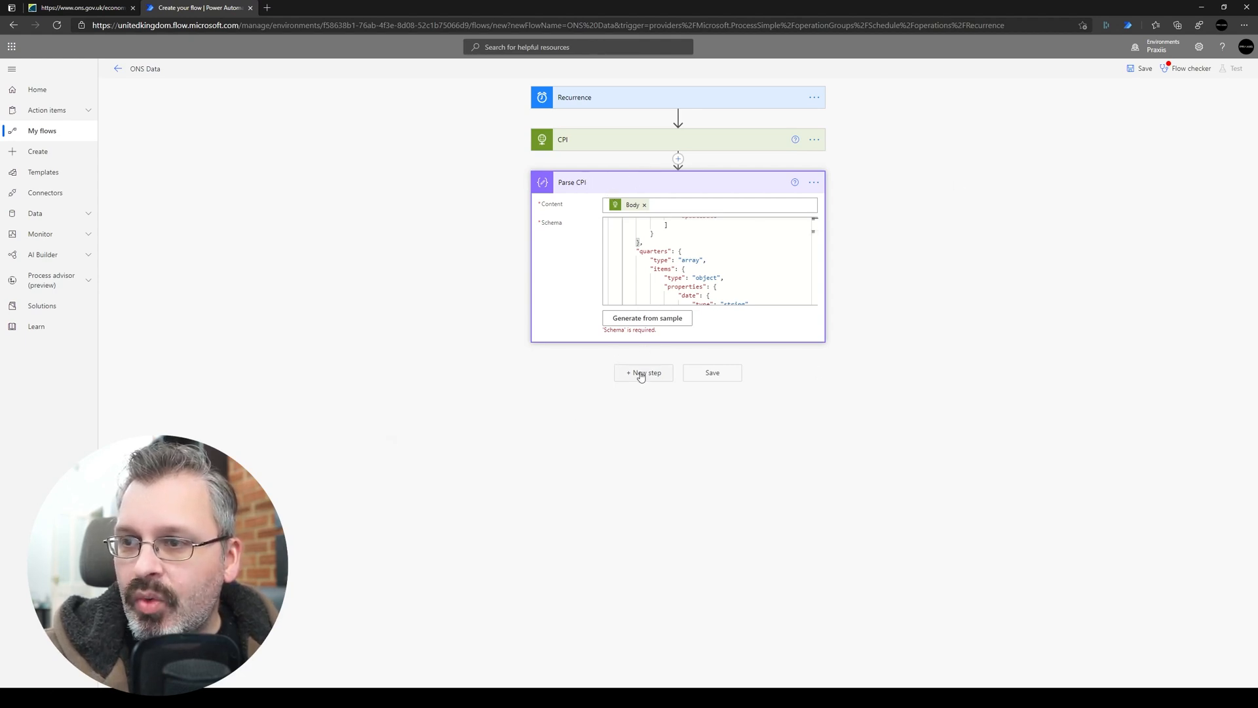
# Add an Initialize variable step for a String variable named CPI.
pyautogui.click(644, 372)
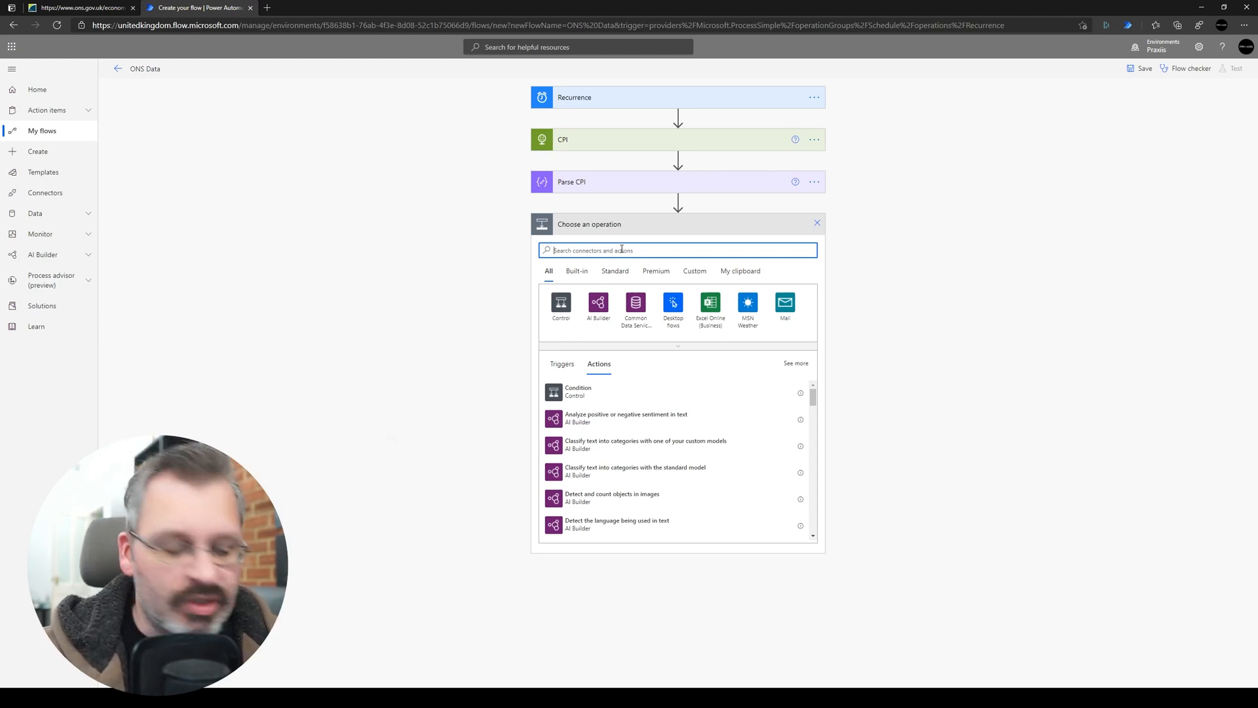
pyautogui.write('initi')
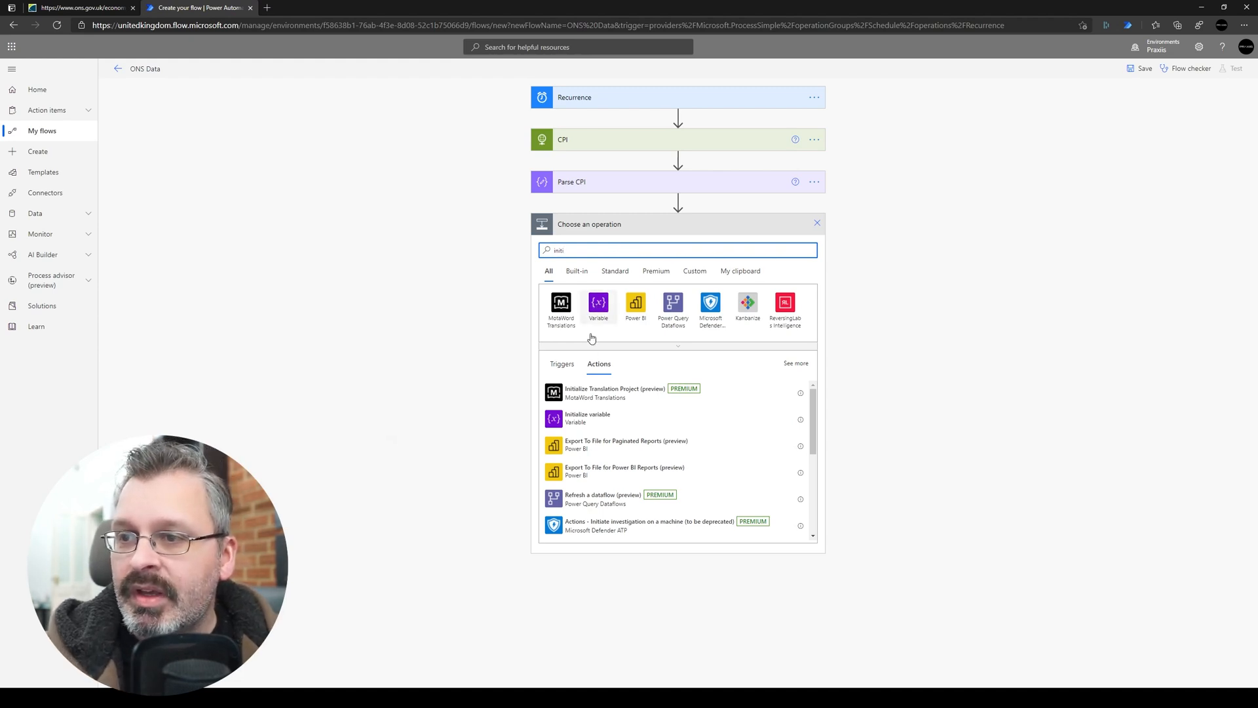
pyautogui.click(587, 418)
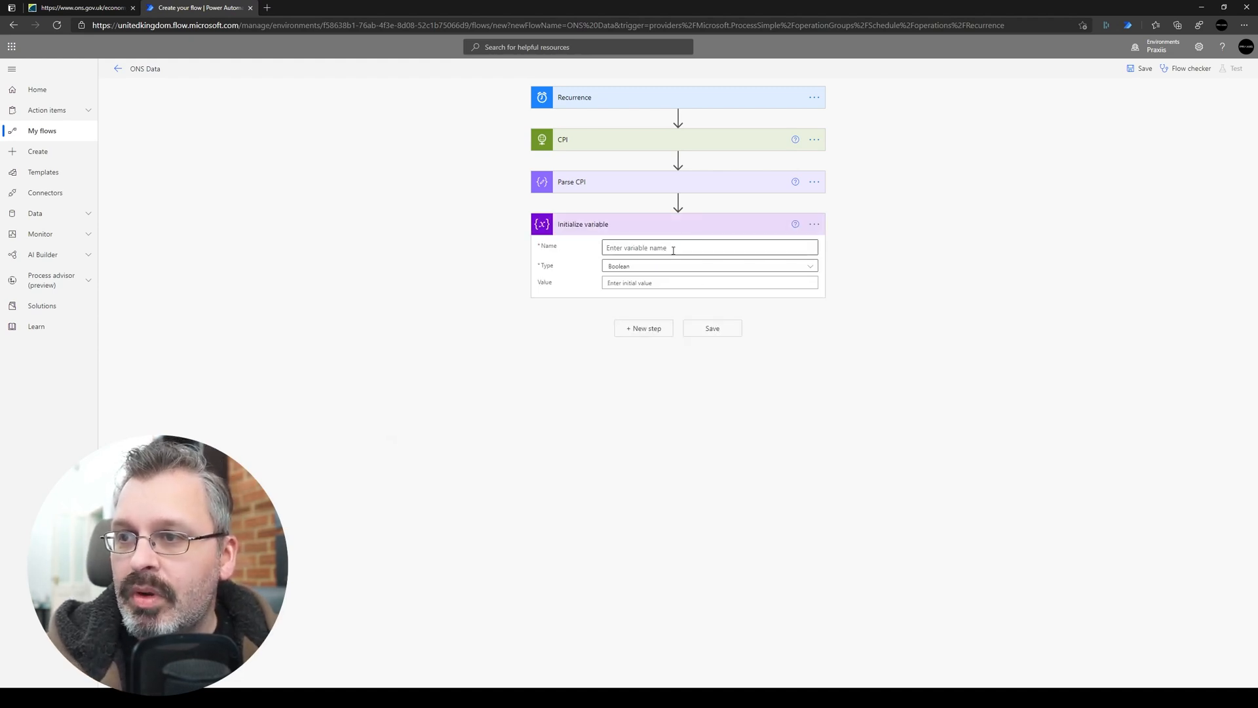
pyautogui.write('CPI')
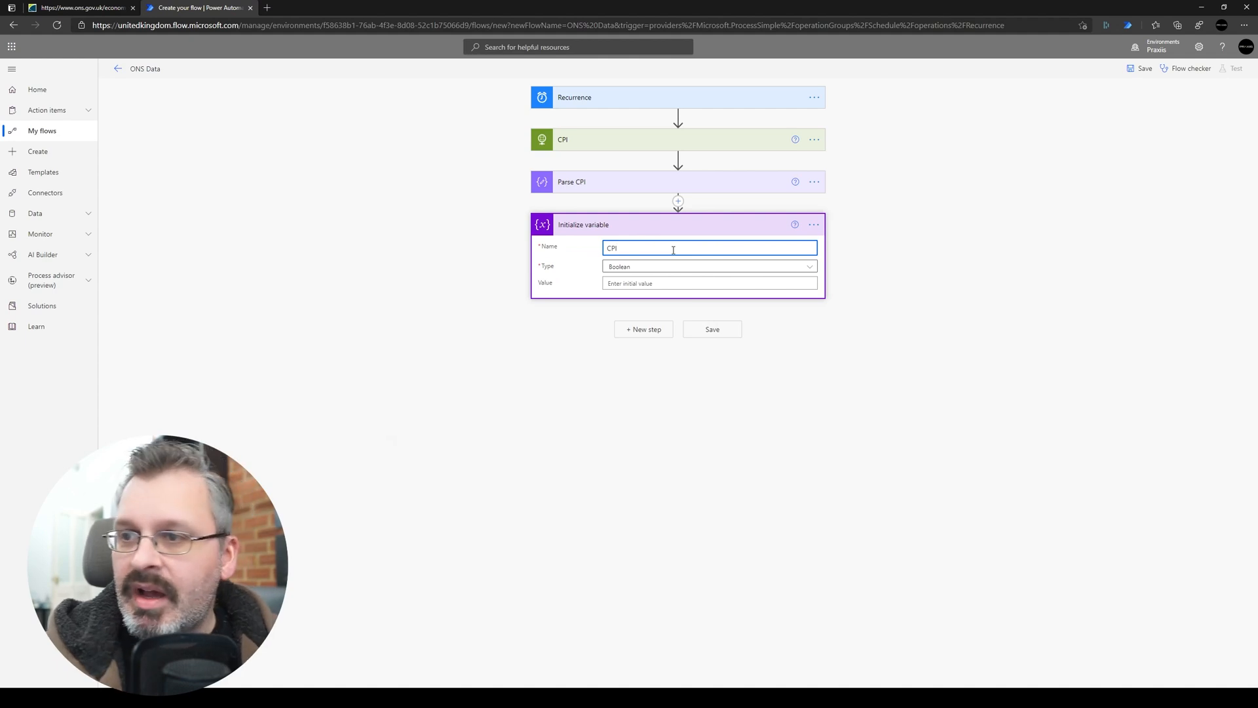
pyautogui.click(710, 266)
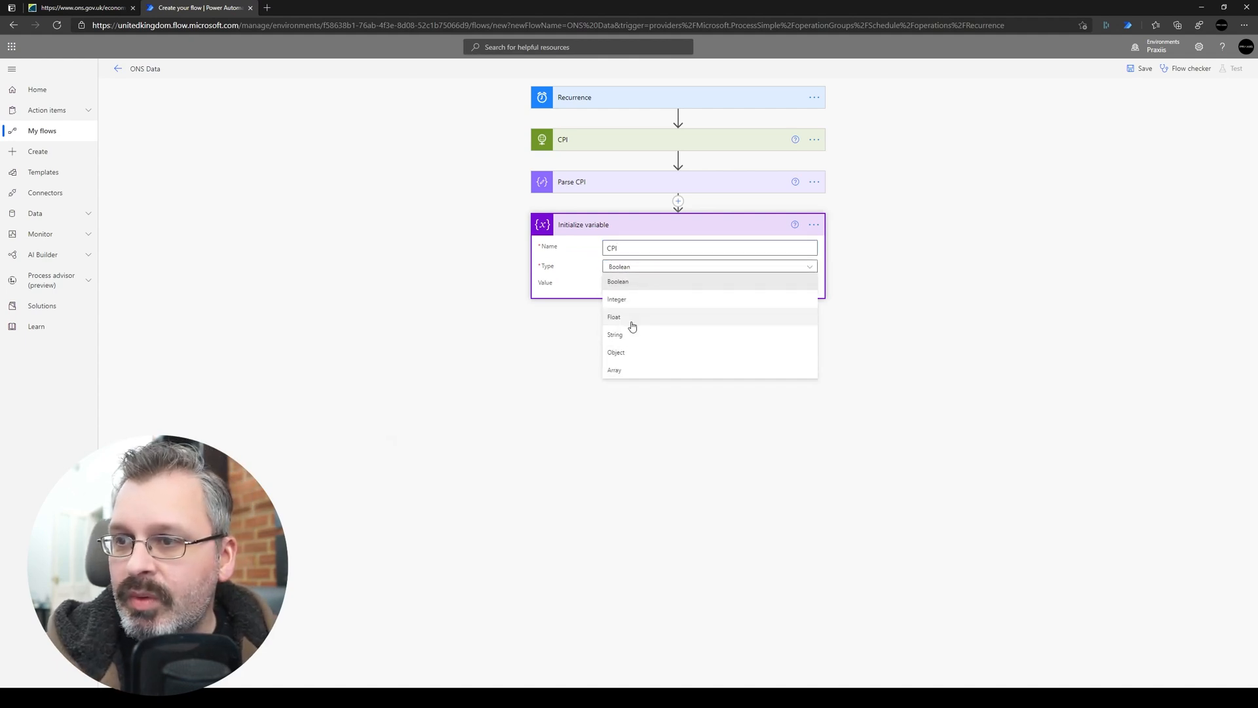
pyautogui.click(614, 334)
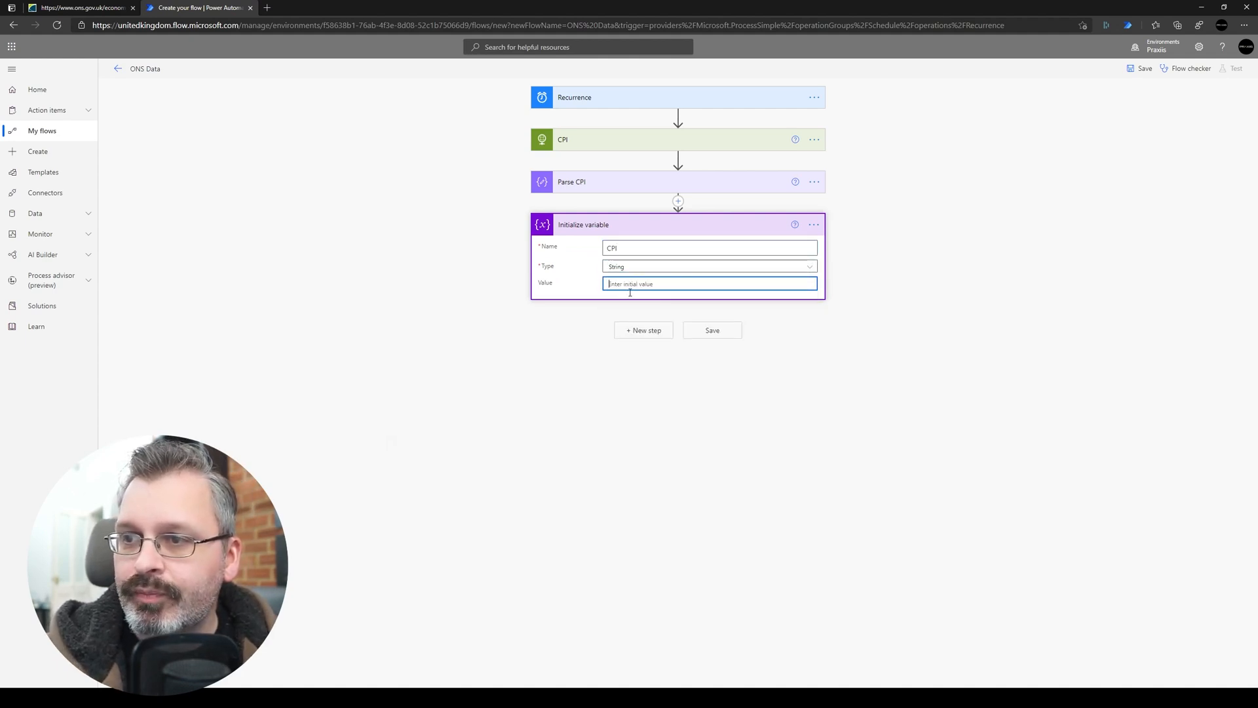
# Set its value to the expression last(body('Parse_CPI')?['months'])?['value'].
pyautogui.click(709, 284)
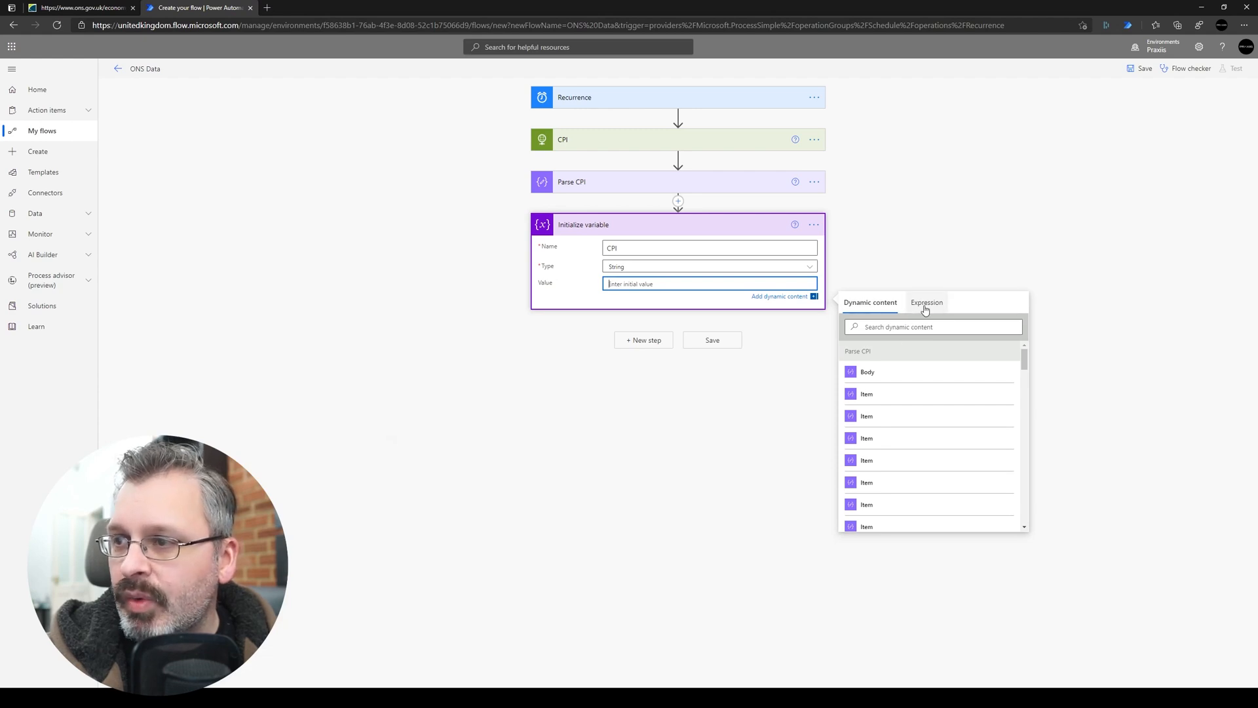
pyautogui.click(926, 302)
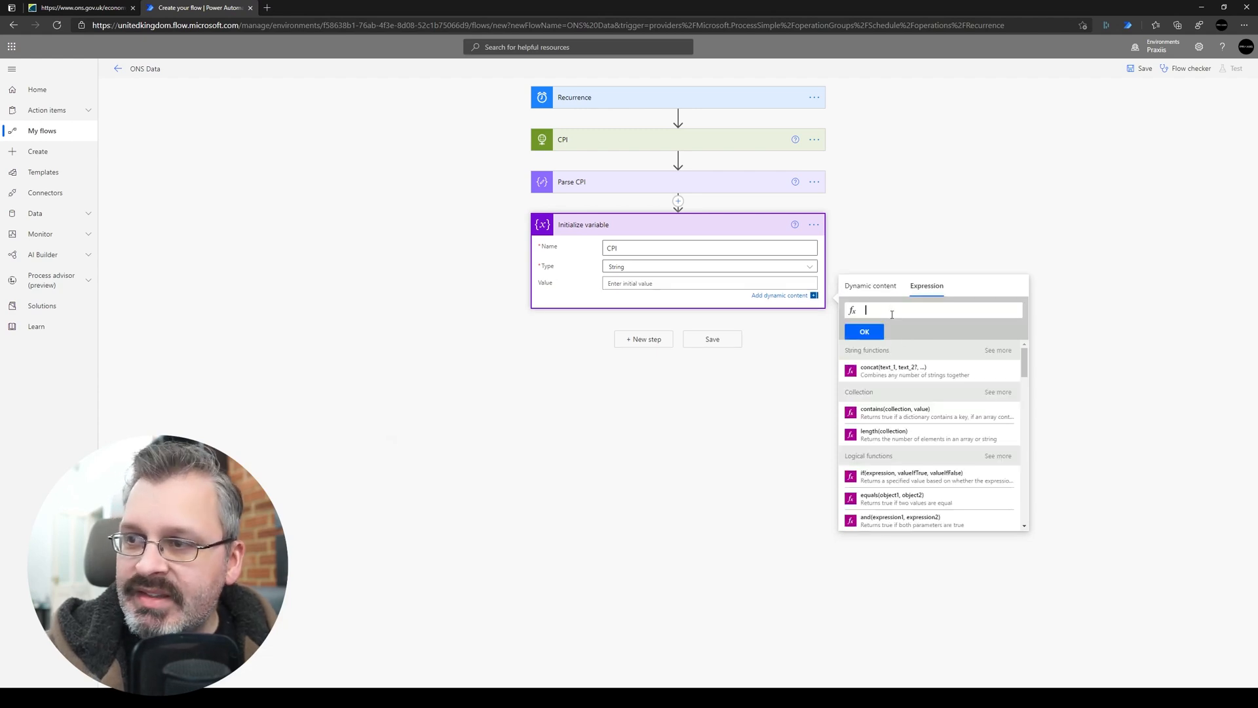
pyautogui.write('last')
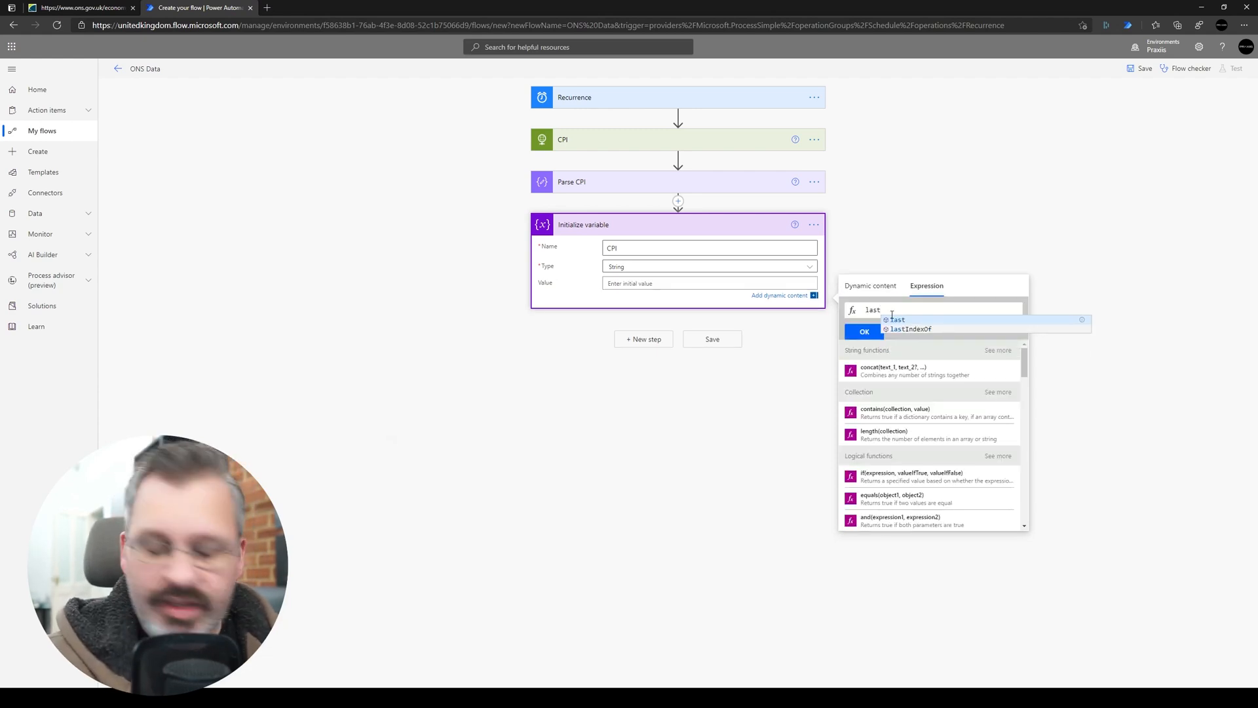
pyautogui.click(898, 319)
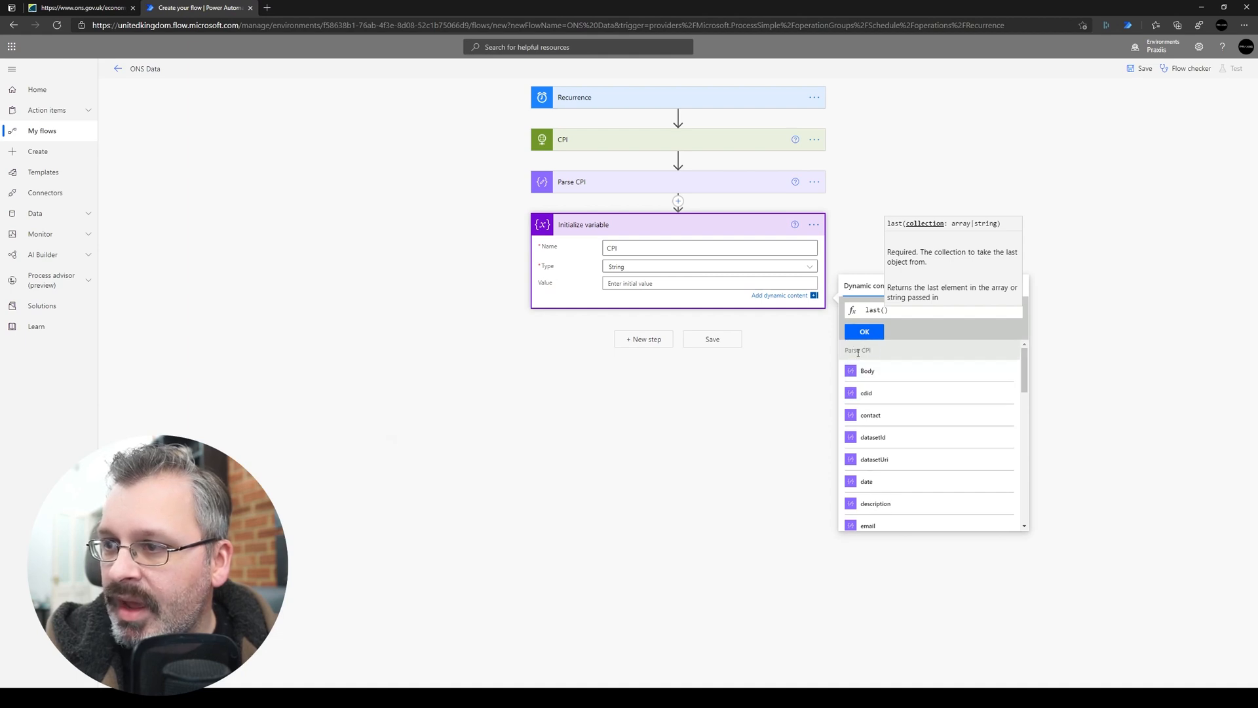
pyautogui.scroll(-3)
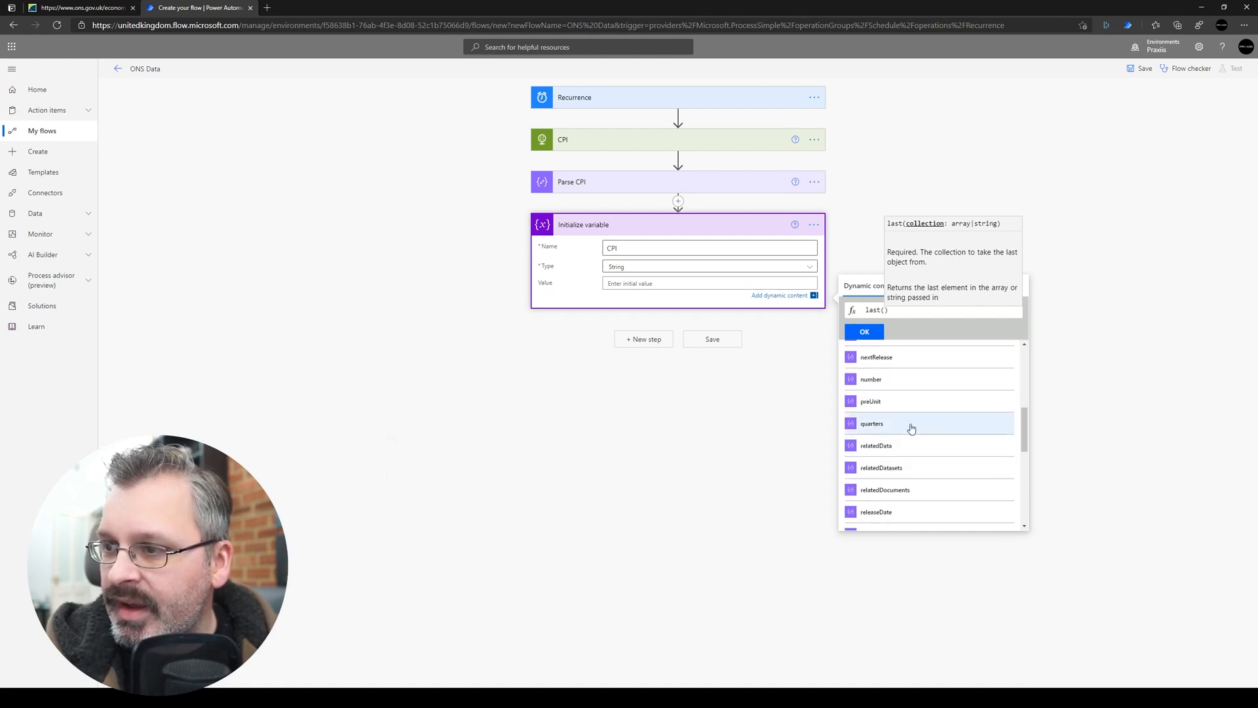
pyautogui.scroll(-3)
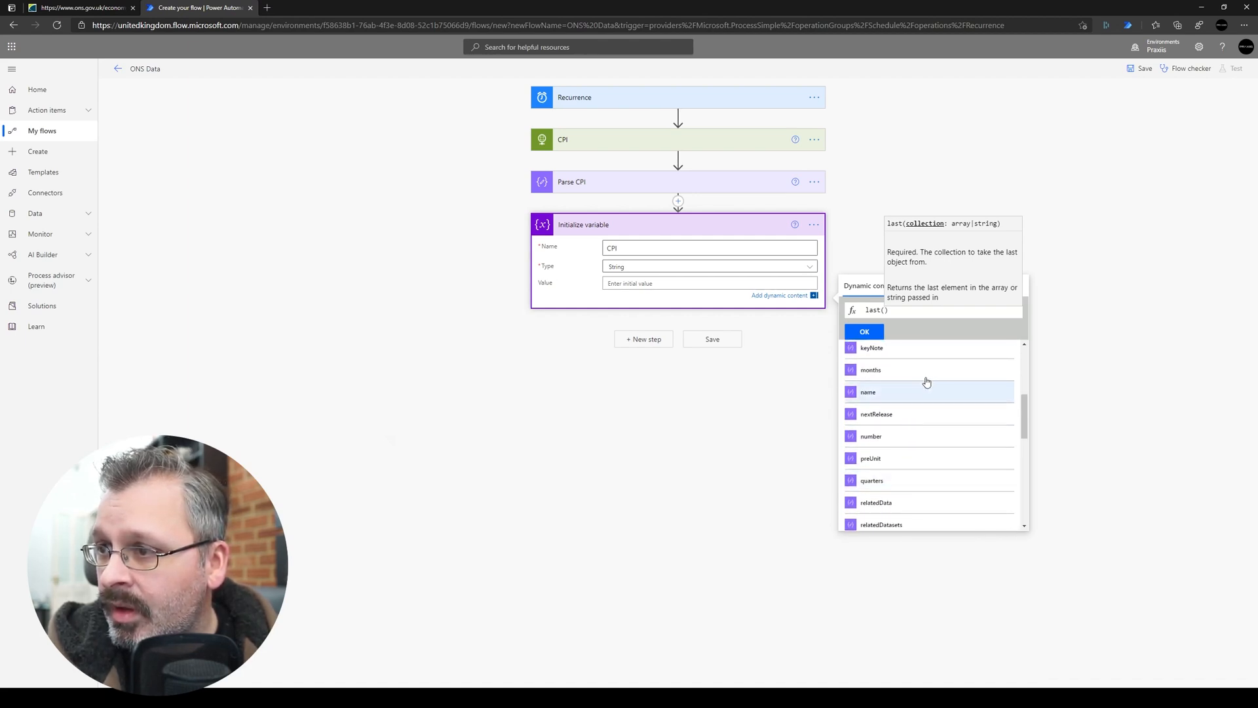
pyautogui.click(871, 370)
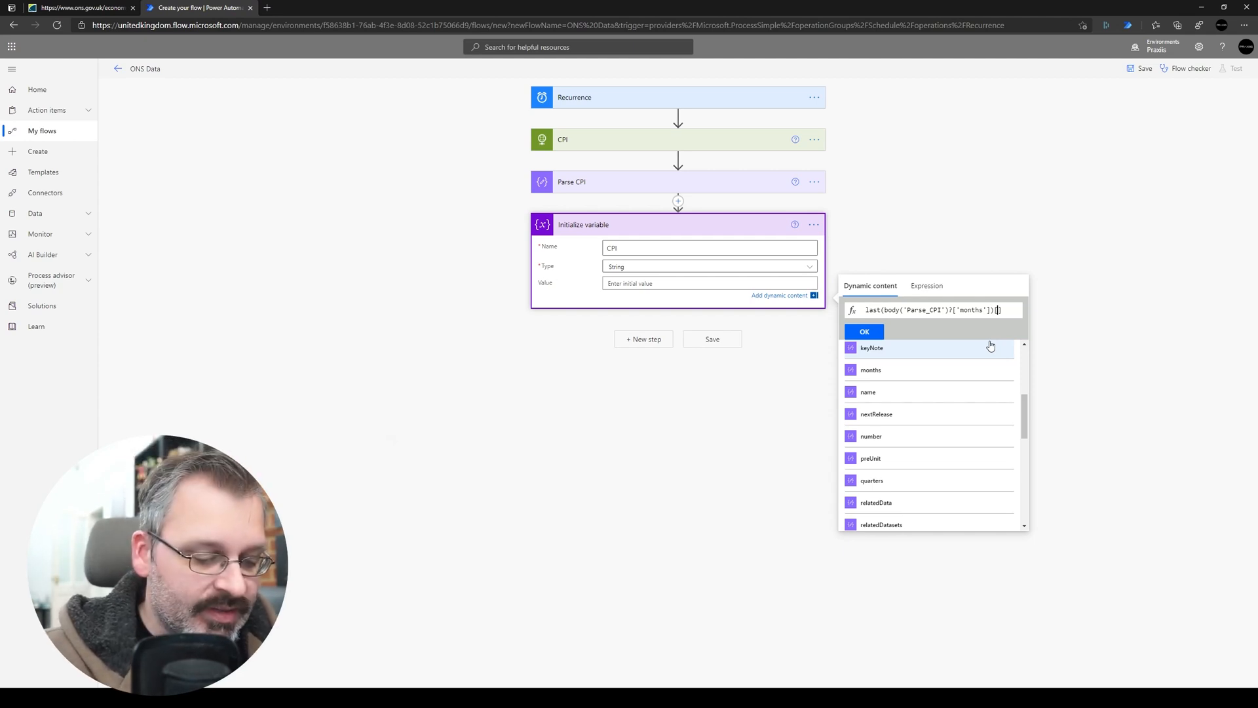
pyautogui.write("['val']")
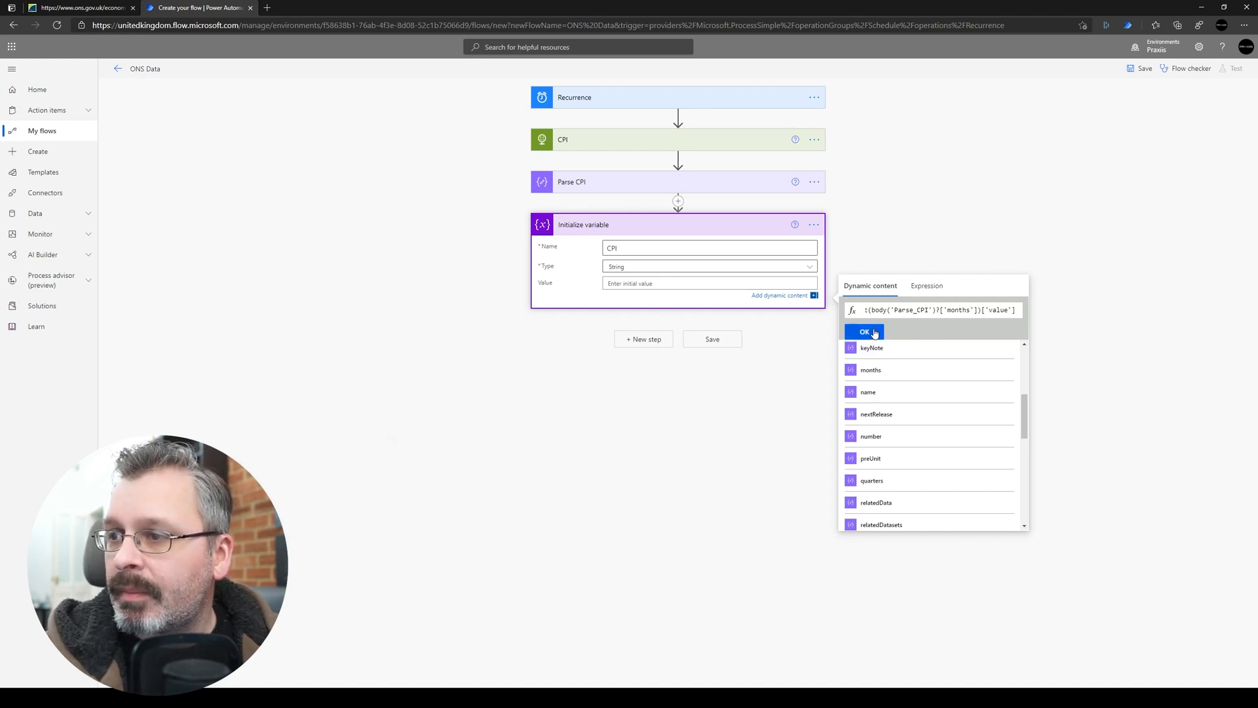
pyautogui.click(865, 332)
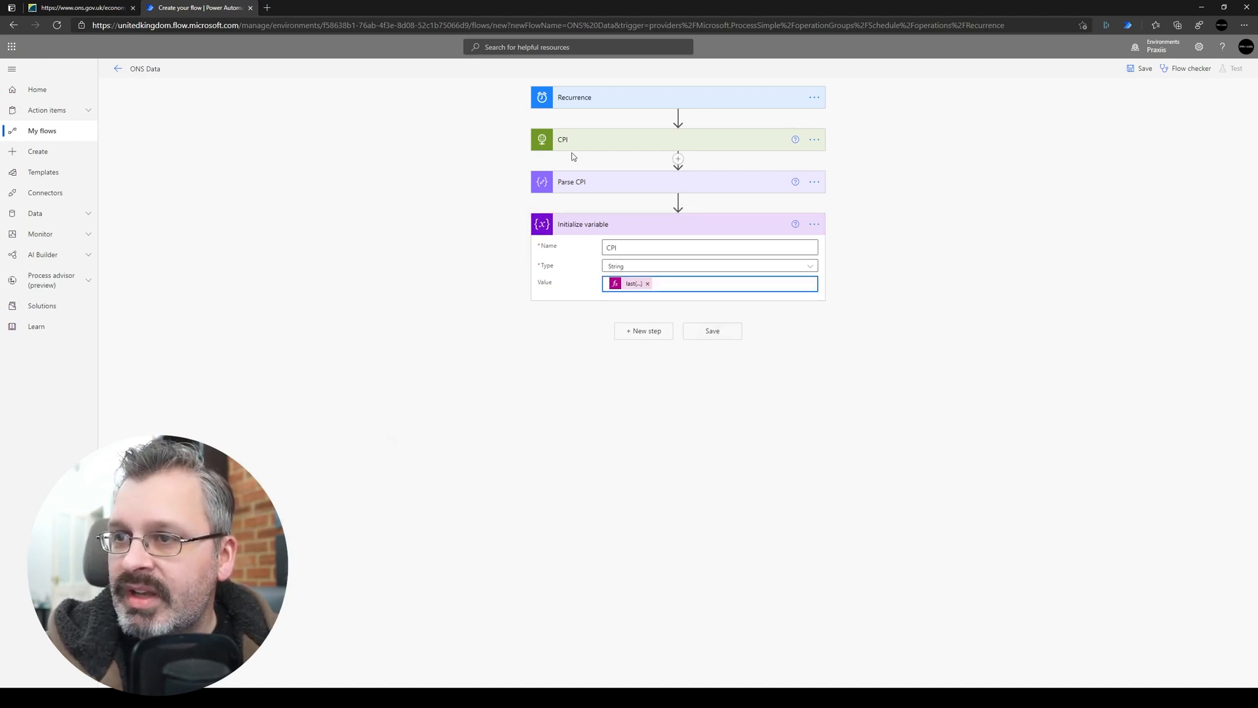
# Rename the variable step to Initialize CPI and save the ONS Data flow.
pyautogui.click(813, 224)
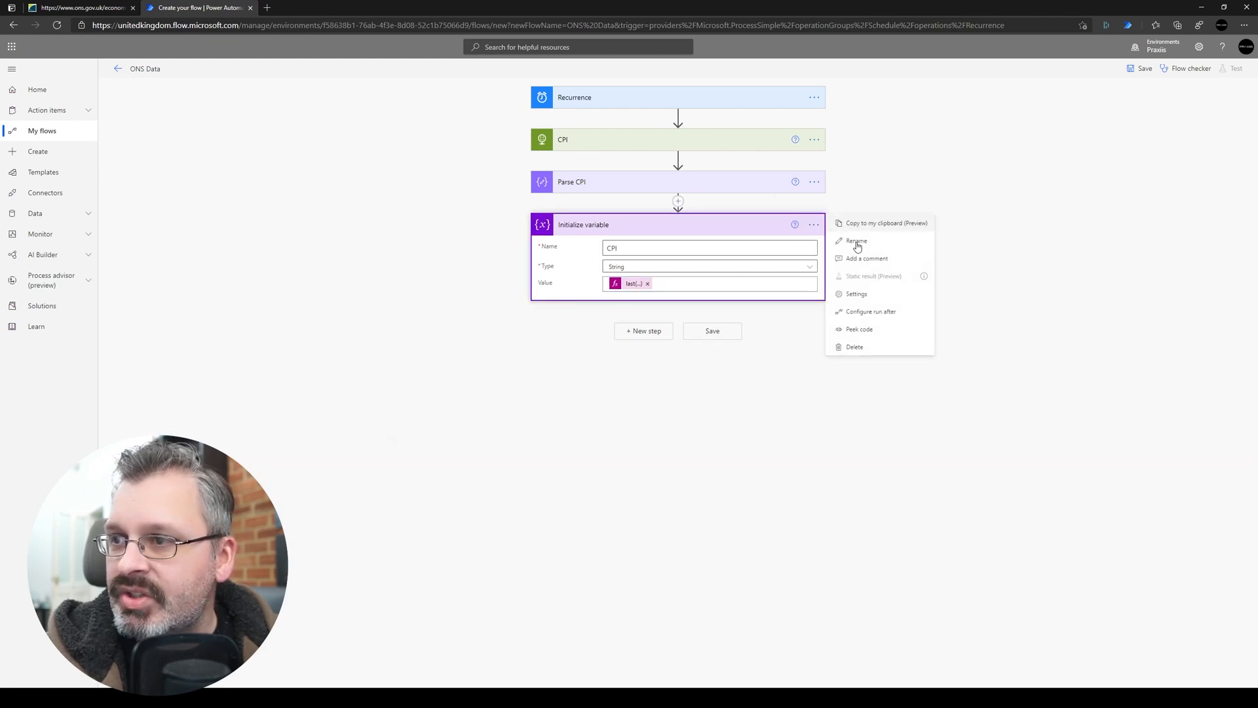
pyautogui.click(856, 241)
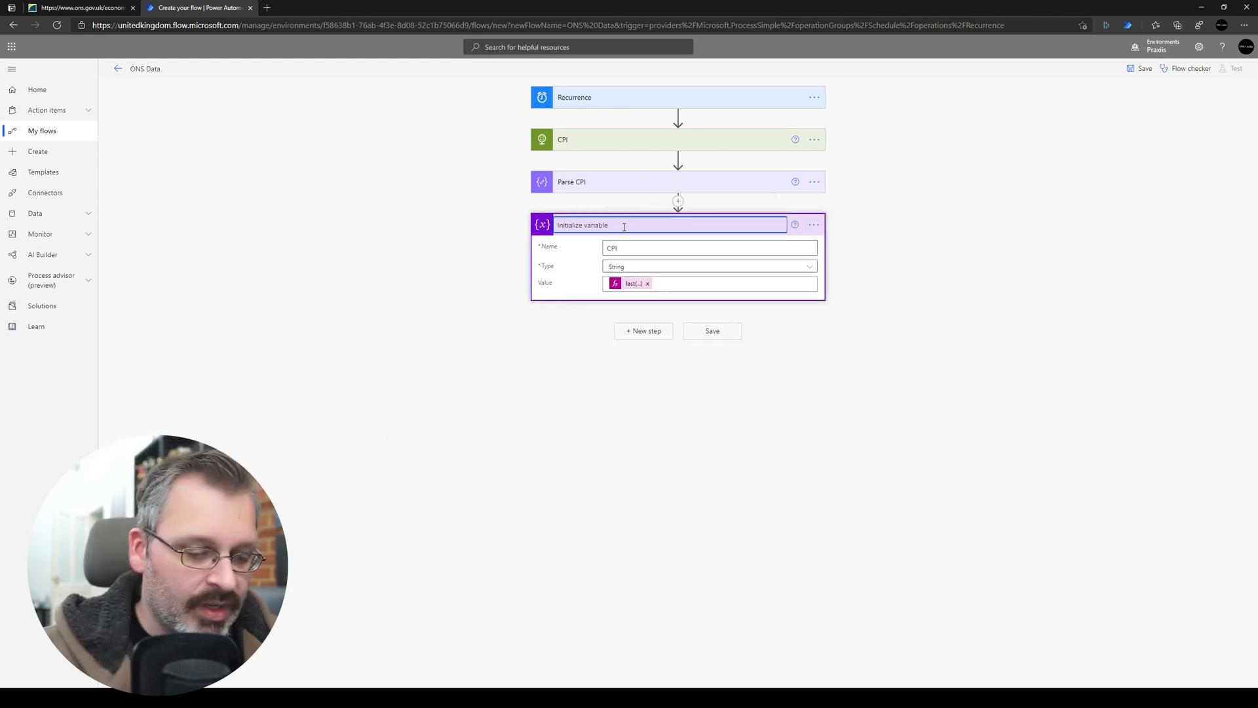
pyautogui.write('Initialize C')
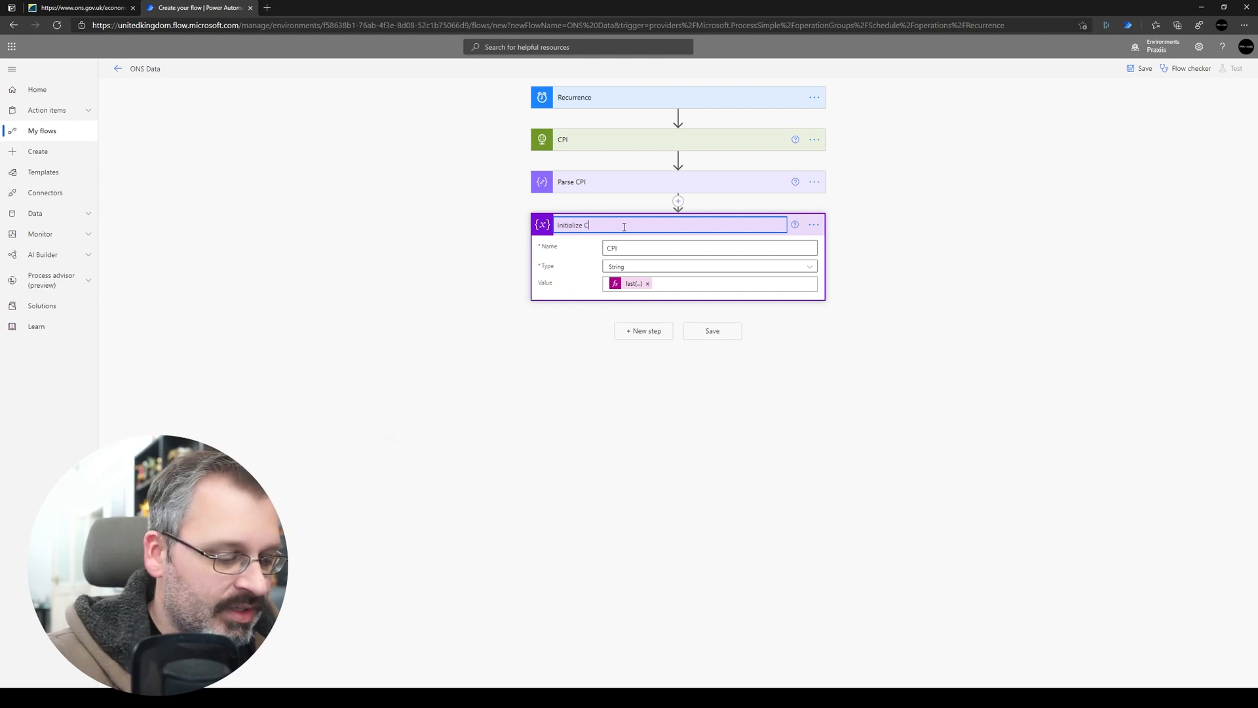
pyautogui.click(712, 331)
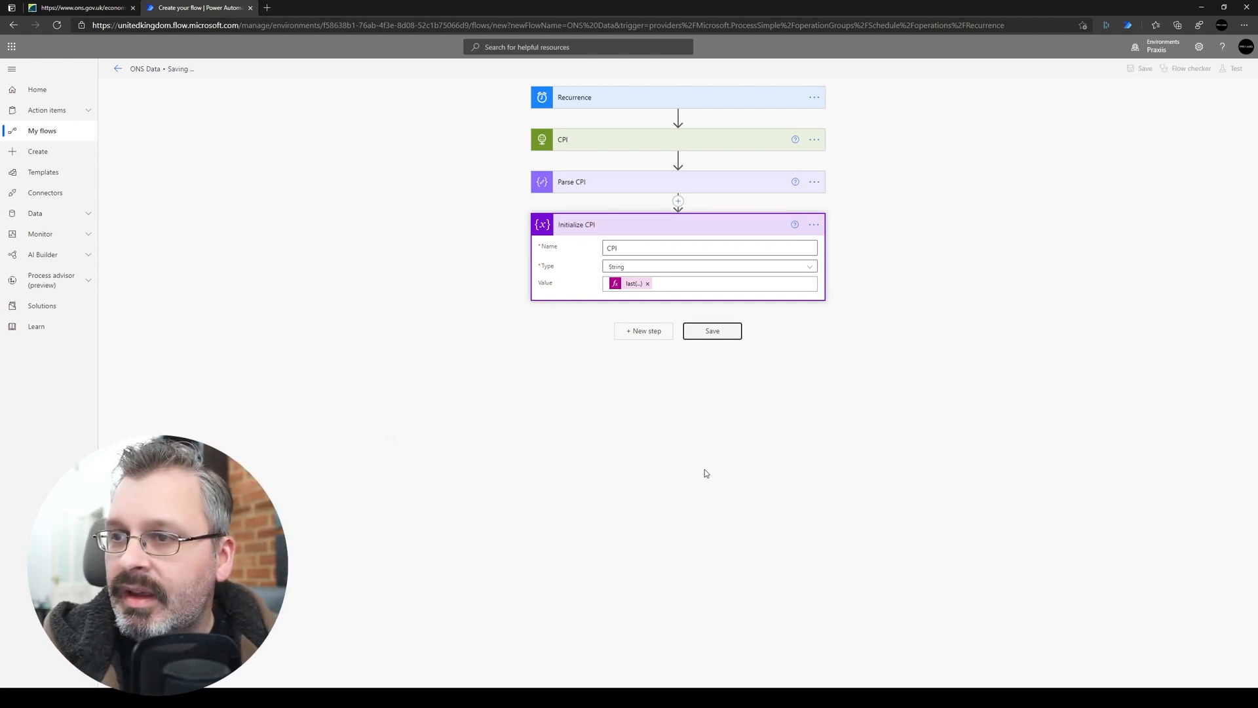
pyautogui.click(712, 331)
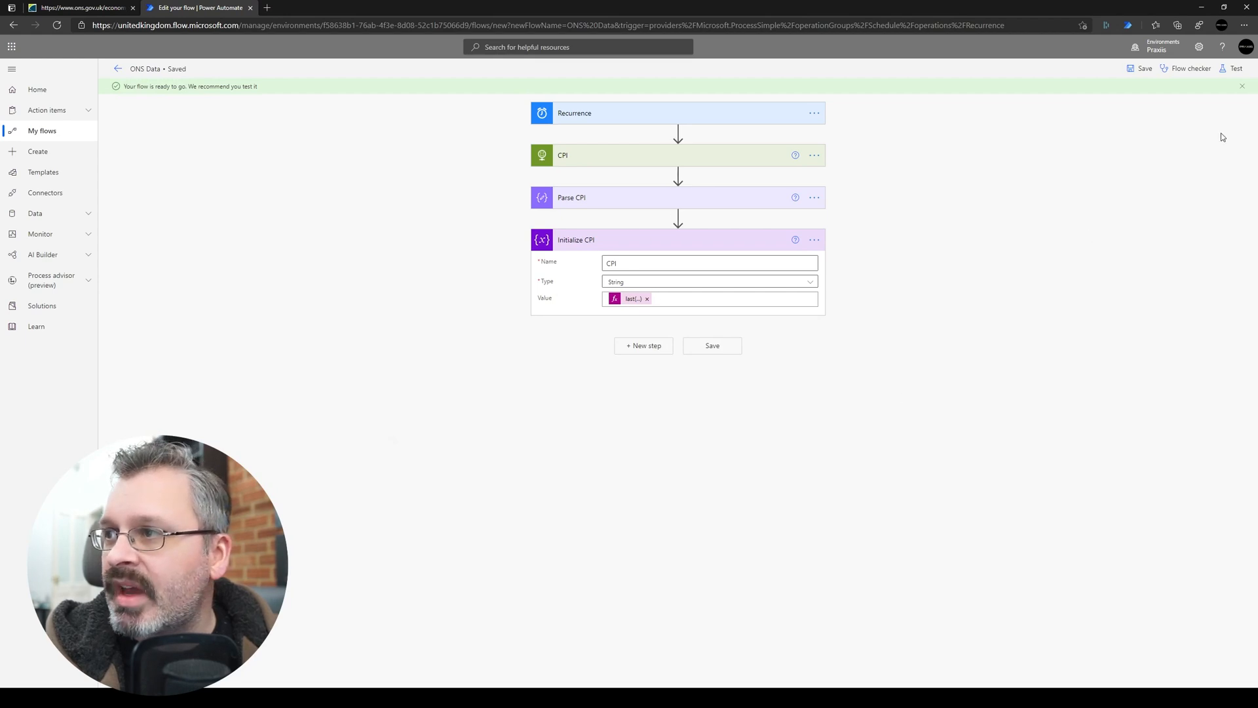
# Run a manual test, confirm CPI receives 0.7, and return to editing.
pyautogui.click(1234, 68)
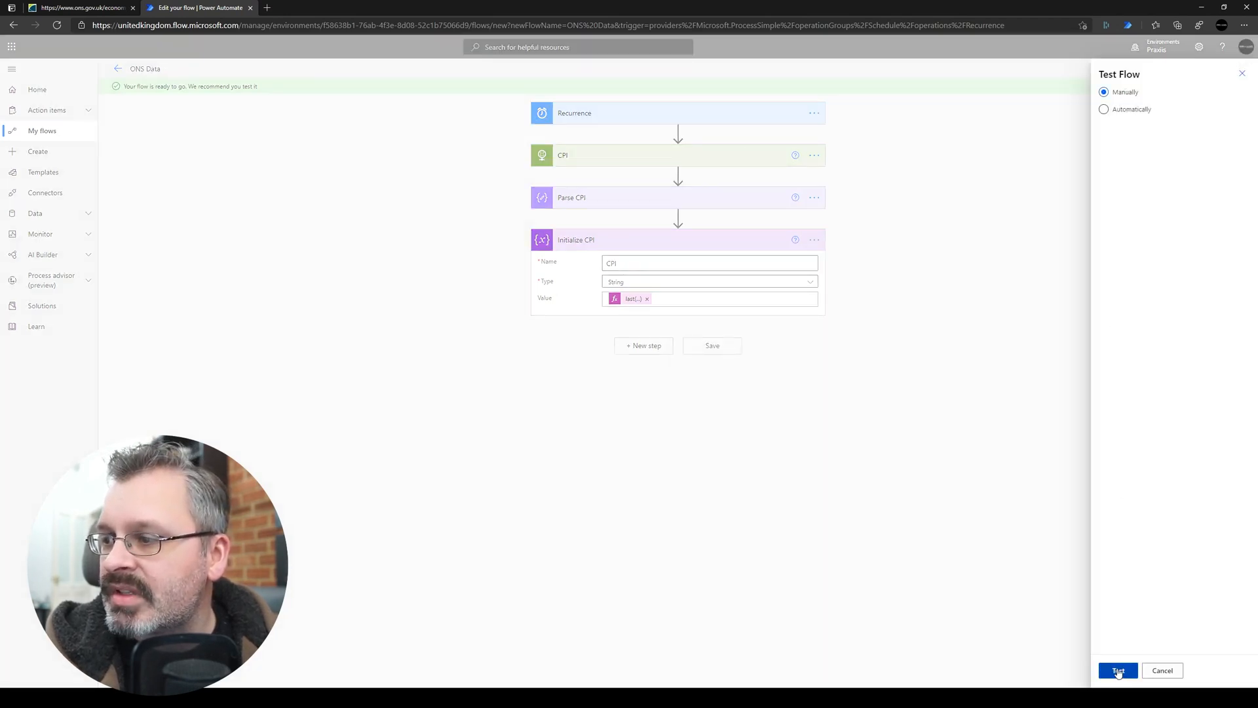
pyautogui.click(1119, 670)
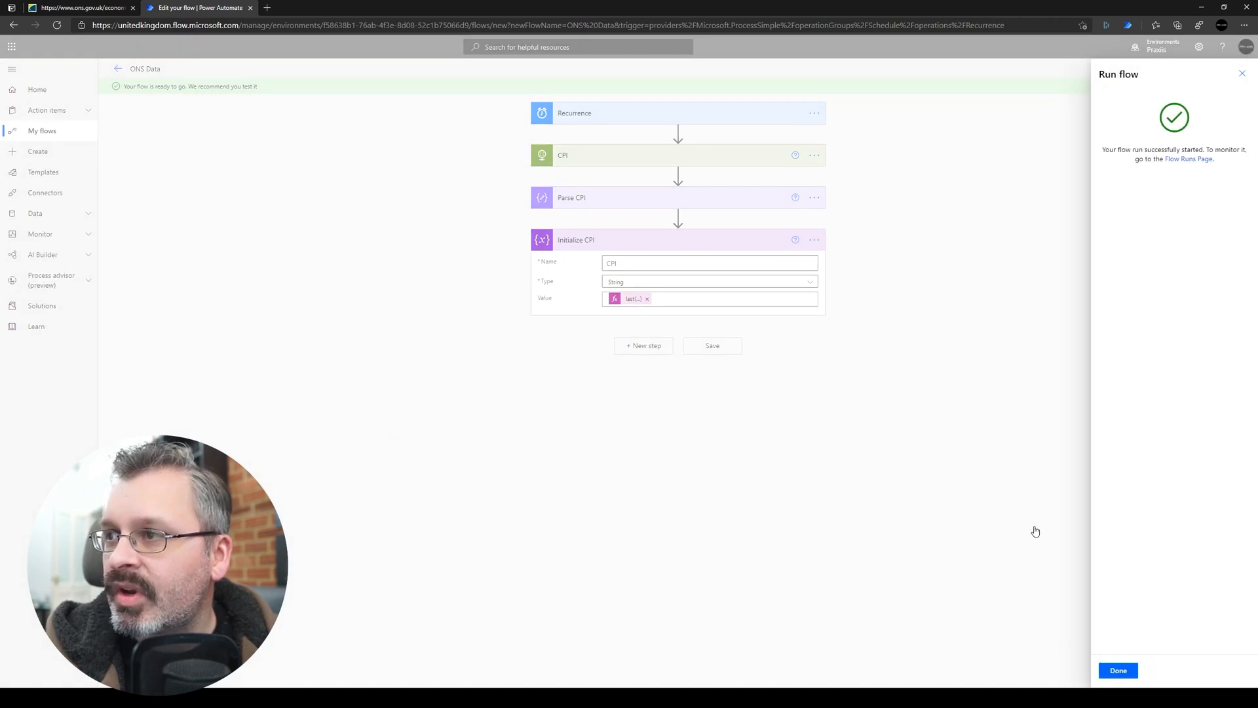
pyautogui.click(1117, 670)
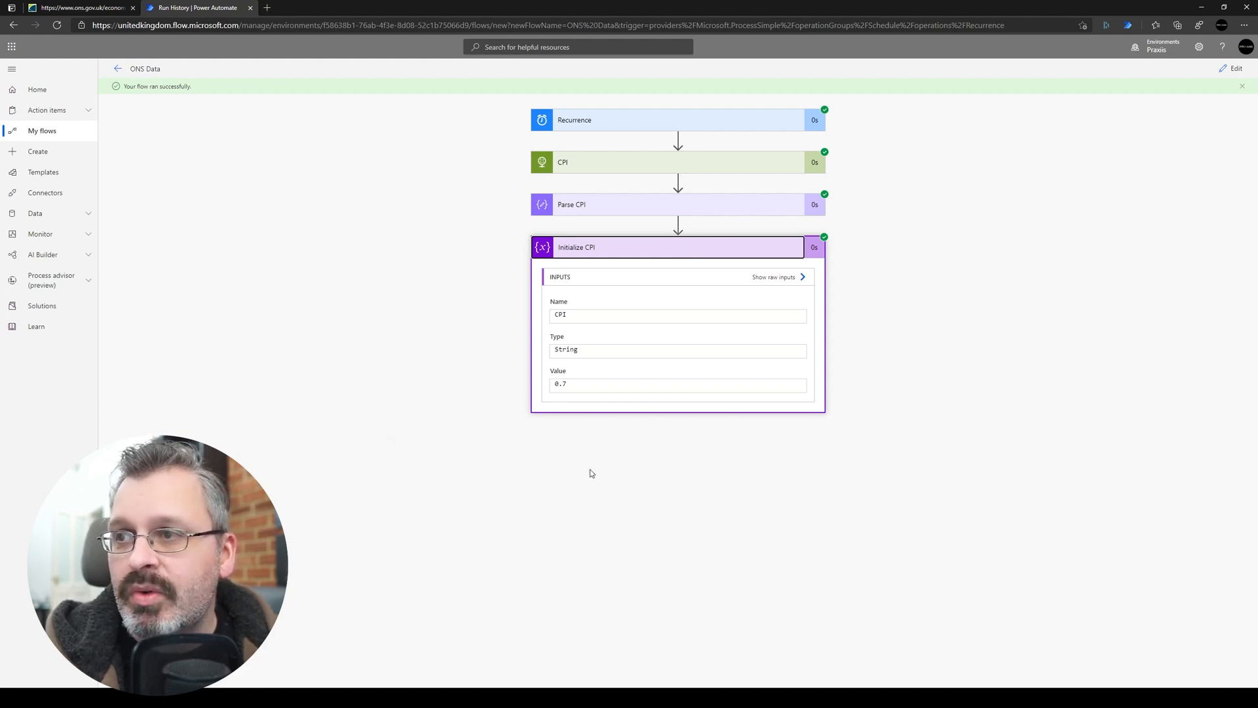
pyautogui.moveTo(1232, 68)
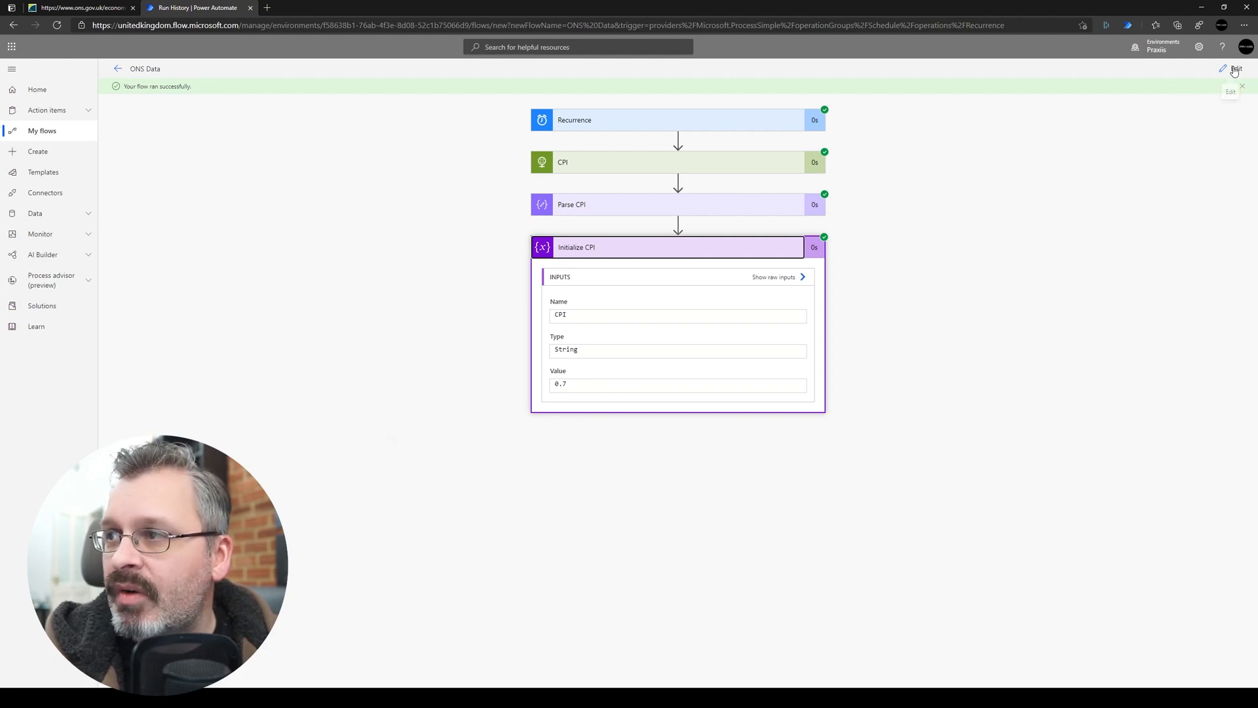
pyautogui.click(1232, 67)
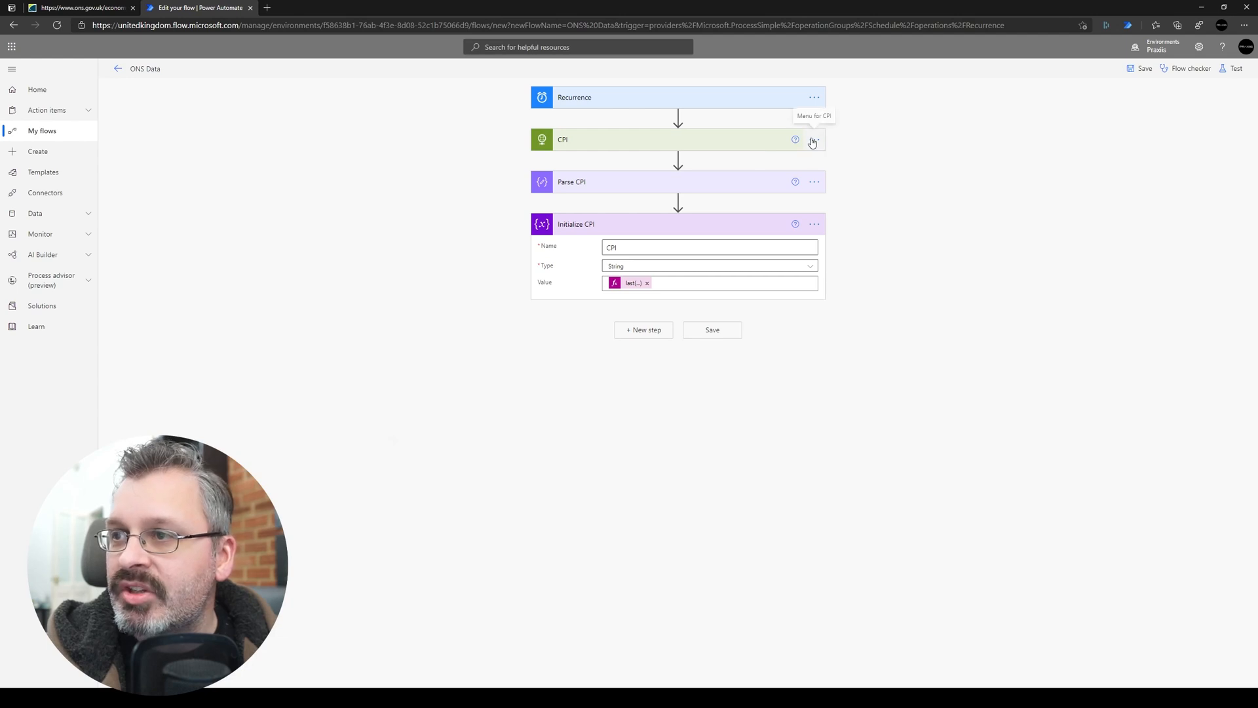
# Paste a copy of the CPI step as RPI with the RPI time series /data URI.
pyautogui.click(813, 140)
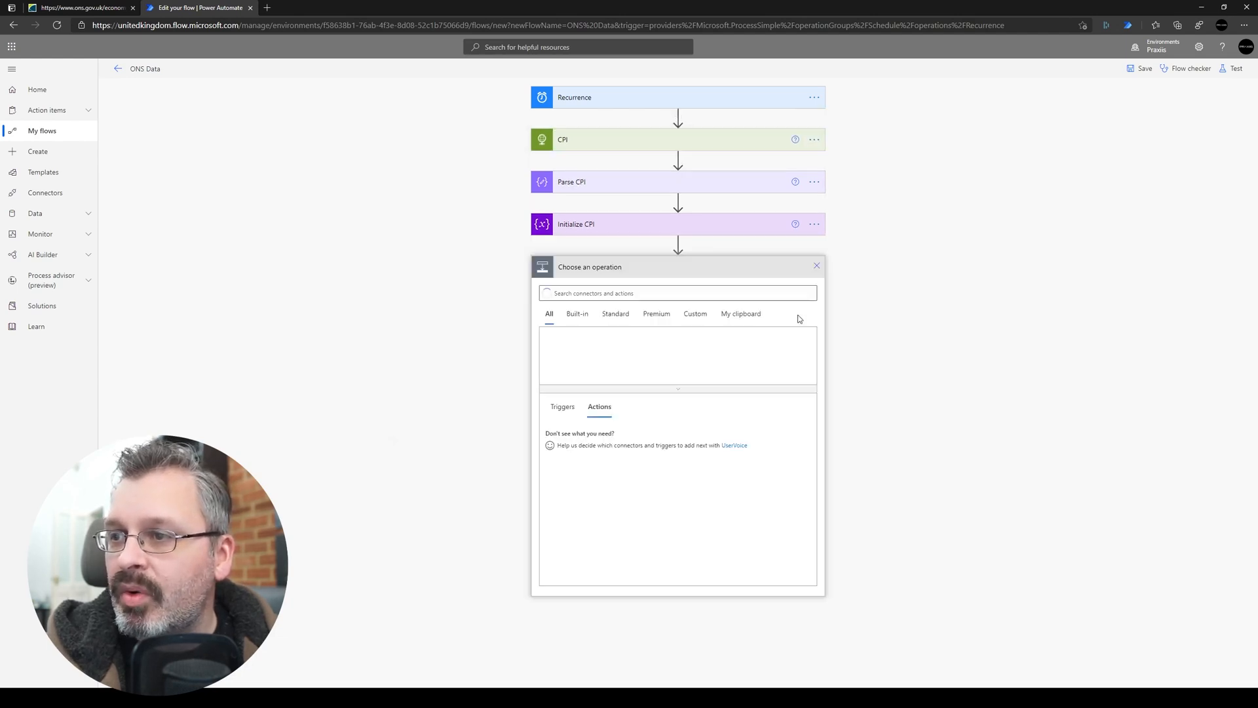
pyautogui.click(740, 313)
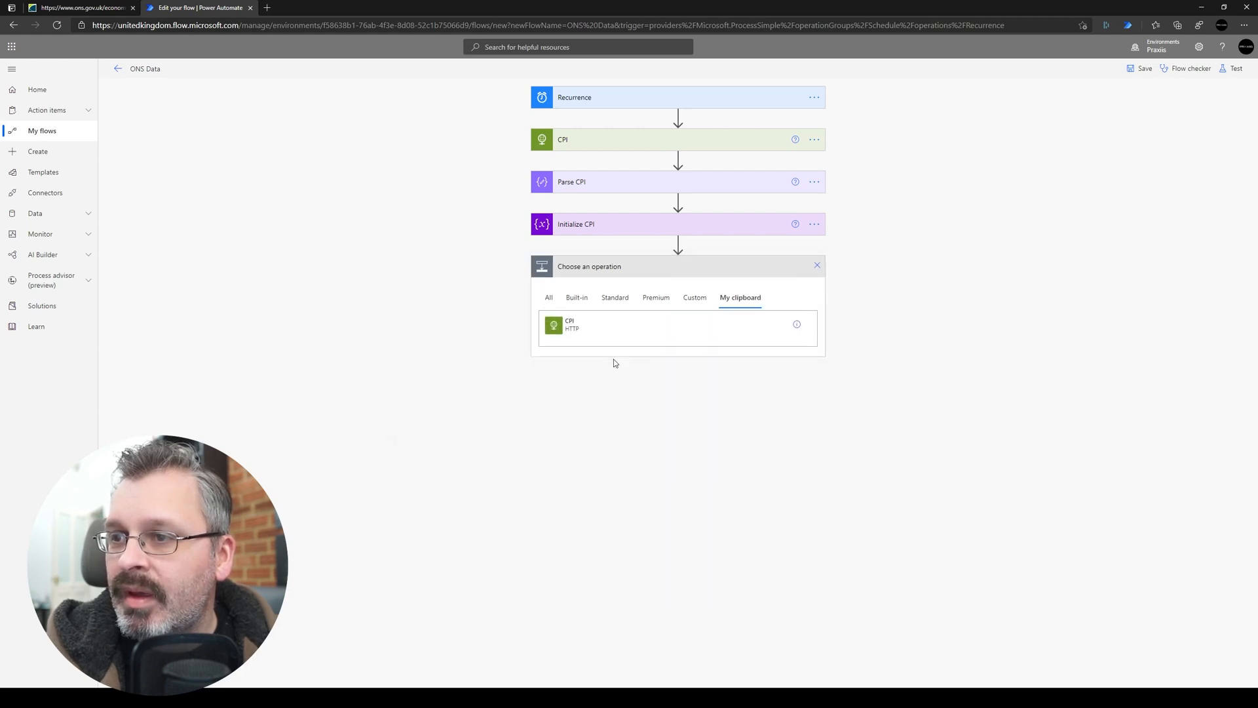
pyautogui.click(569, 325)
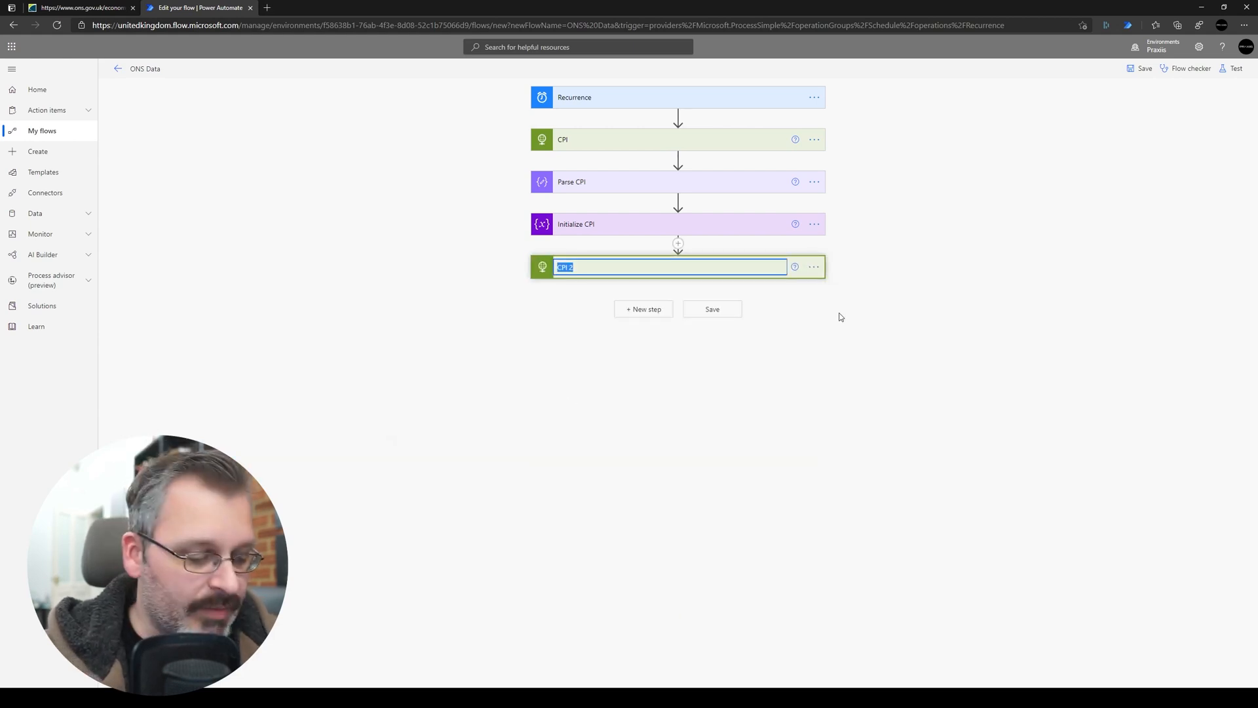
pyautogui.write('RPI')
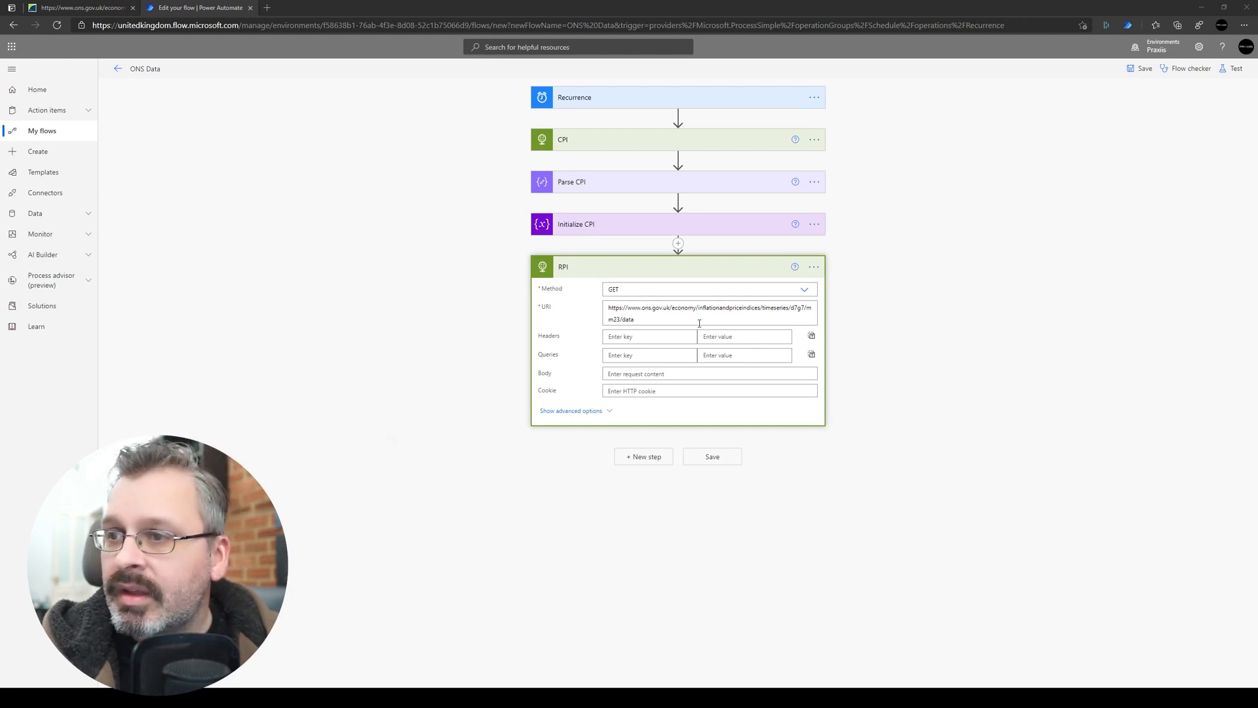
pyautogui.click(708, 313)
pyautogui.write('czbh')
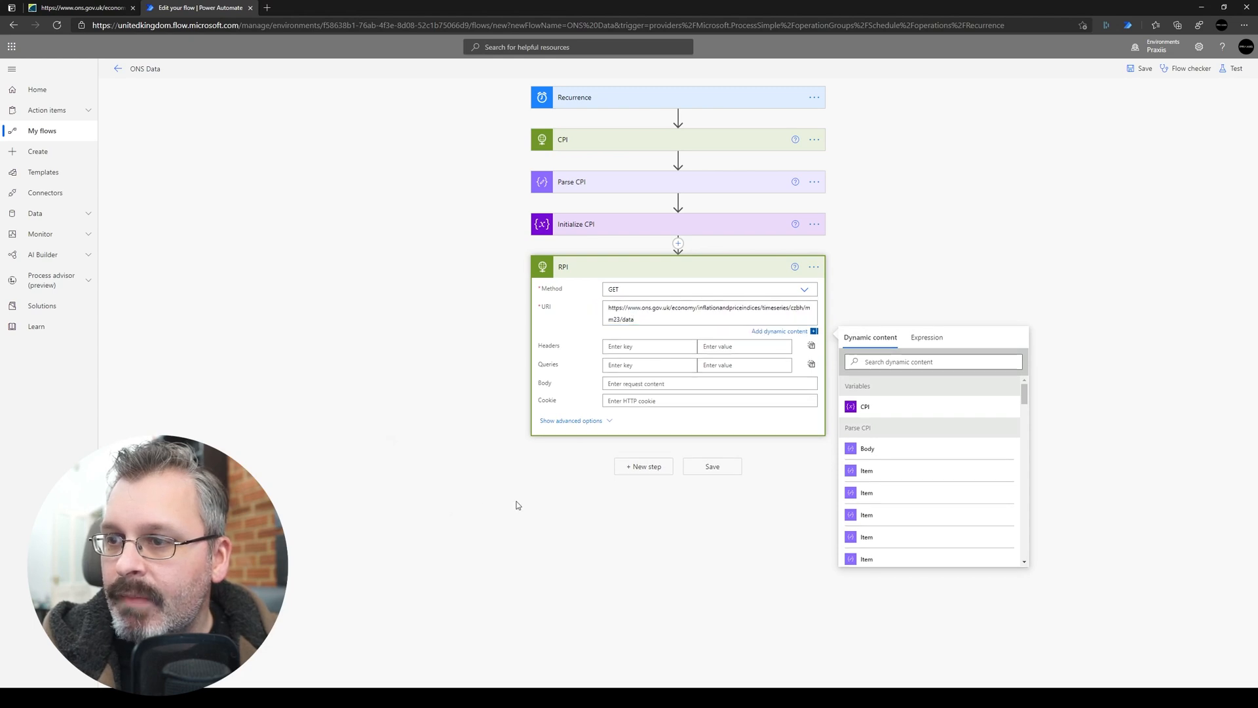
pyautogui.click(712, 466)
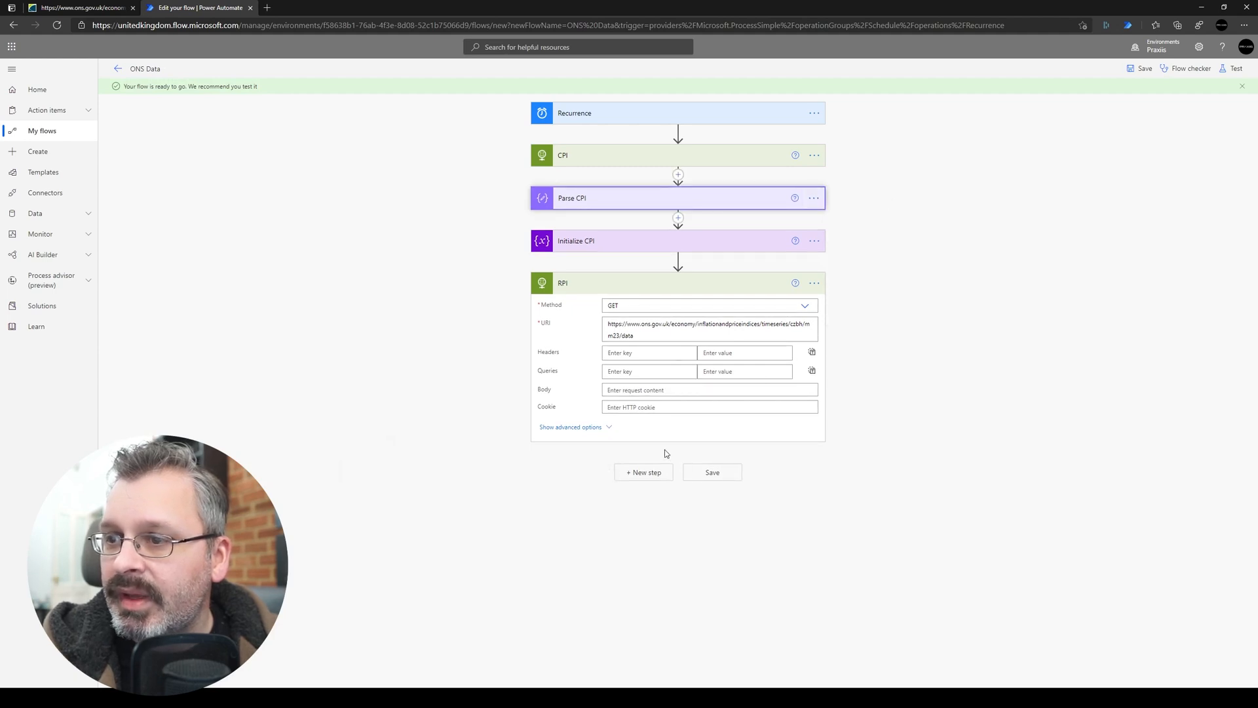
# Paste a copy of Parse CPI as Parse RPI, parsing the RPI step's Body.
pyautogui.click(643, 472)
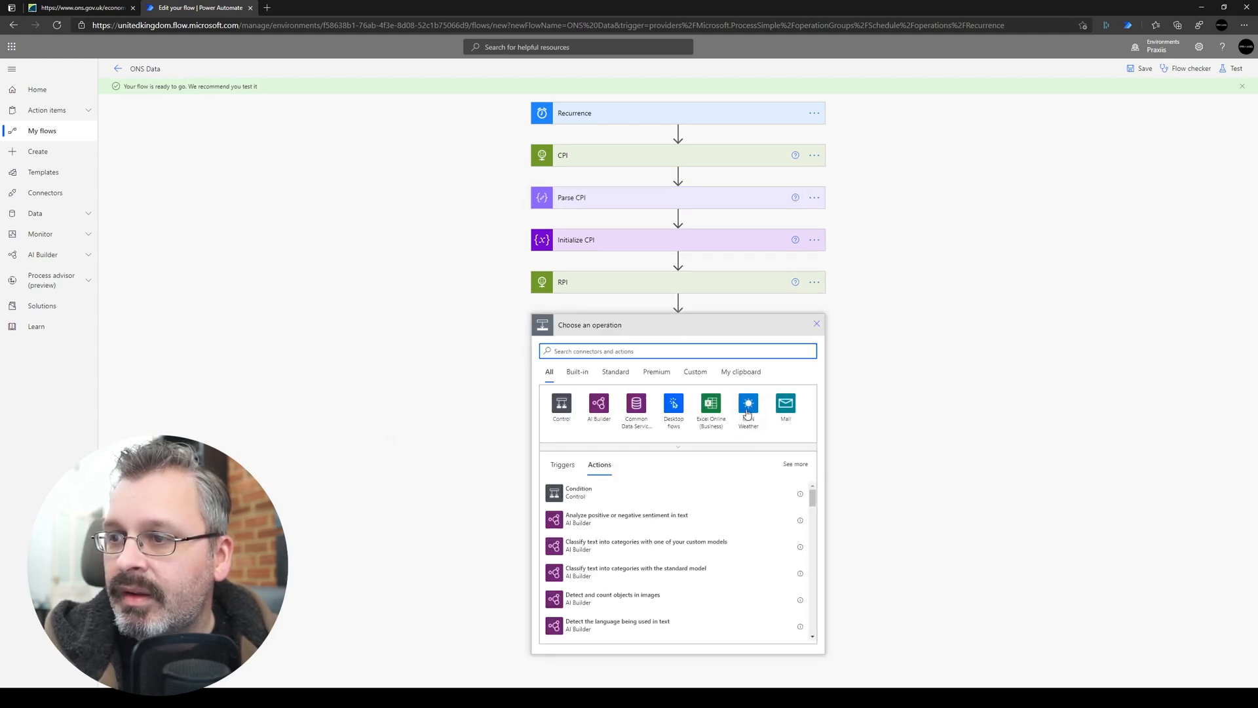
pyautogui.click(740, 371)
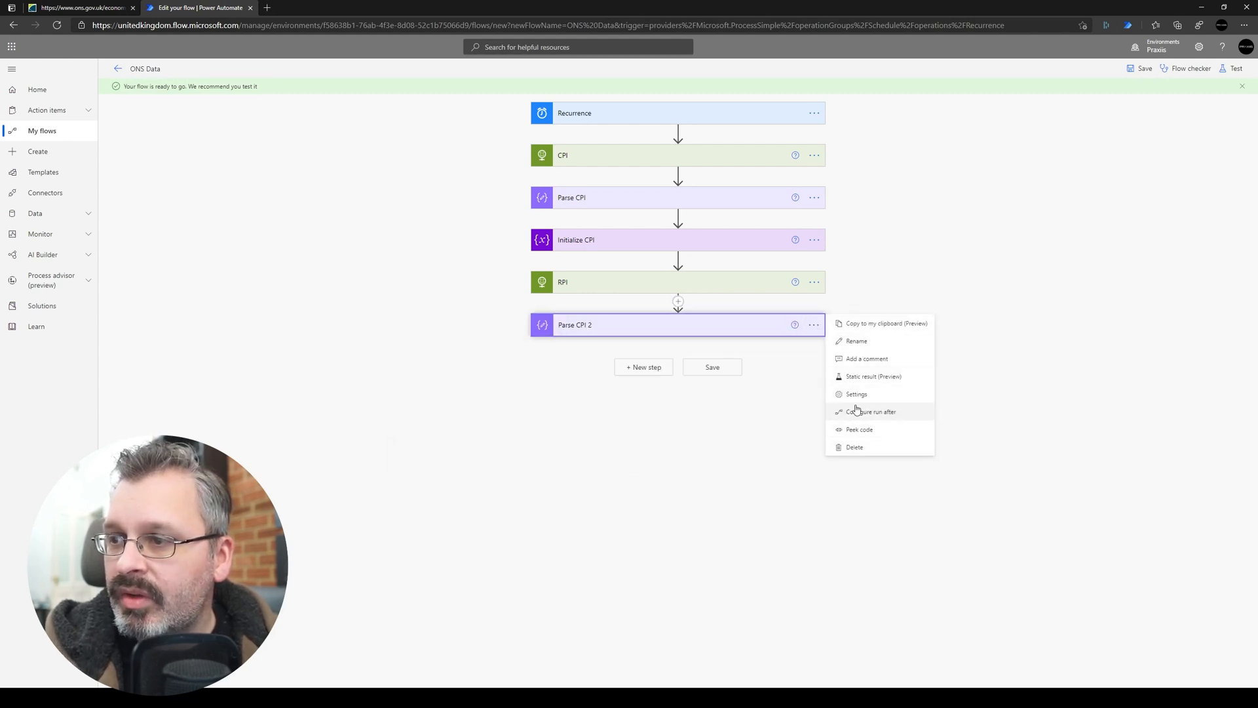
pyautogui.click(857, 340)
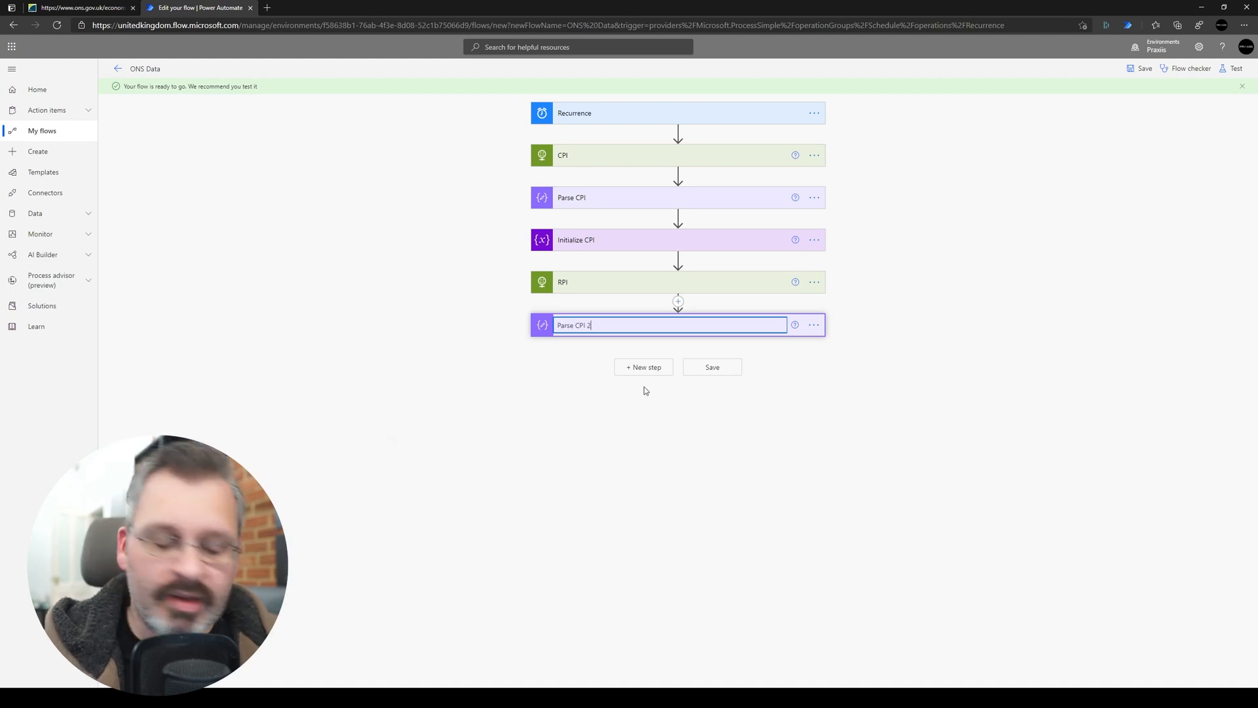
pyautogui.write('Parse RPI')
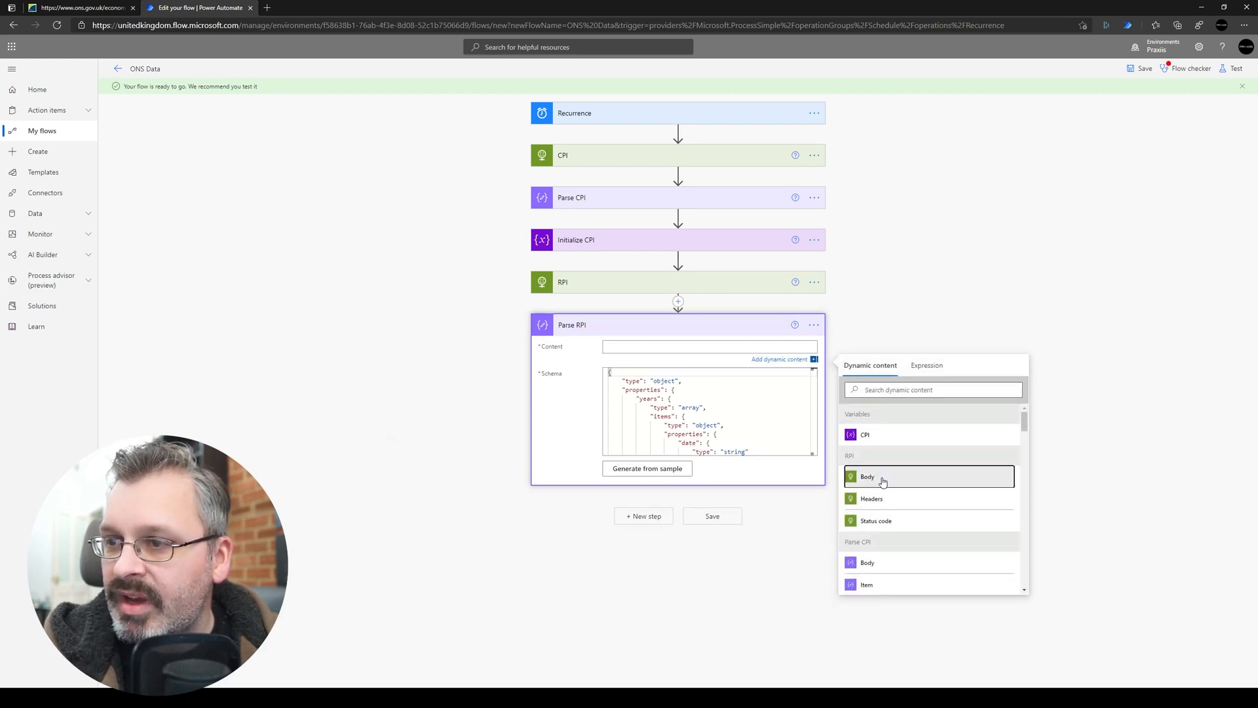
pyautogui.click(867, 476)
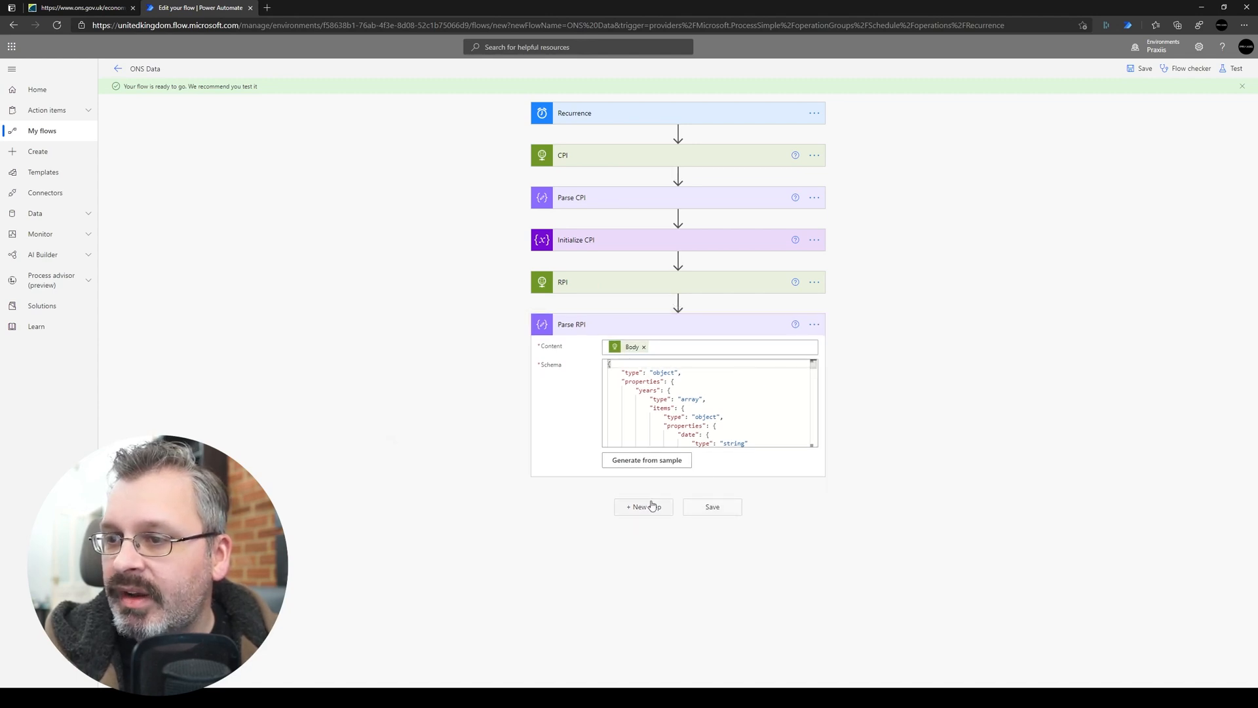
pyautogui.click(814, 239)
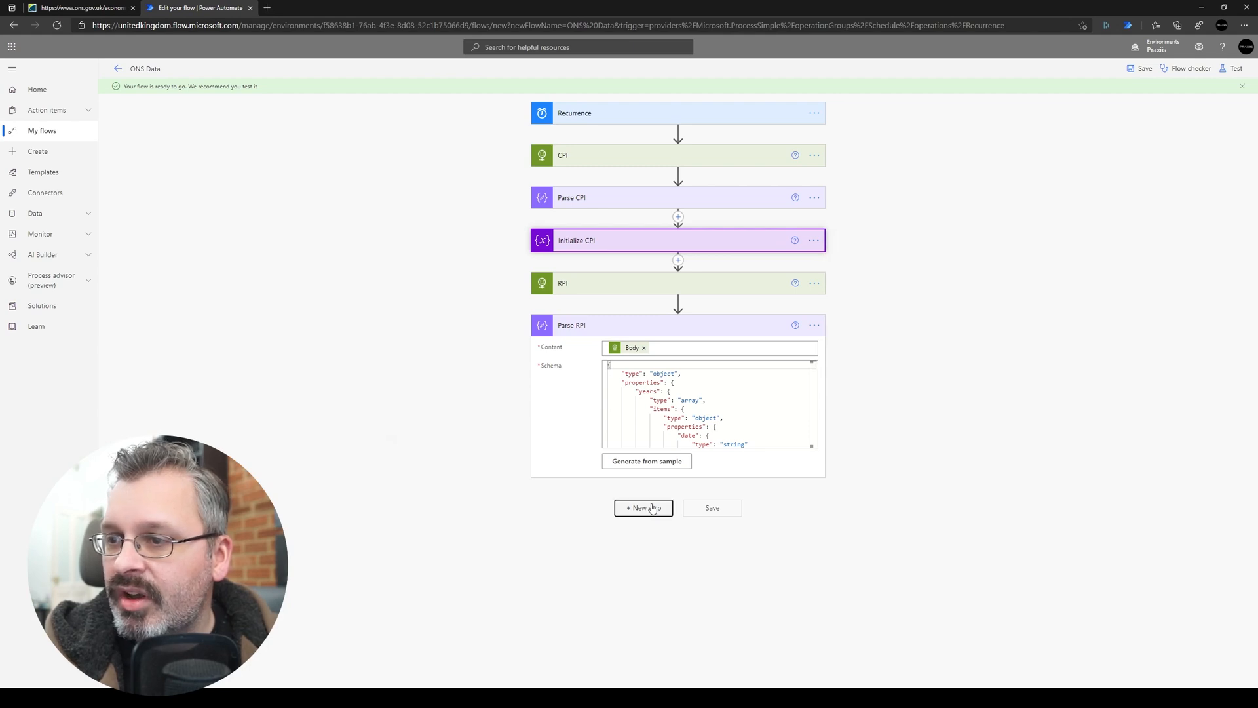
# Paste the copied variable step after Parse RPI and rename it 'Initialize RPI'.
pyautogui.click(643, 507)
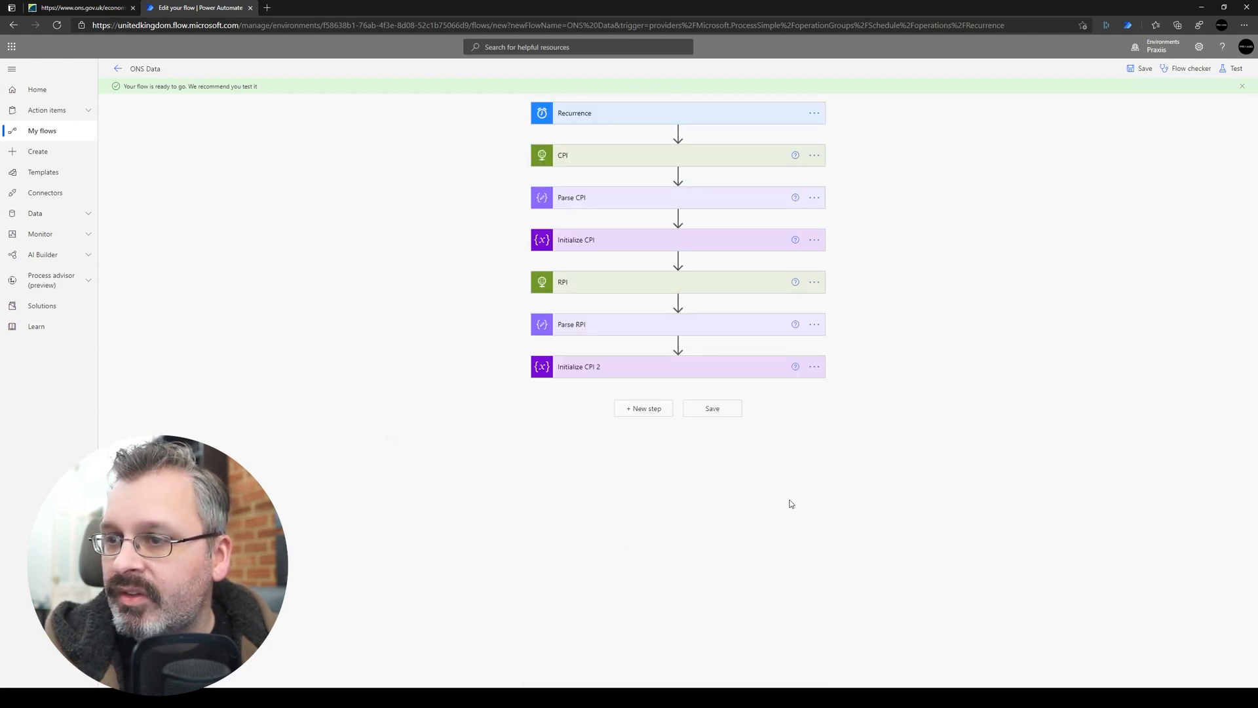
pyautogui.click(813, 366)
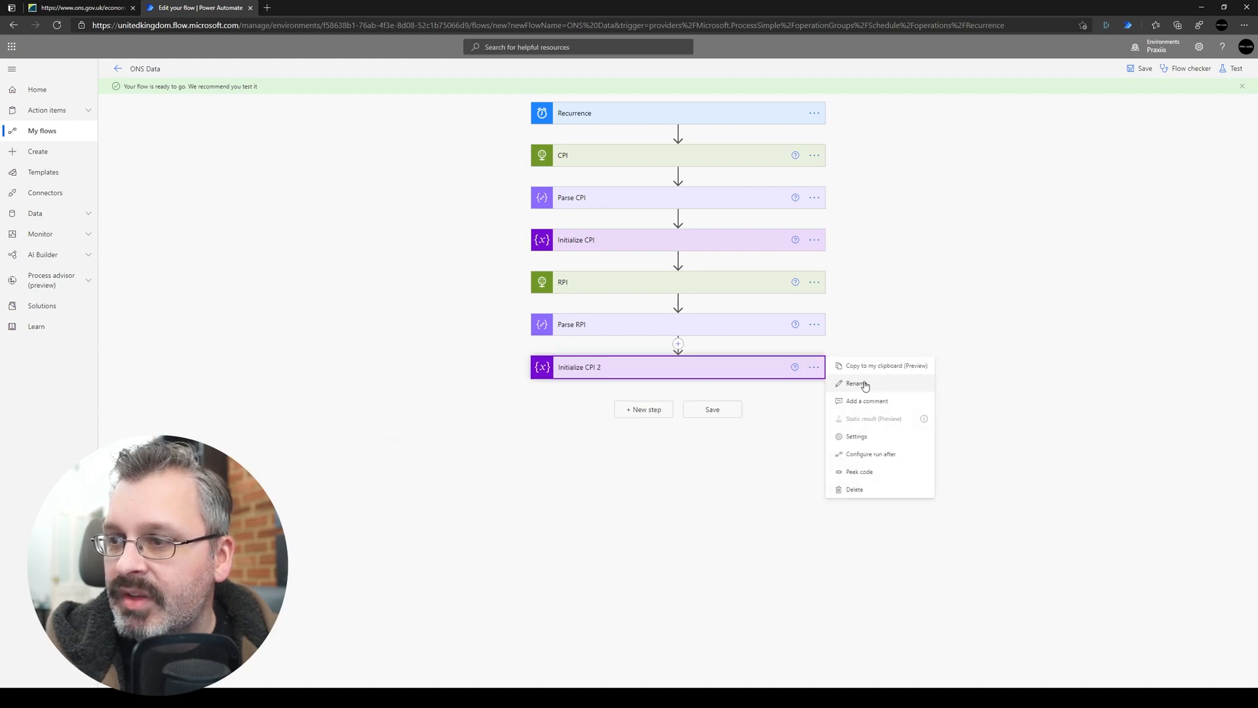
pyautogui.click(855, 383)
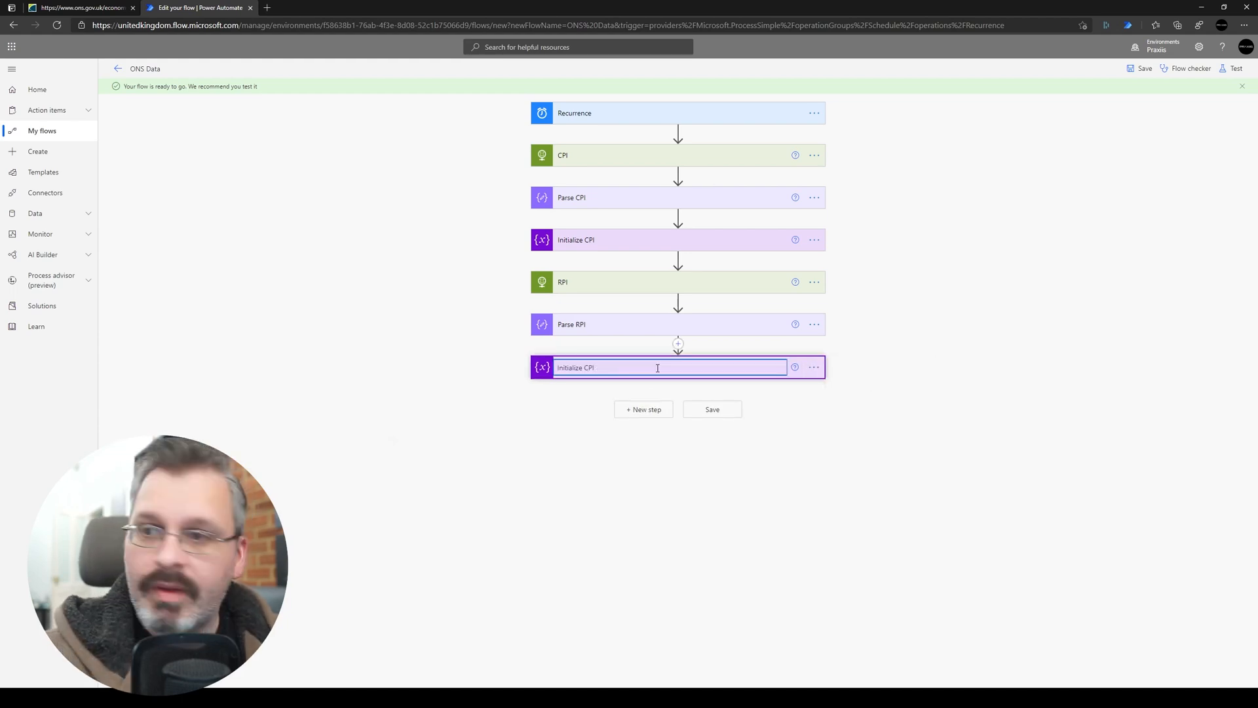
pyautogui.write('Initialize RPI')
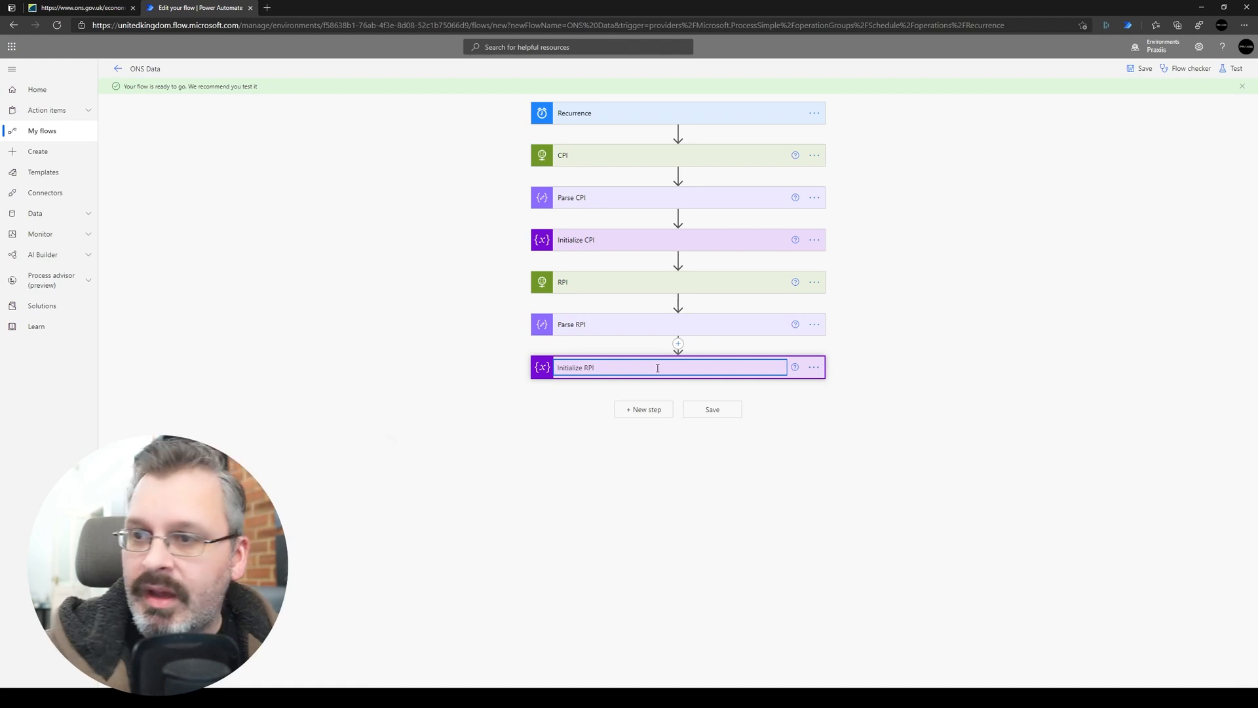
pyautogui.click(657, 367)
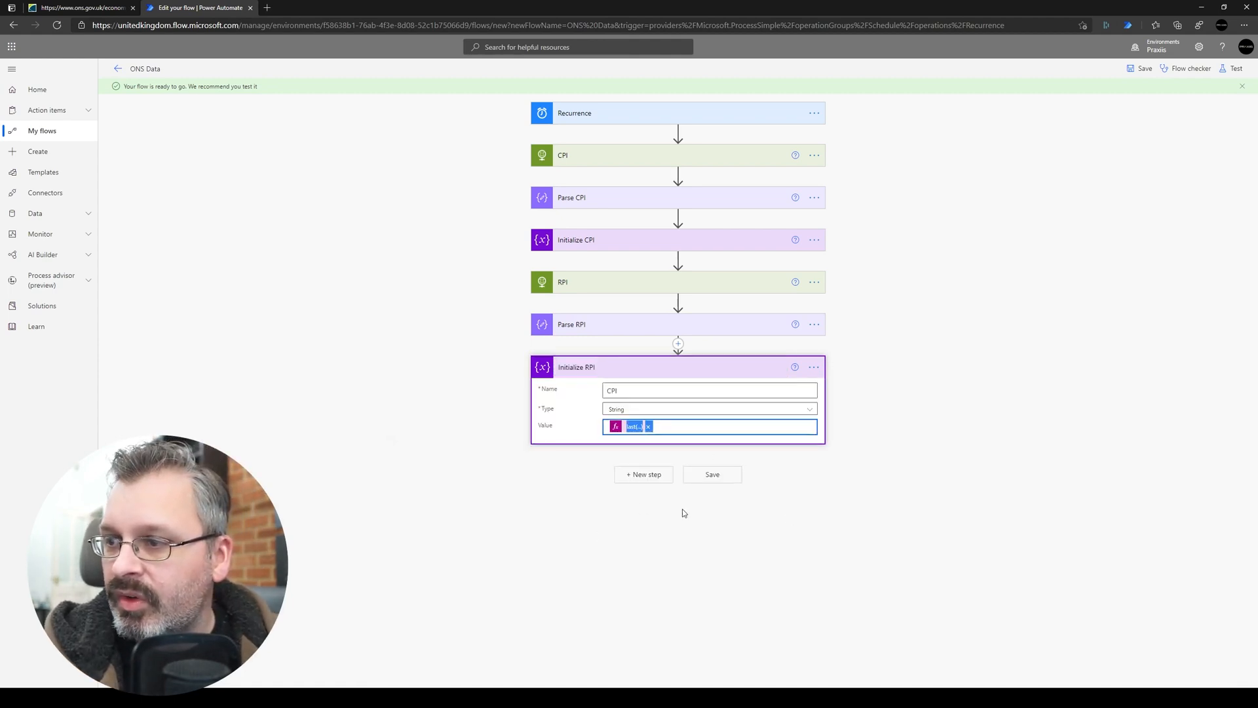
pyautogui.click(631, 426)
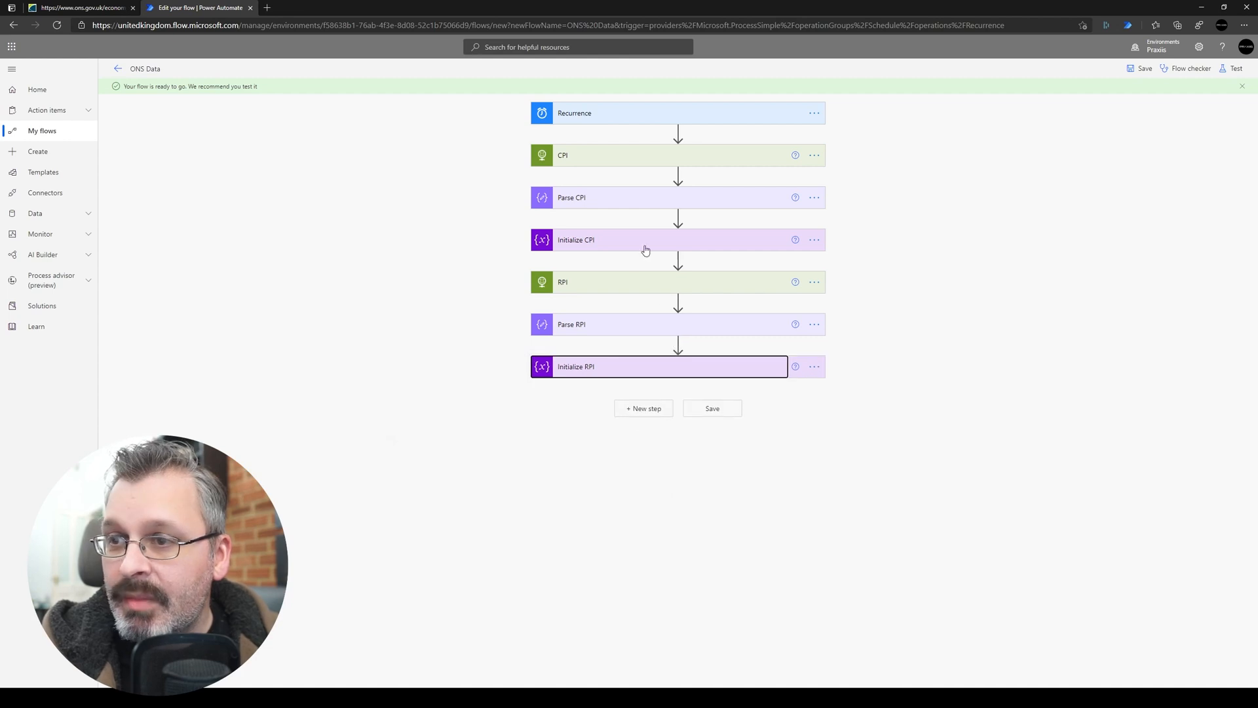
pyautogui.moveTo(652, 410)
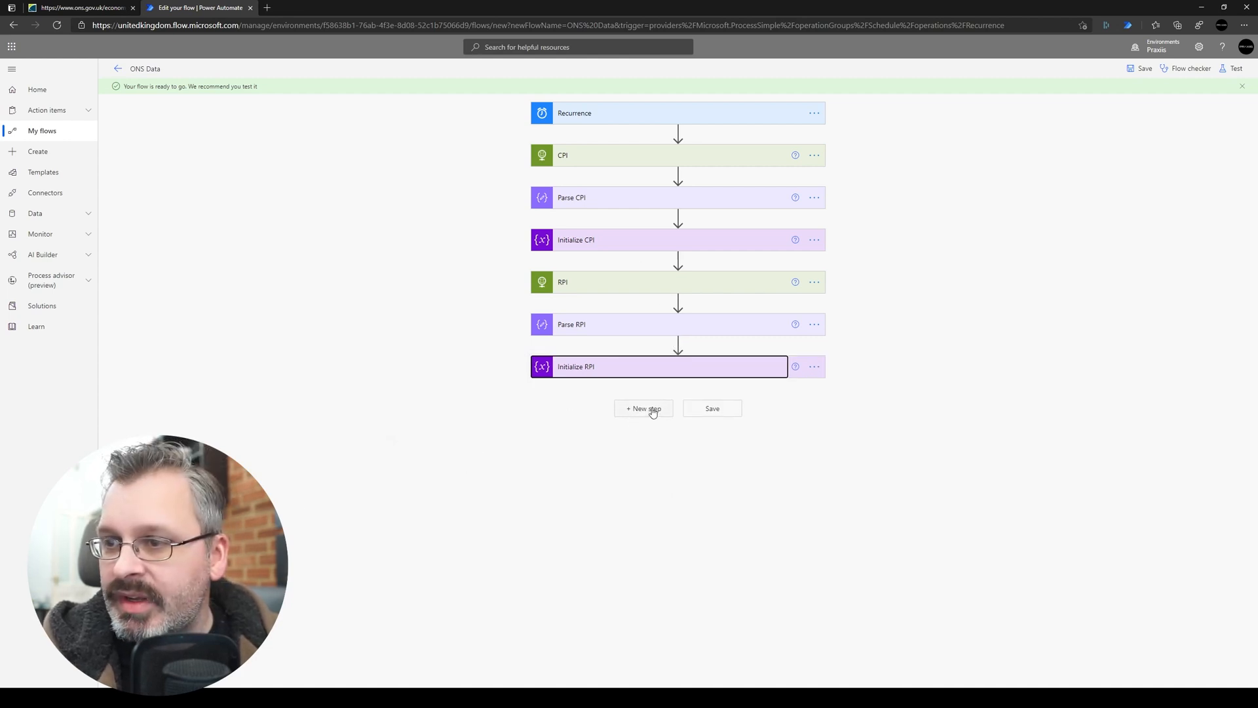
# Paste the copied HTTP request as an AWE step pointing at the ONS earnings series URI.
pyautogui.click(643, 408)
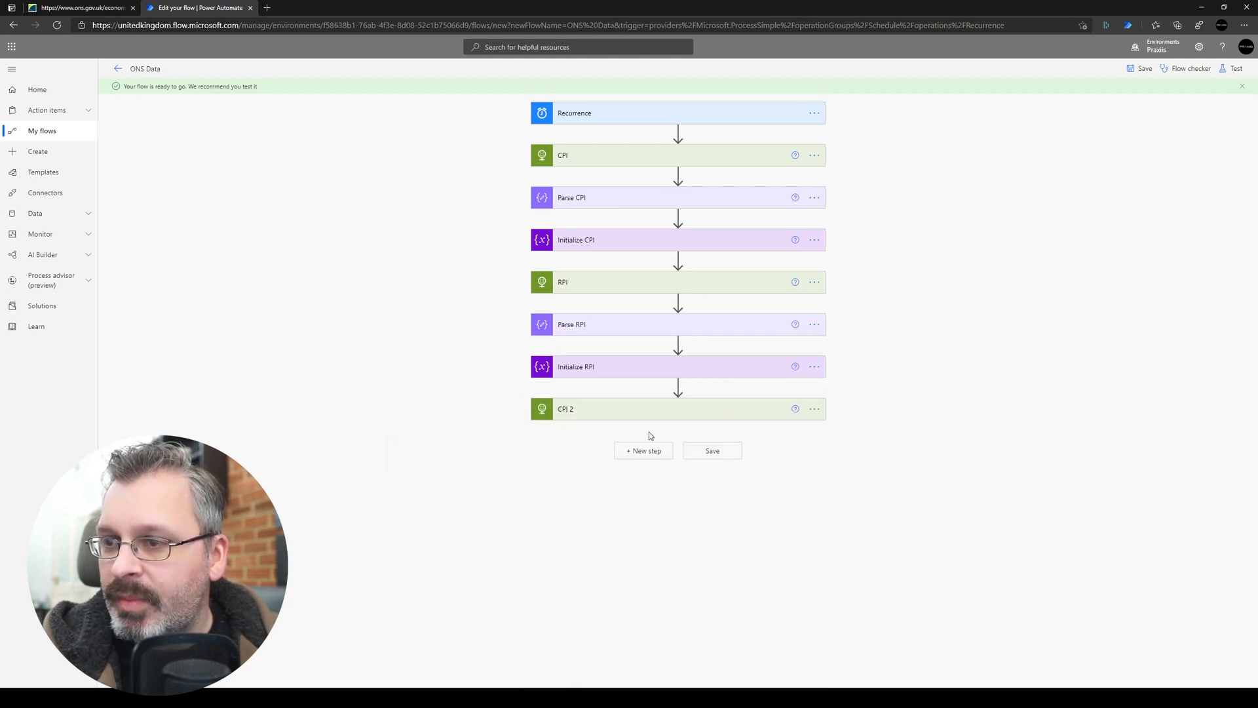
pyautogui.click(814, 409)
pyautogui.write('AWE')
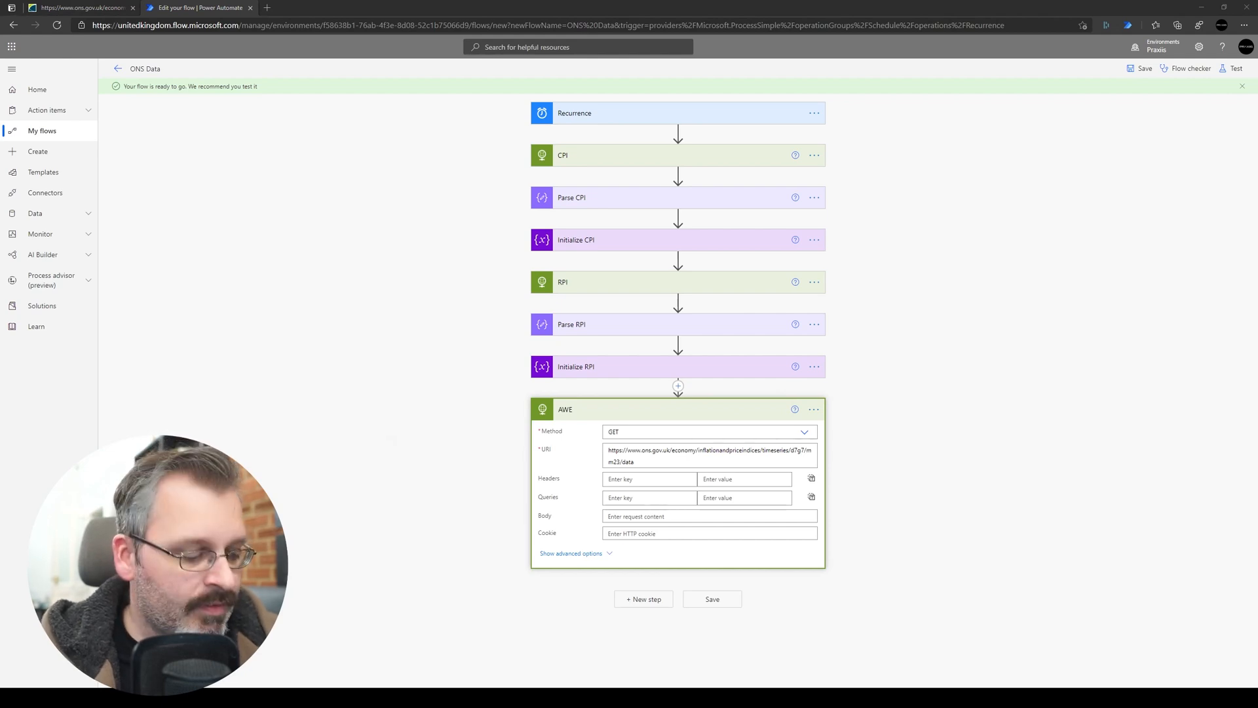
# Paste a copied Parse JSON step after AWE and name it 'Parse AWE'.
pyautogui.click(706, 456)
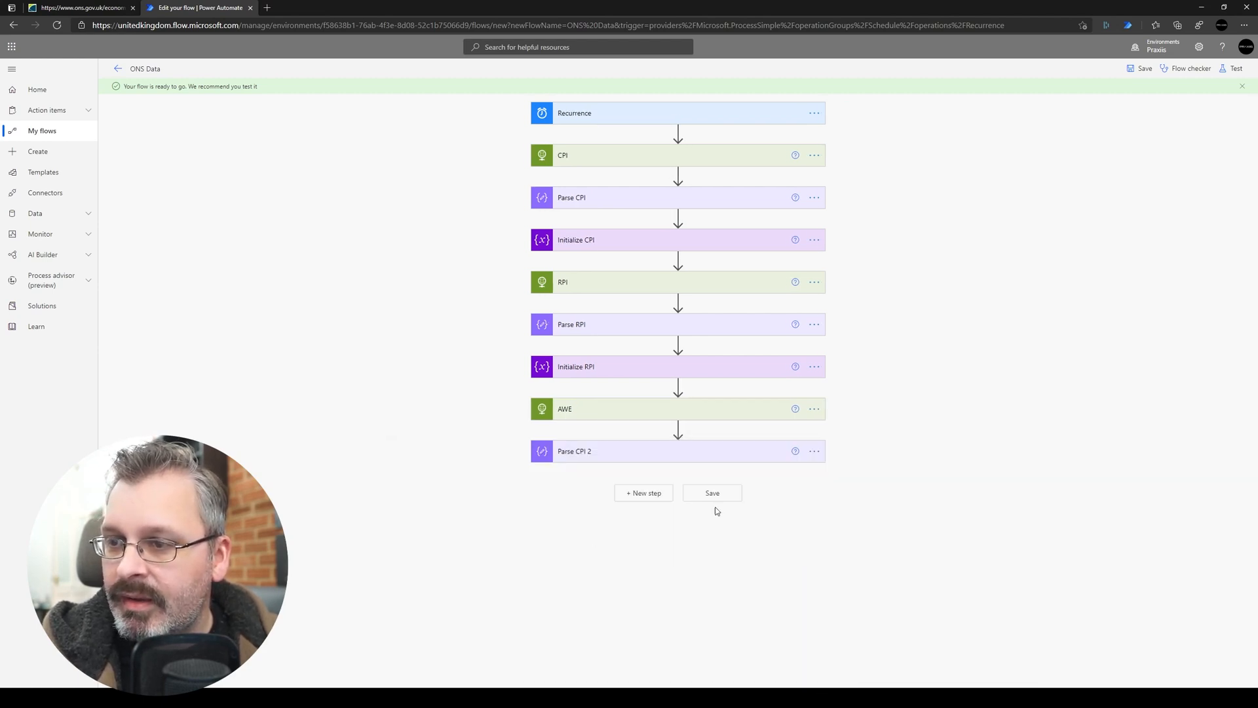
pyautogui.doubleClick(574, 451)
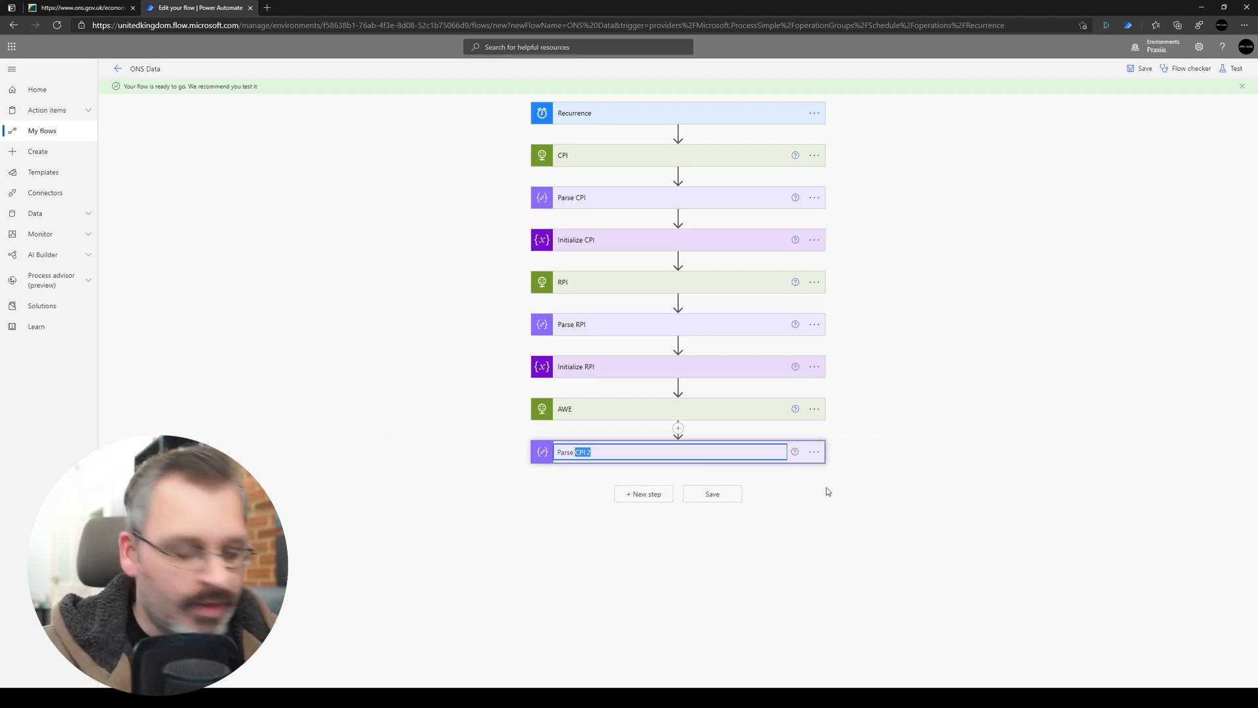
pyautogui.write('Parse AWE')
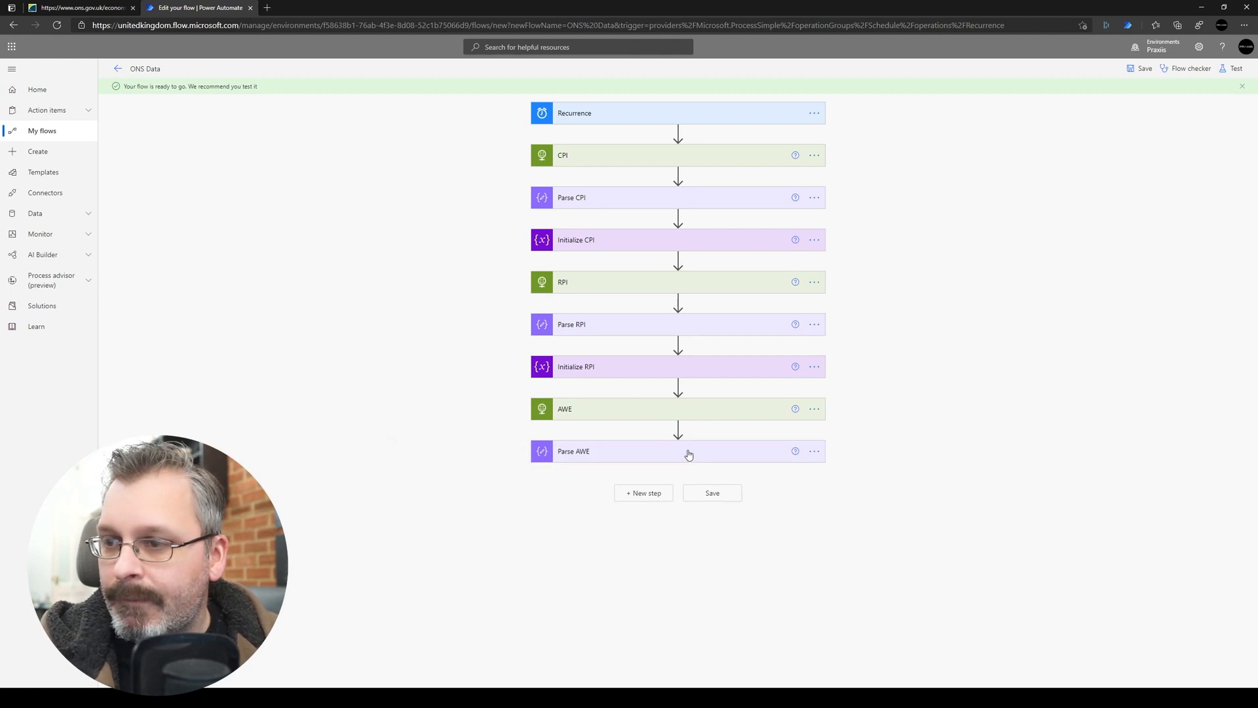
pyautogui.click(689, 452)
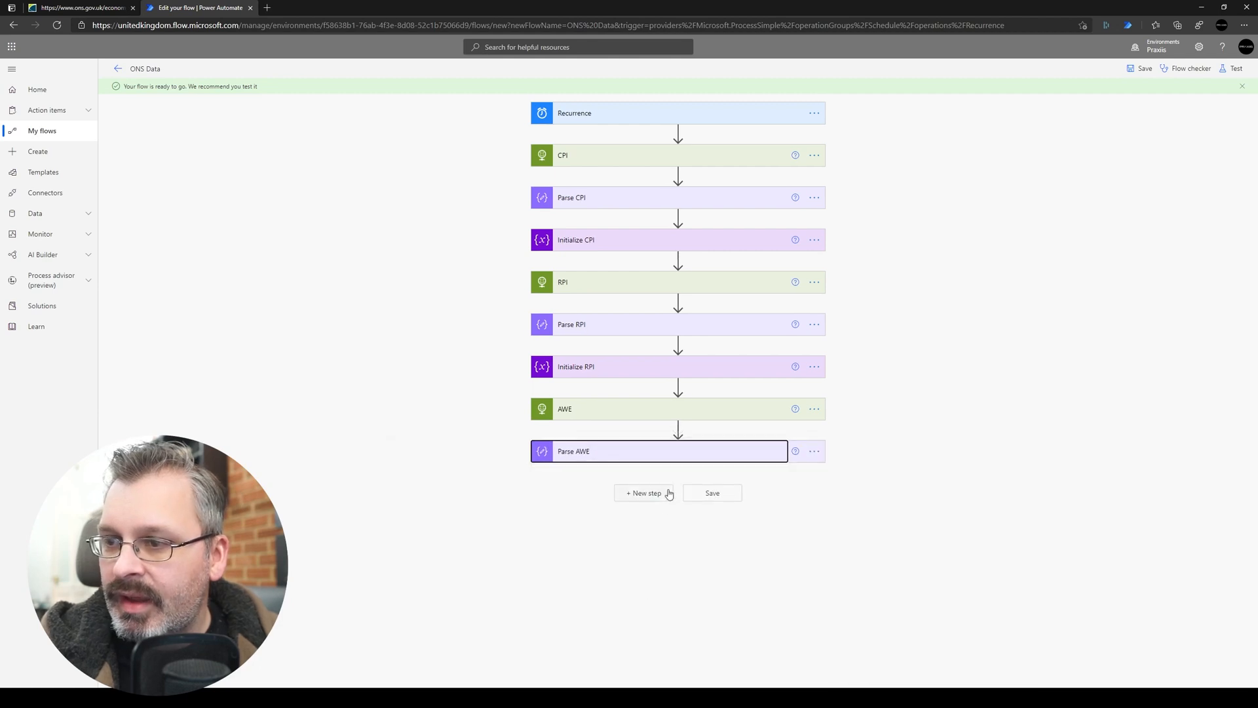
# Add an 'Initialize AWE' variable step named AWE whose value expression reads from Parse_AWE.
pyautogui.click(644, 493)
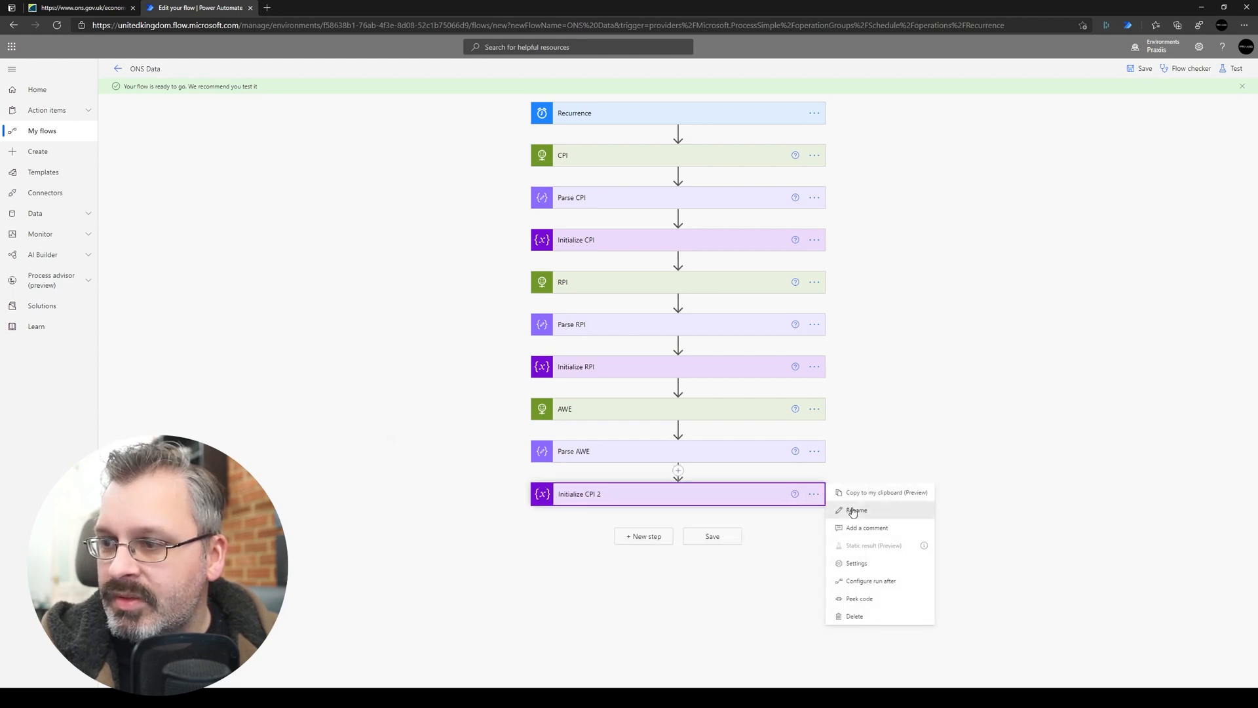
pyautogui.click(857, 510)
pyautogui.write('AWE')
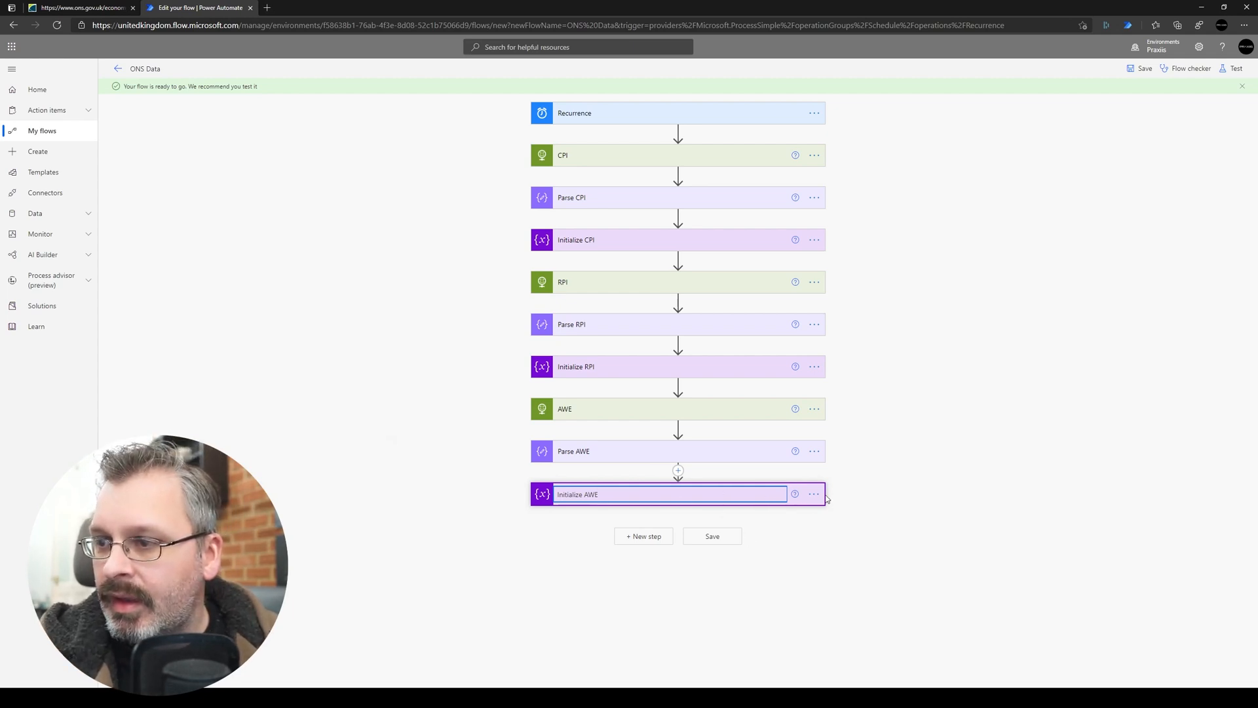
pyautogui.click(671, 494)
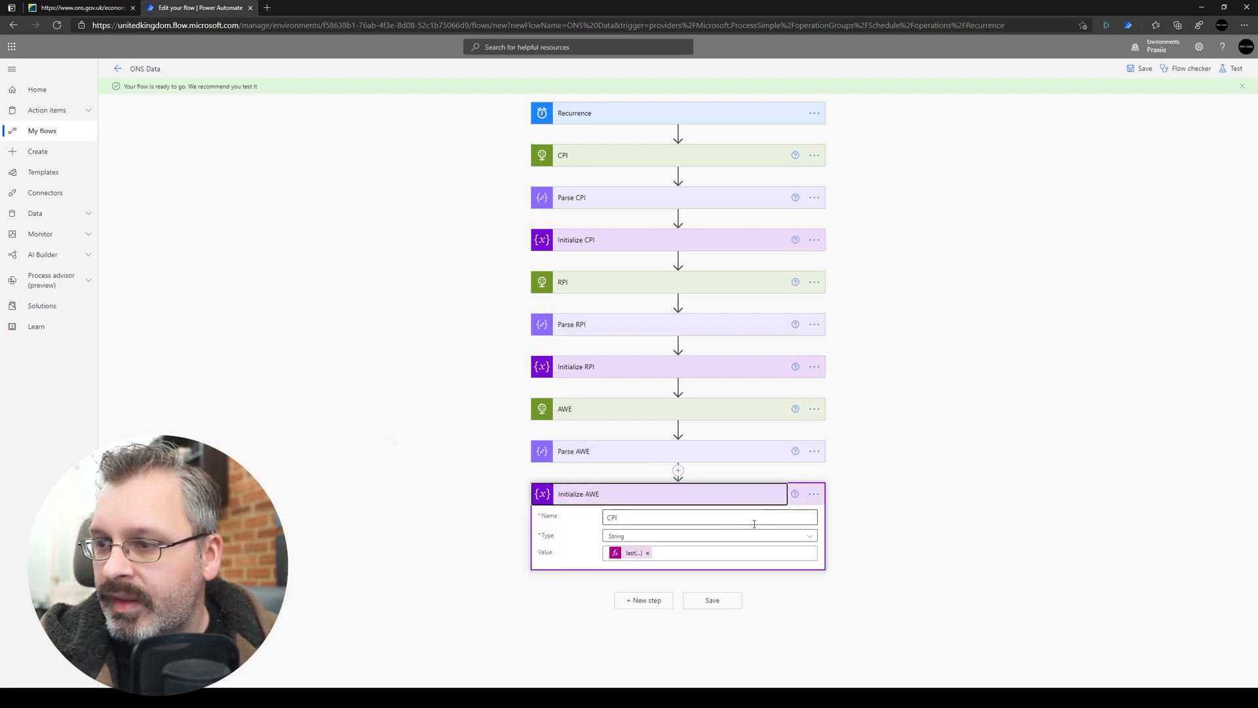
pyautogui.click(631, 552)
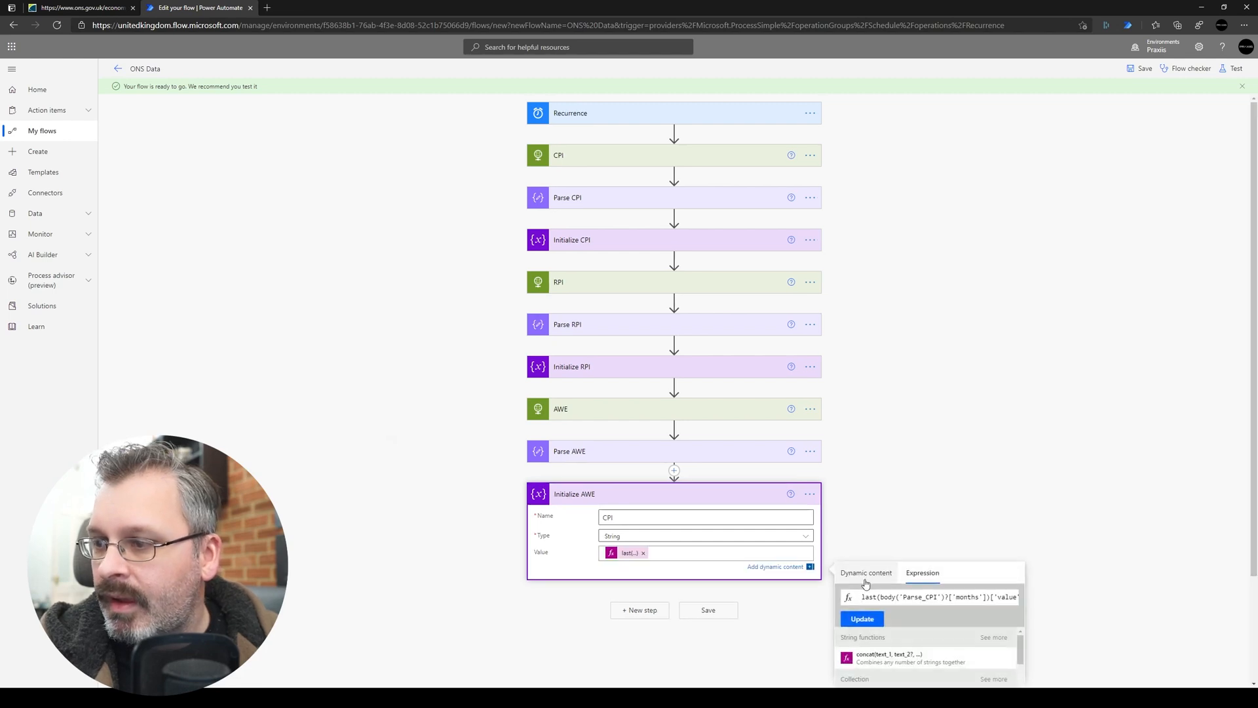
pyautogui.click(706, 516)
pyautogui.write('AWE')
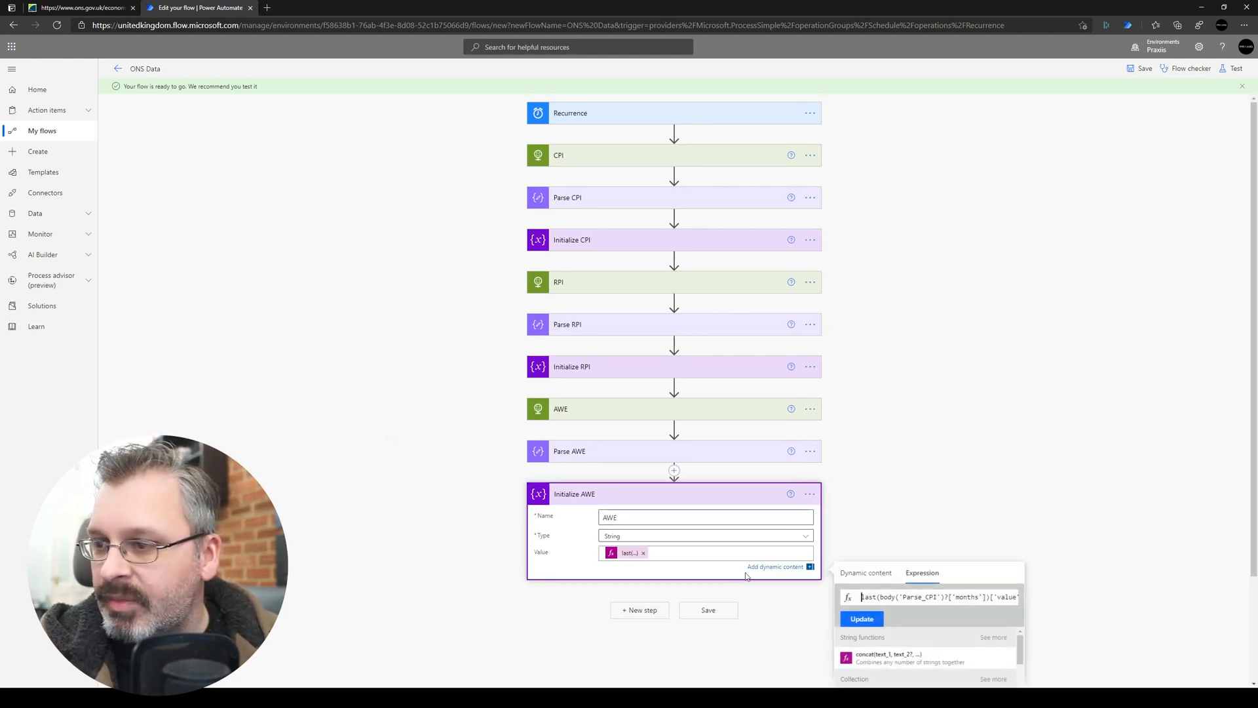
pyautogui.moveTo(906, 662)
pyautogui.write('AWE')
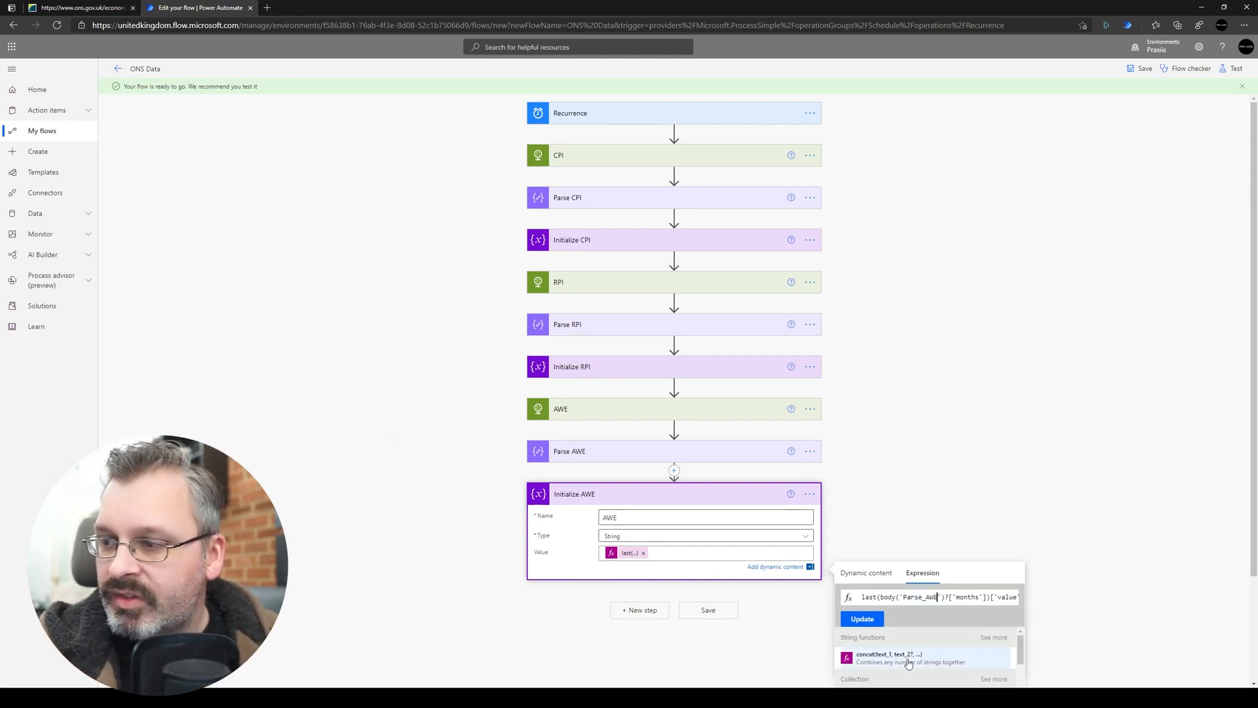
pyautogui.click(870, 624)
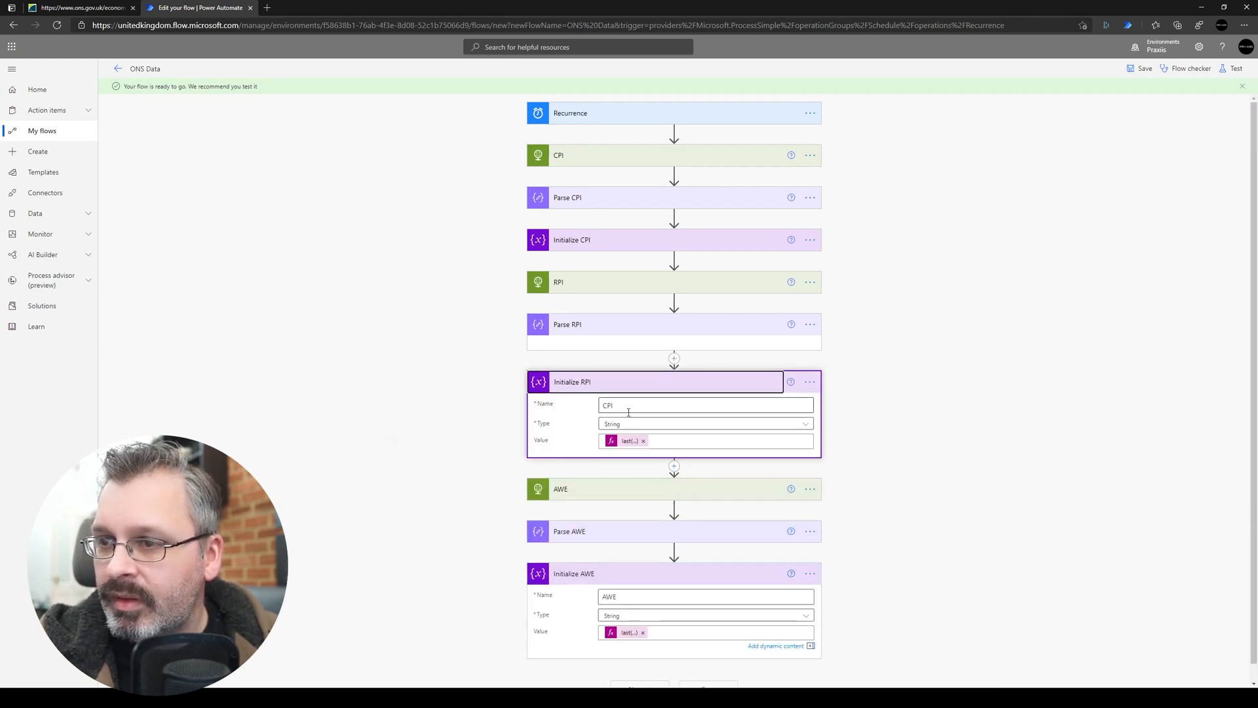
# Correct the RPI variable's name to 'RPI' and save the flow.
pyautogui.write('RPI')
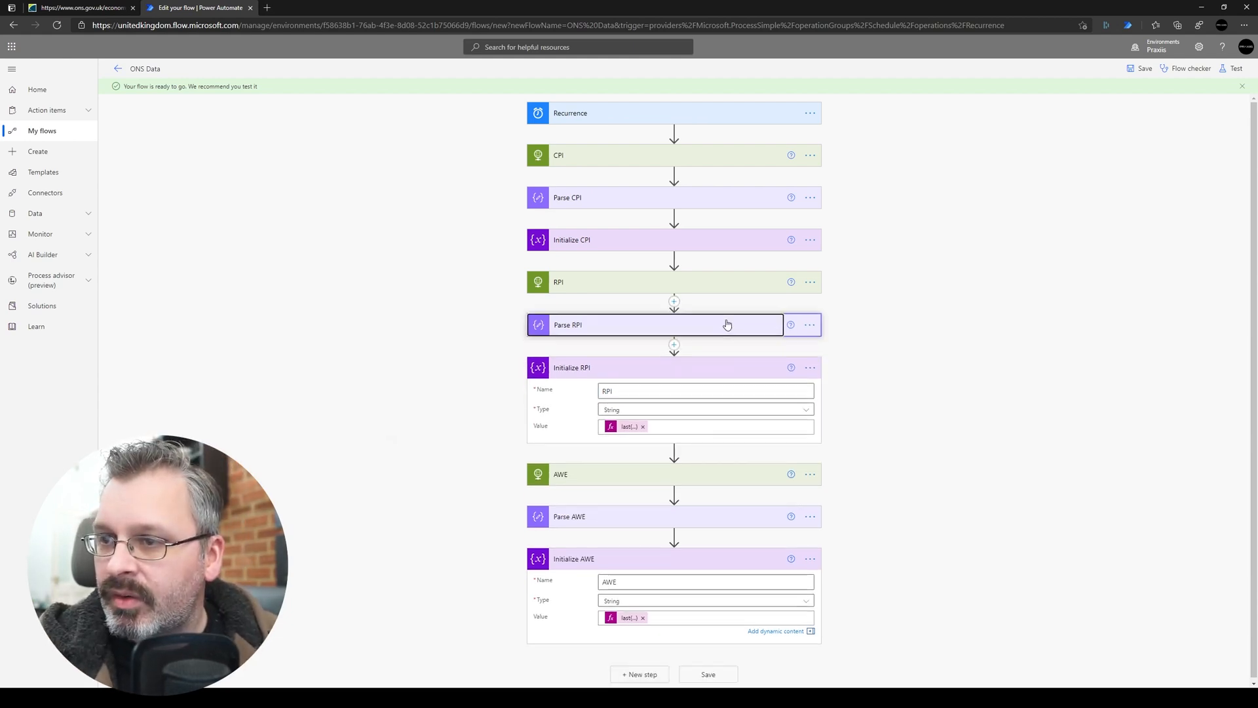
pyautogui.moveTo(1002, 271)
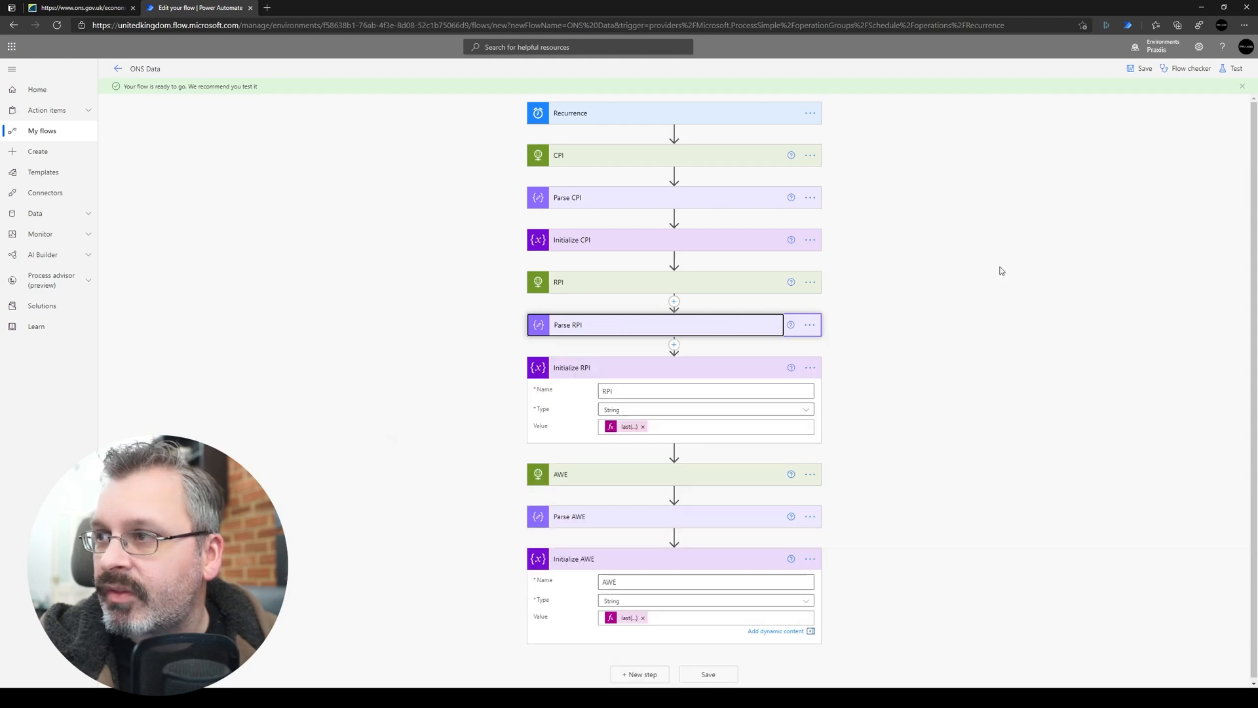
pyautogui.click(1140, 68)
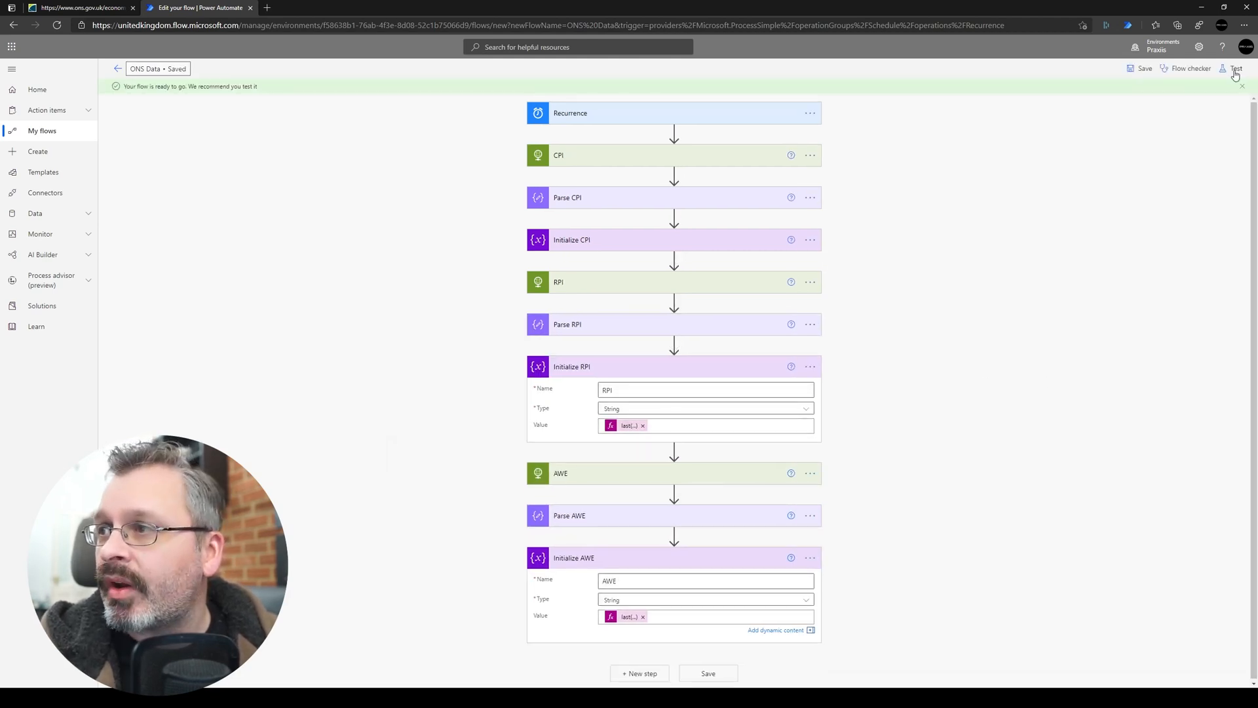
# Run a manual test of the ONS Data flow so all steps succeed.
pyautogui.click(1239, 68)
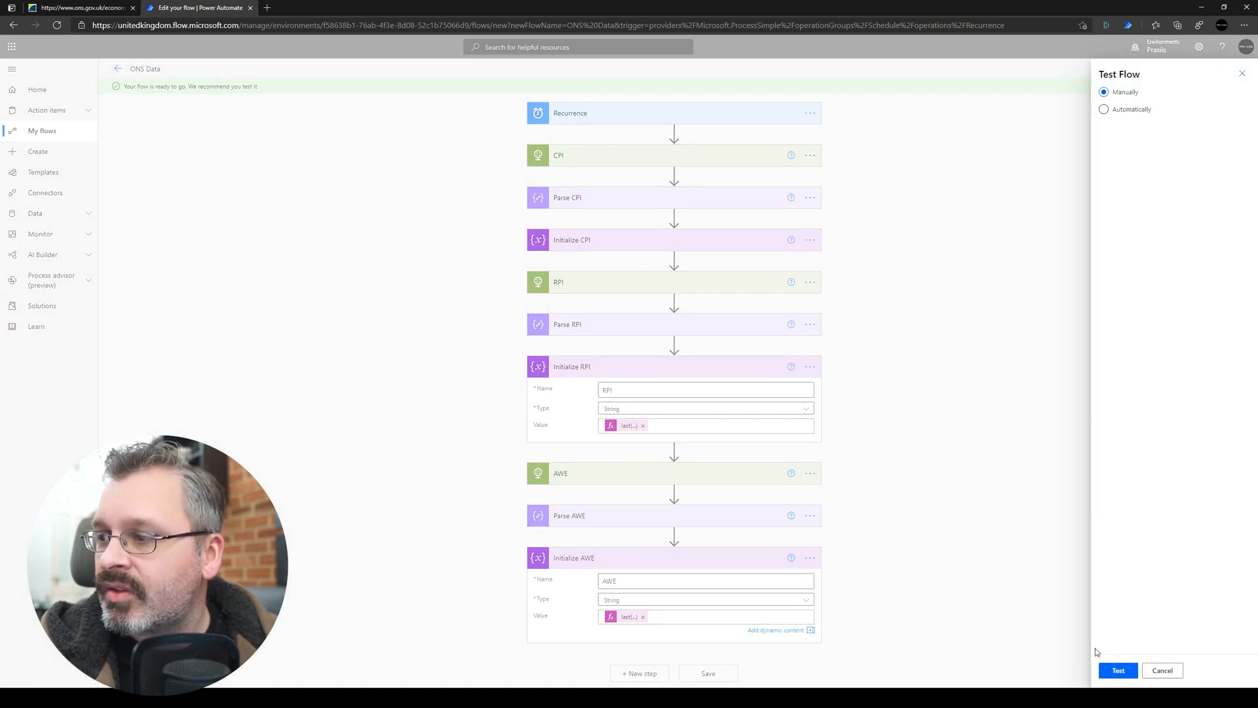
pyautogui.click(1118, 671)
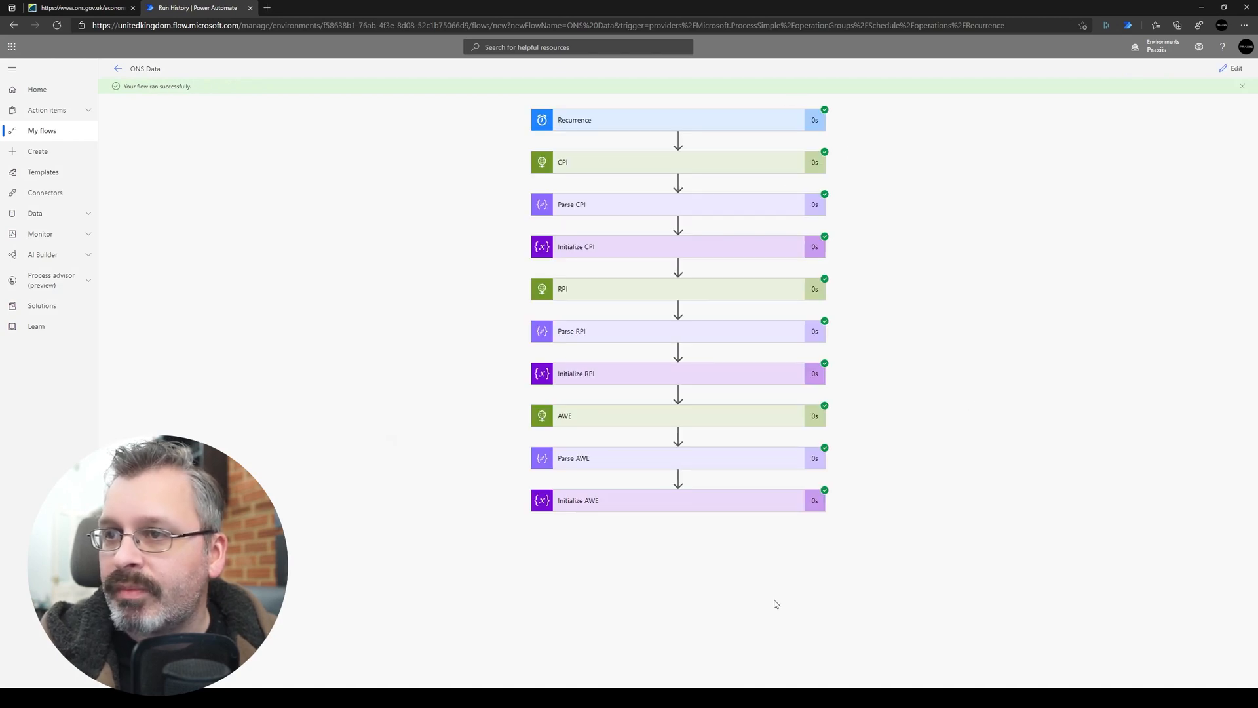
pyautogui.moveTo(690, 201)
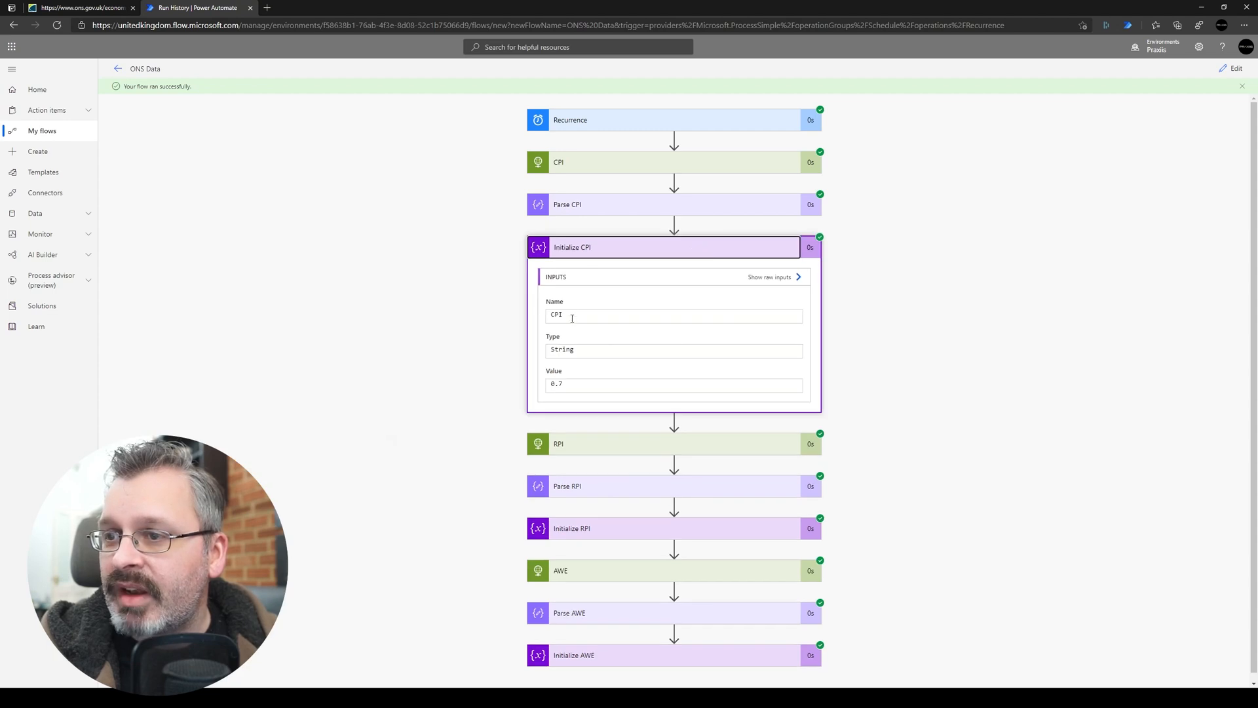
pyautogui.scroll(-3)
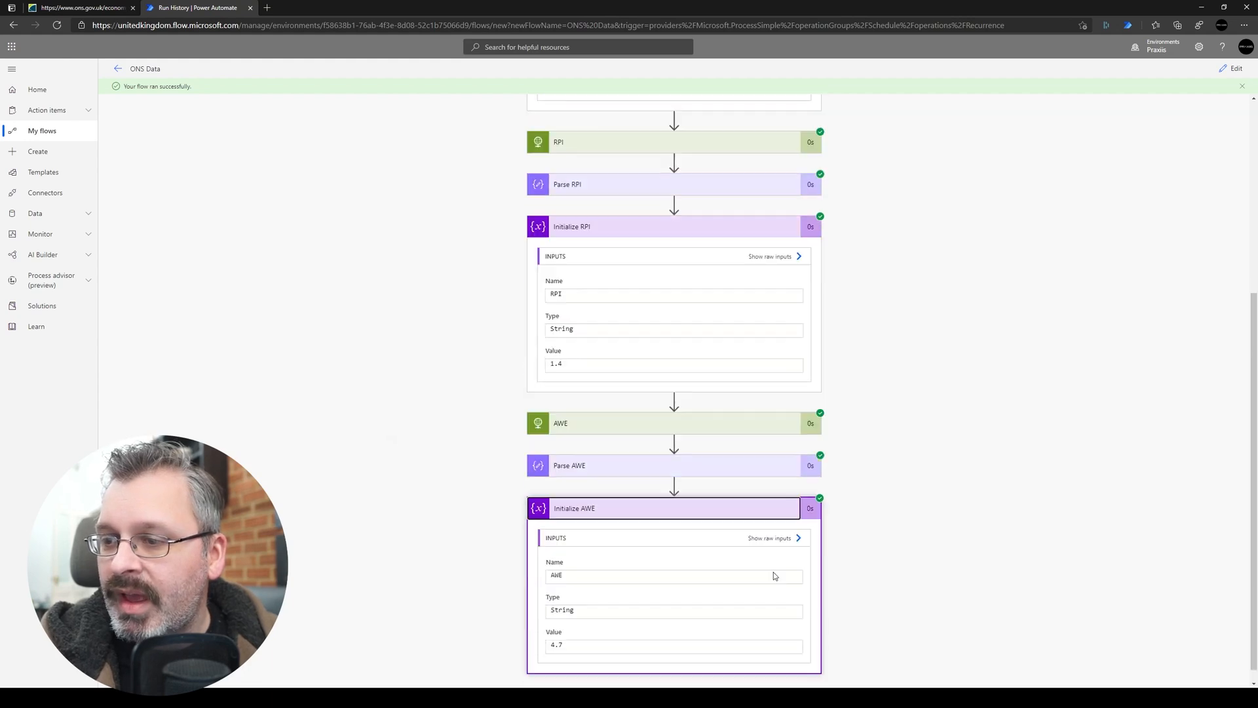
pyautogui.scroll(-3)
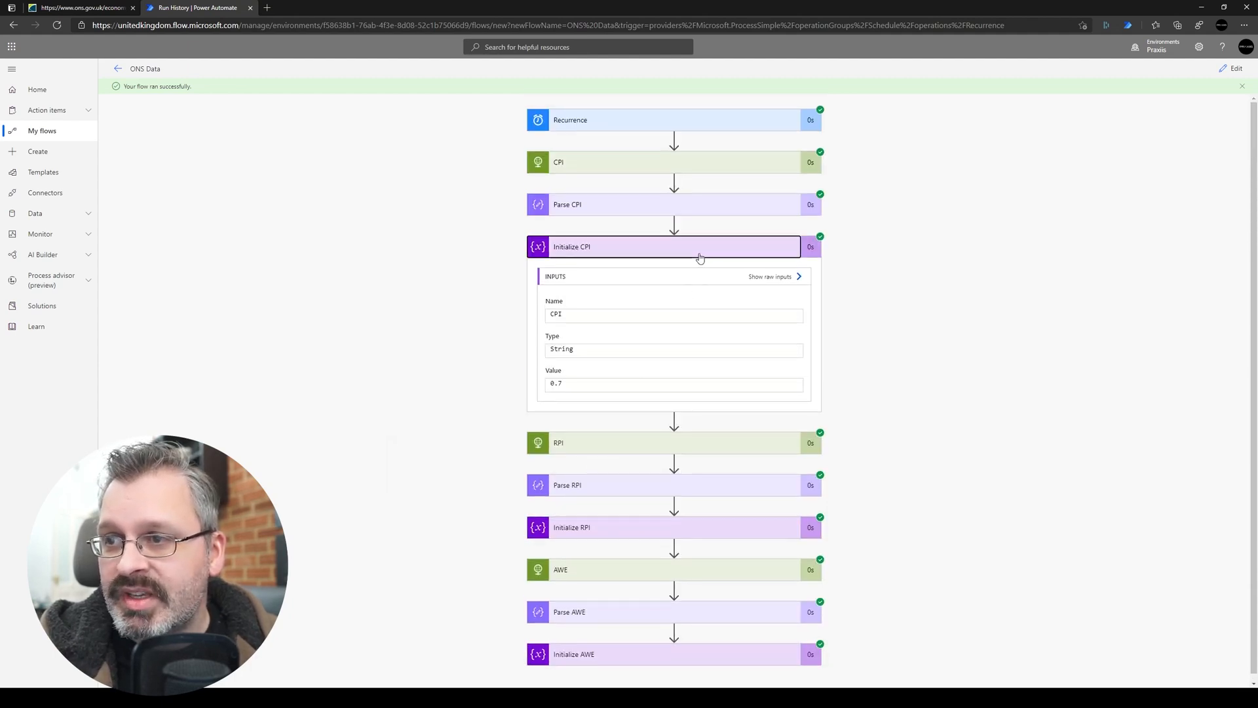
pyautogui.click(667, 246)
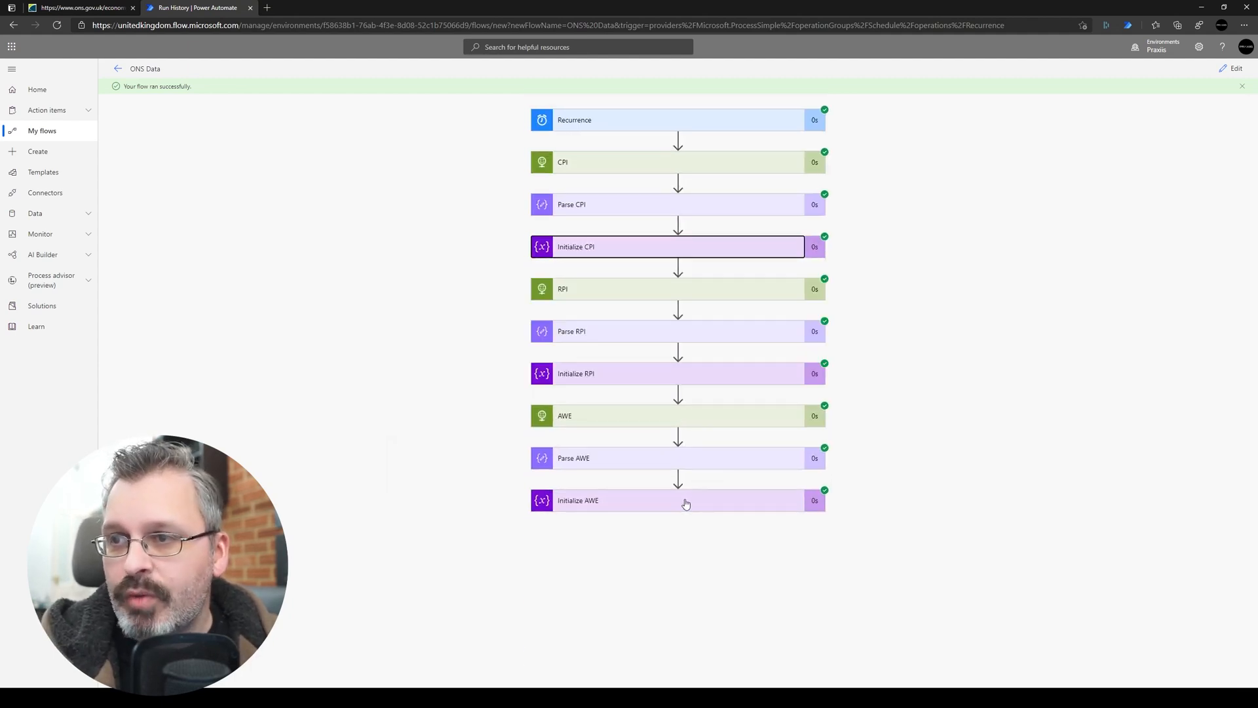
pyautogui.moveTo(864, 556)
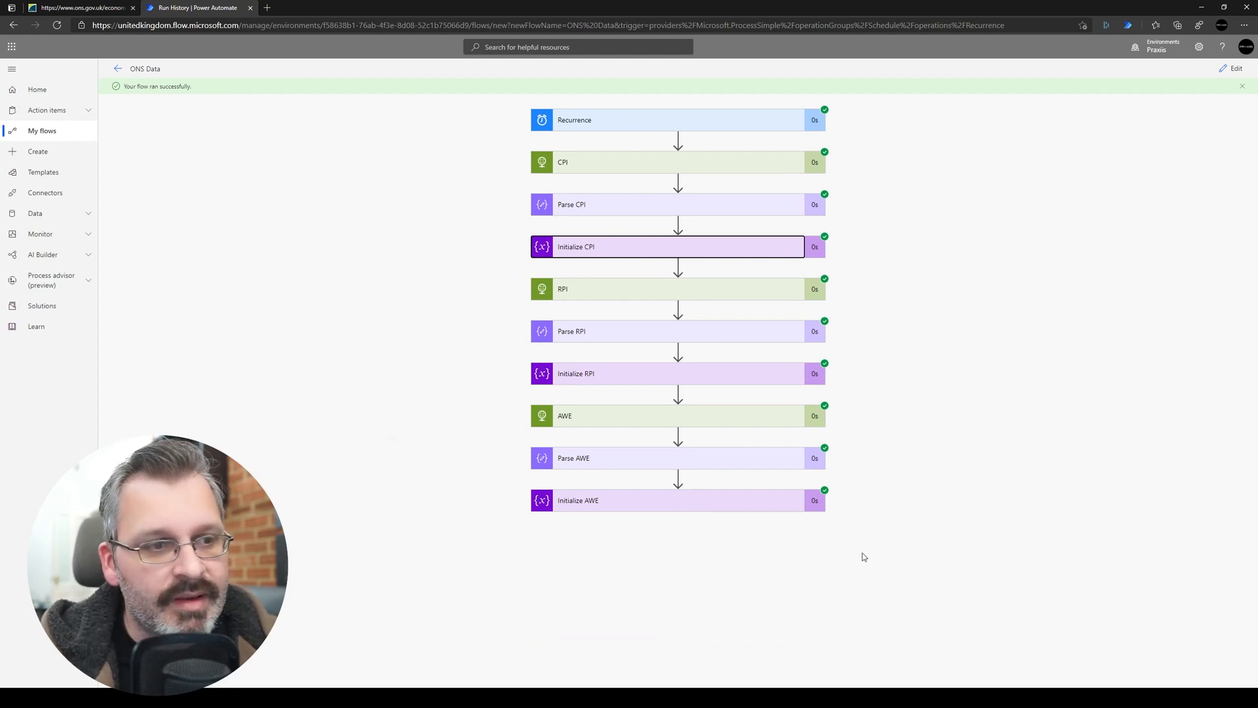